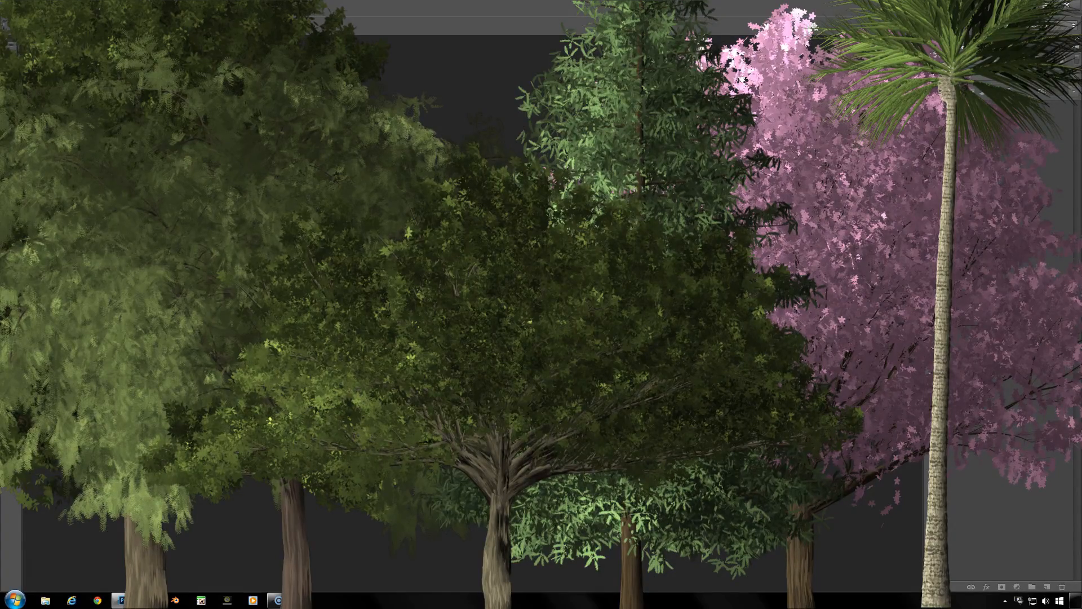
Step: Start a new blank white document with only its Background layer
left_click(120, 600)
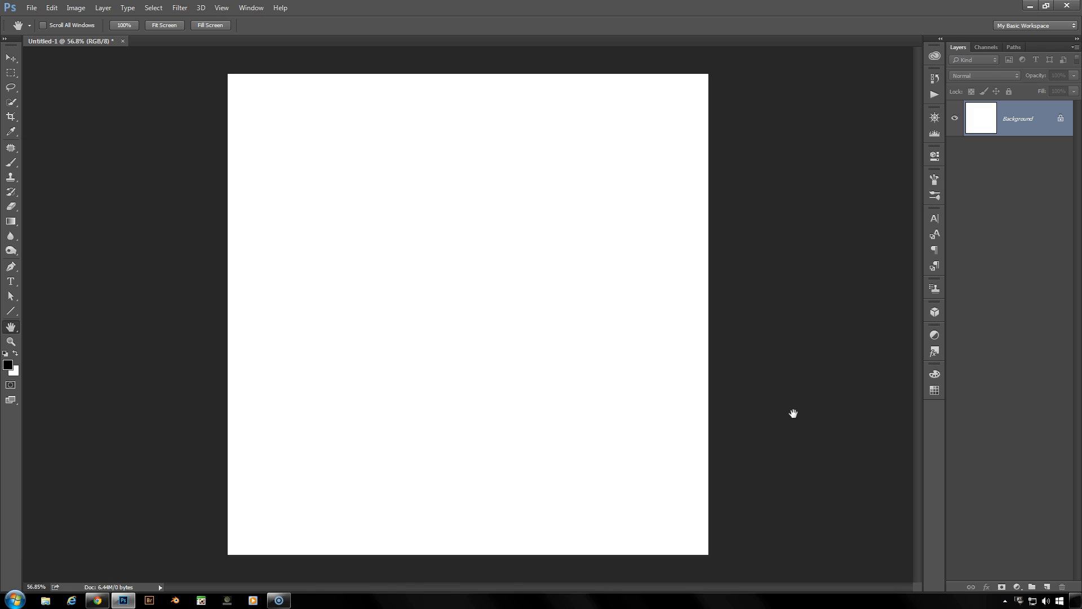
mouse_move(183, 56)
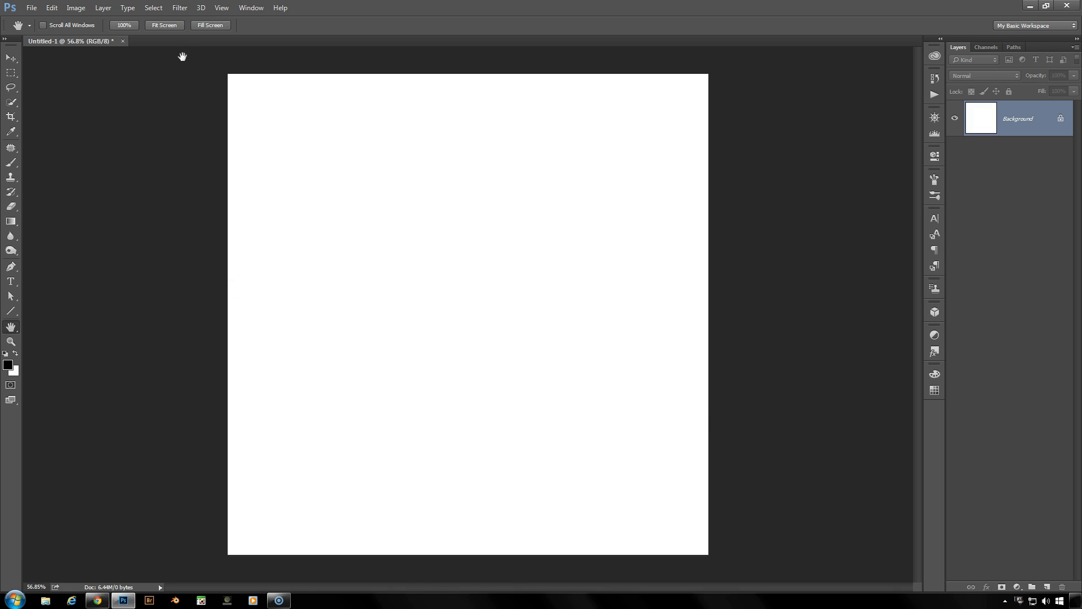
left_click(179, 8)
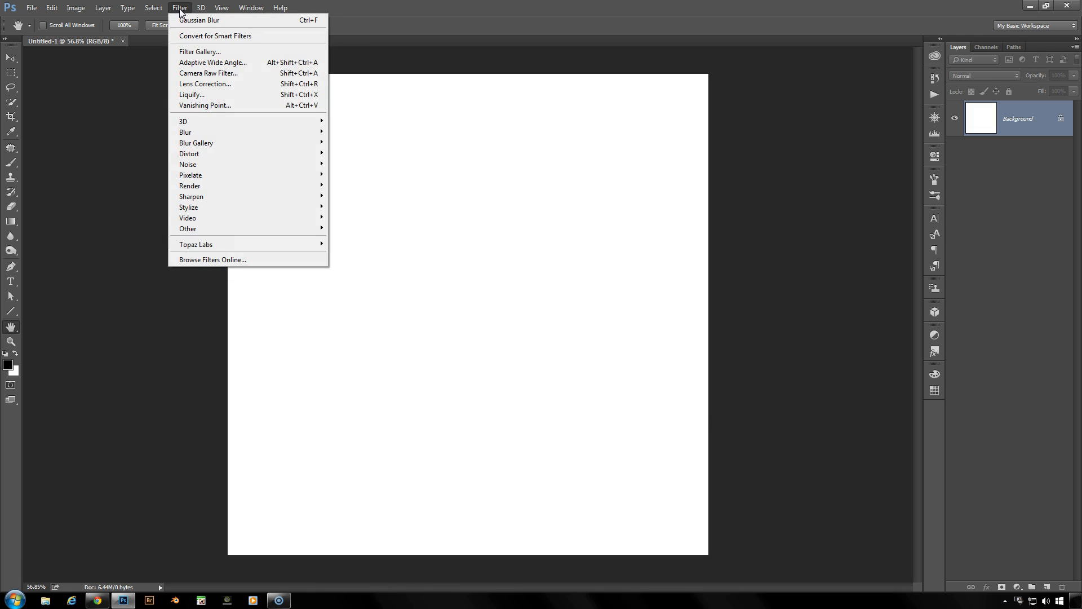
mouse_move(190, 186)
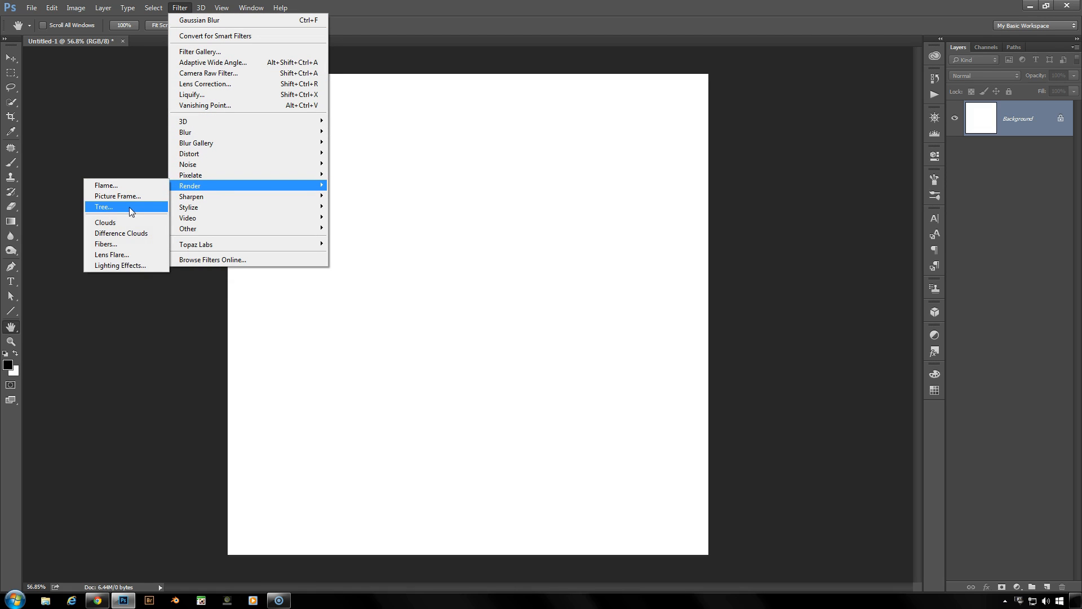
mouse_move(193, 94)
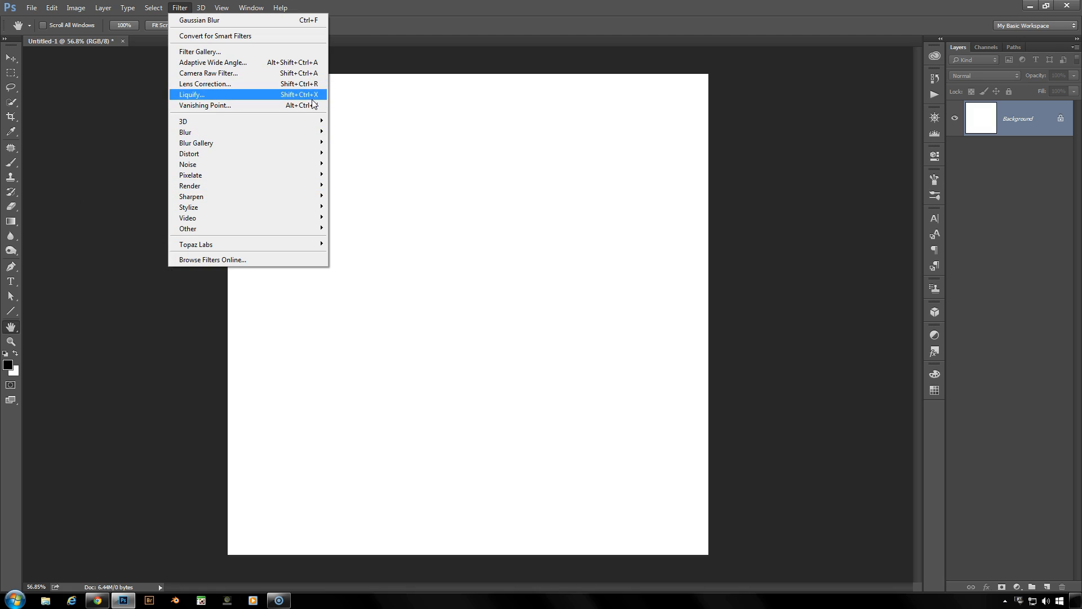
left_click(102, 8)
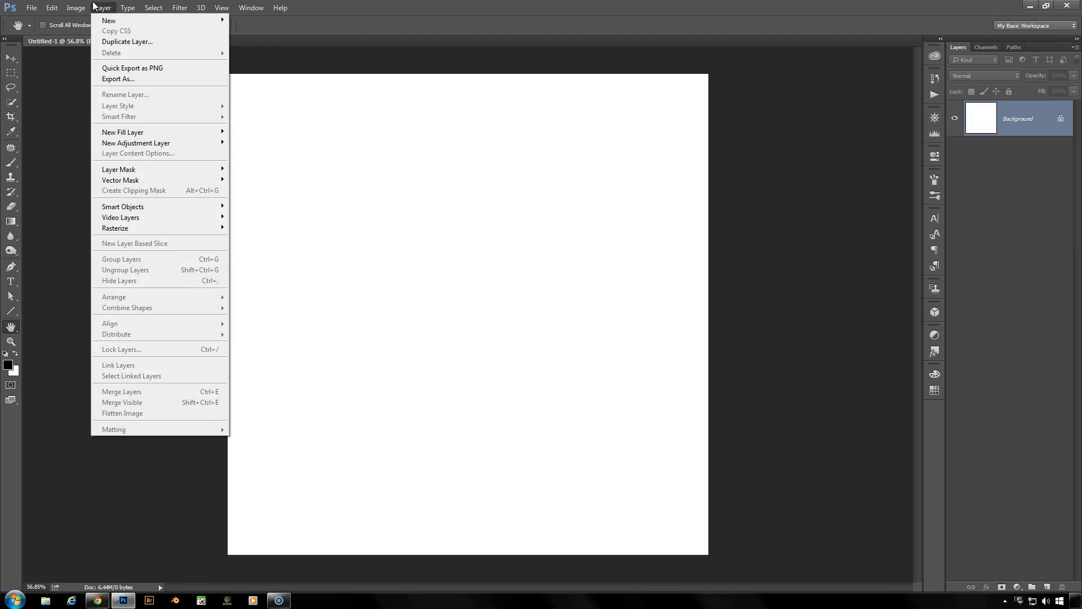
left_click(51, 8)
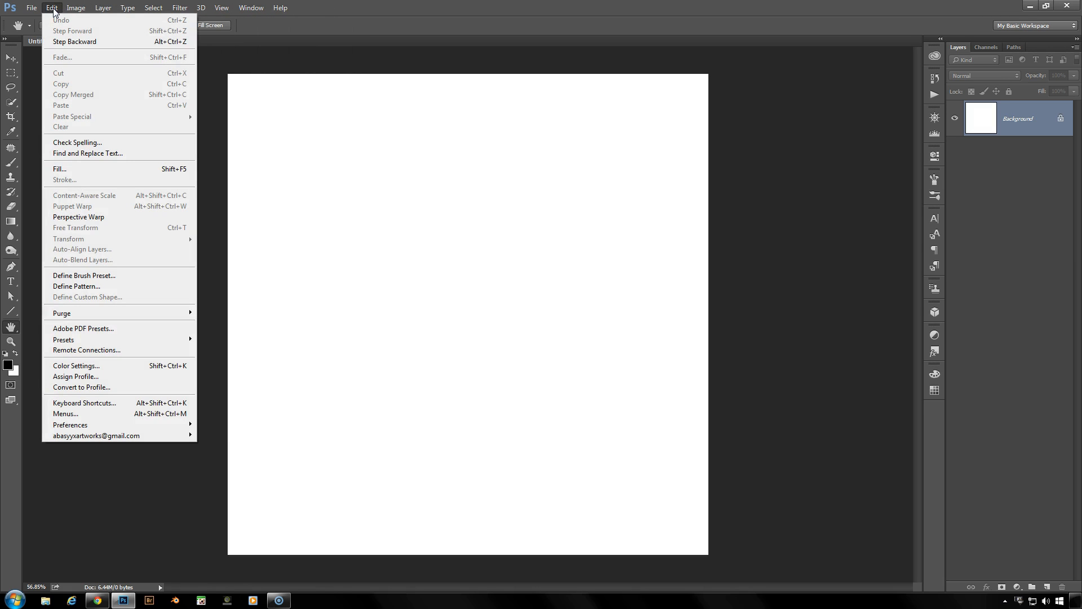
mouse_move(79, 169)
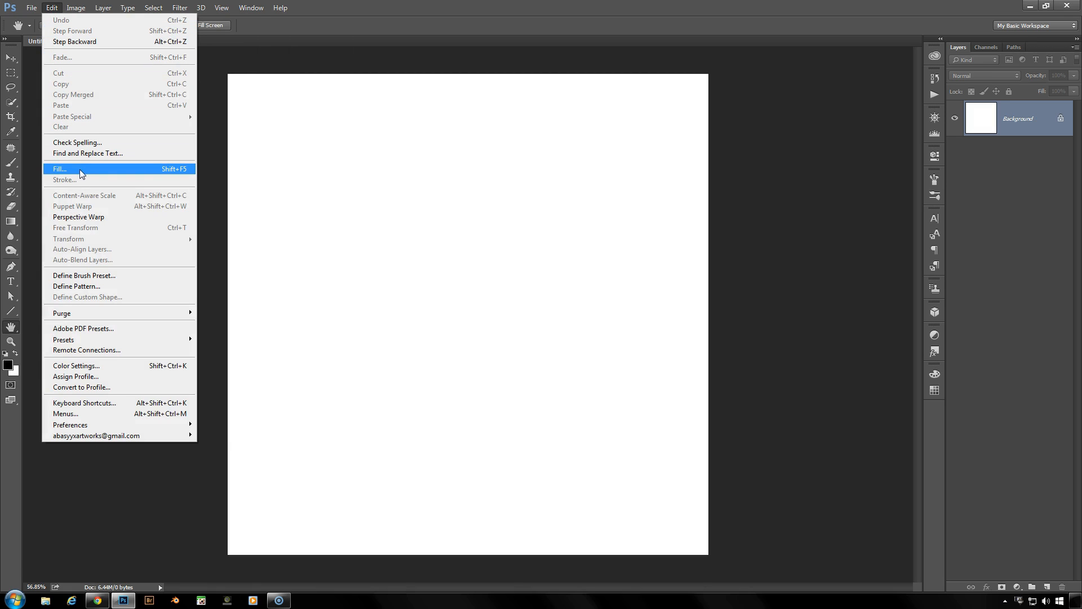
mouse_move(136, 171)
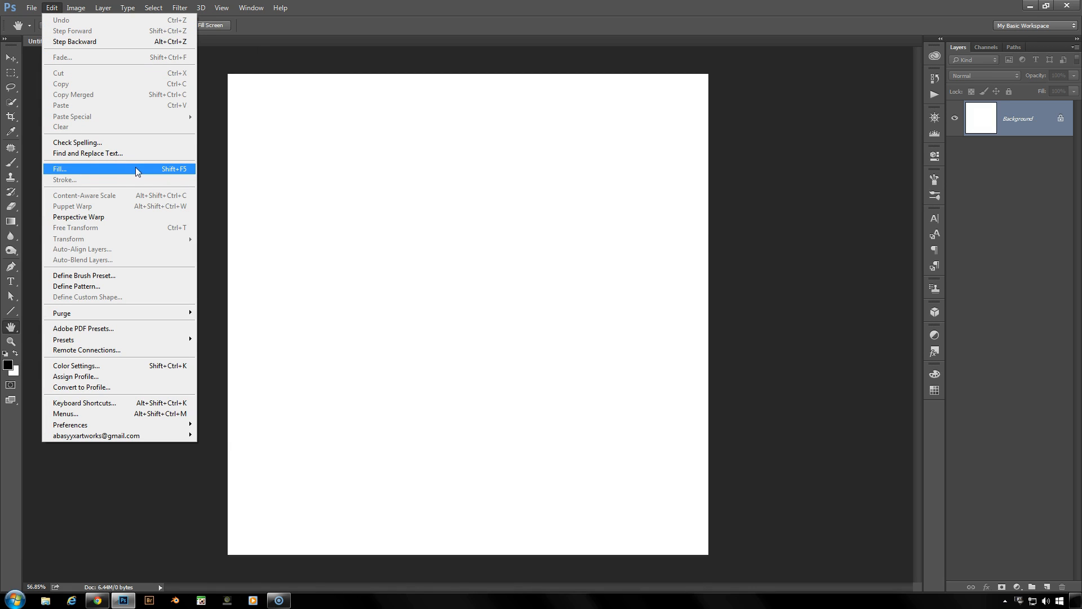
left_click(60, 168)
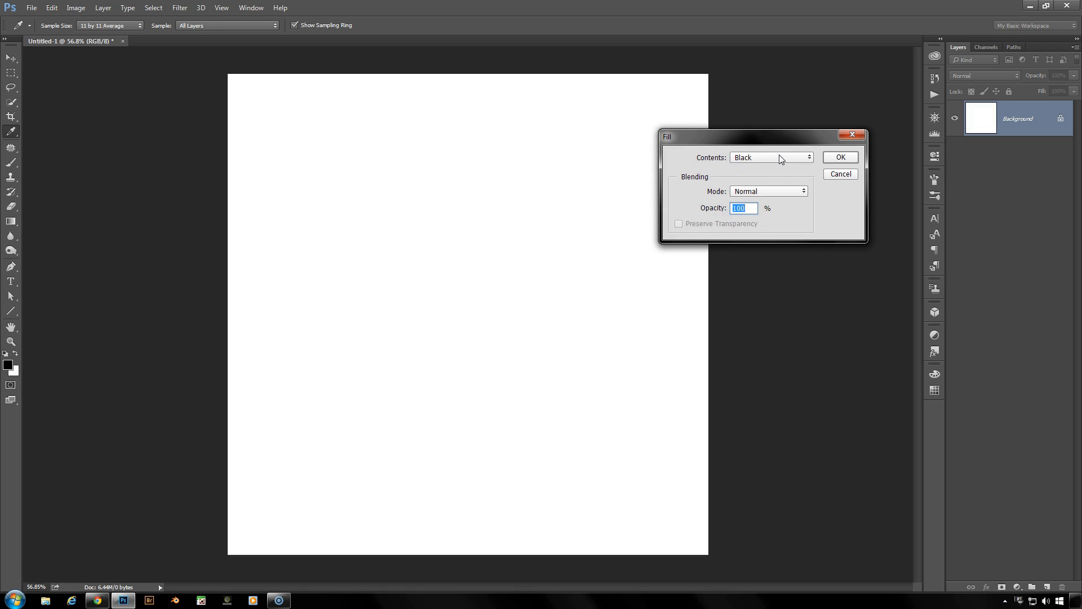
left_click(770, 157)
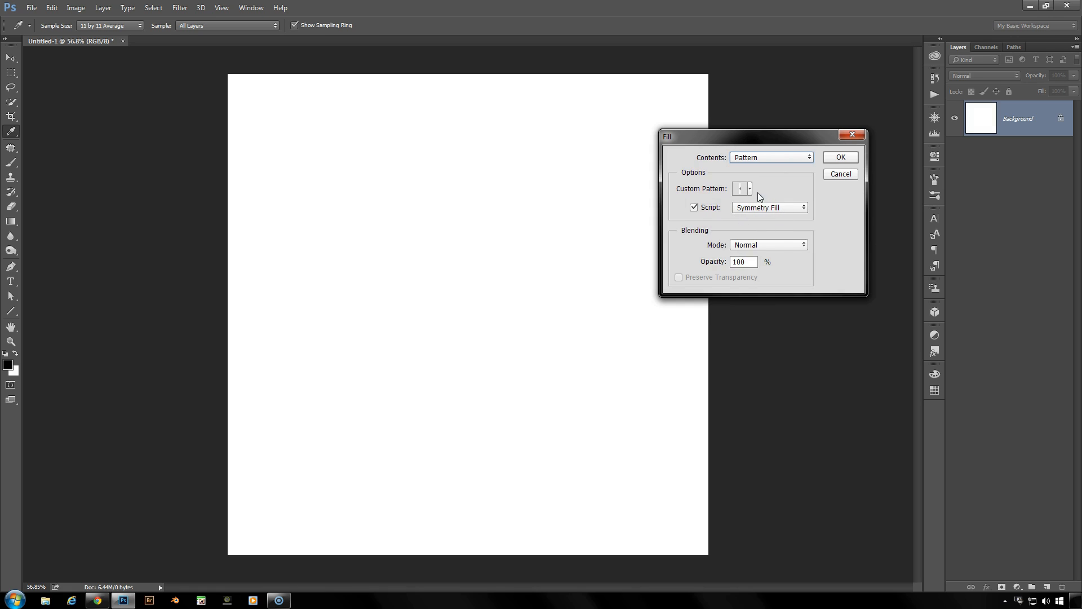
mouse_move(761, 195)
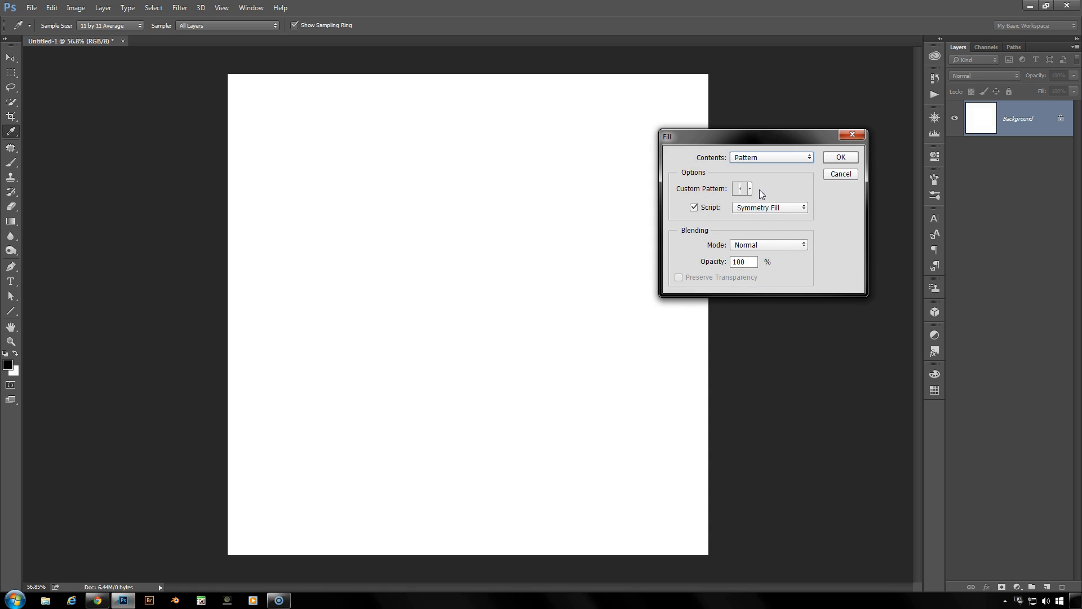
mouse_move(819, 184)
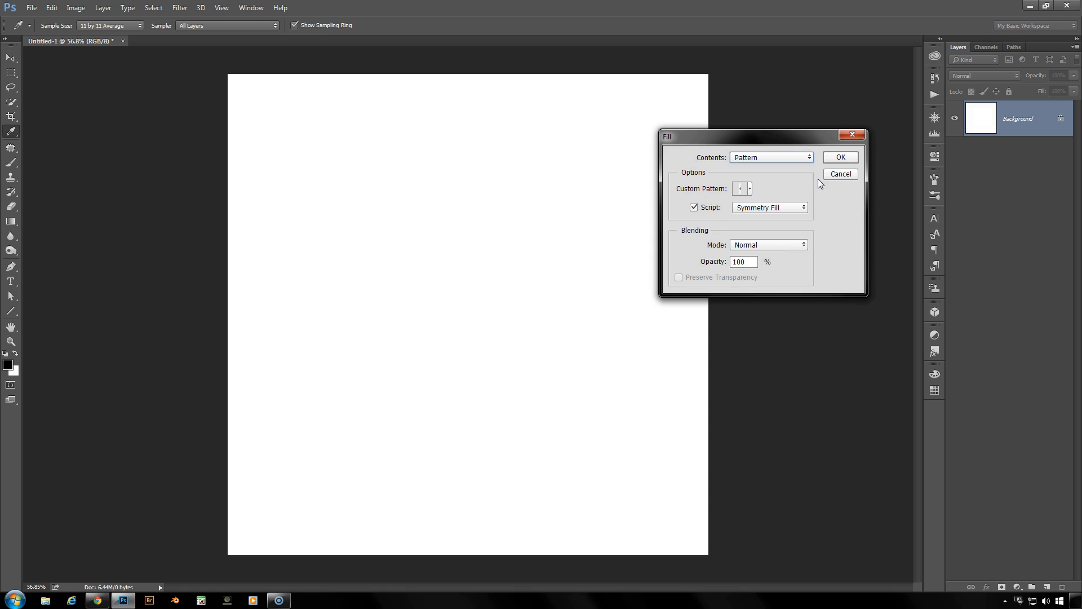
left_click(840, 173)
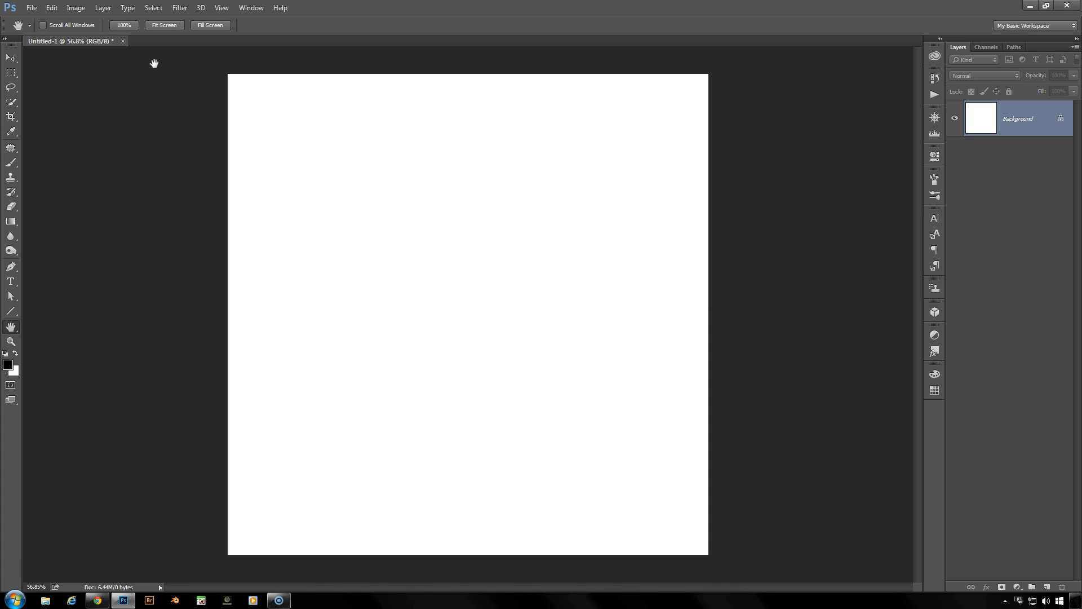
Step: Add an empty Layer 1 above the background and browse the Render filters for Tree
left_click(179, 8)
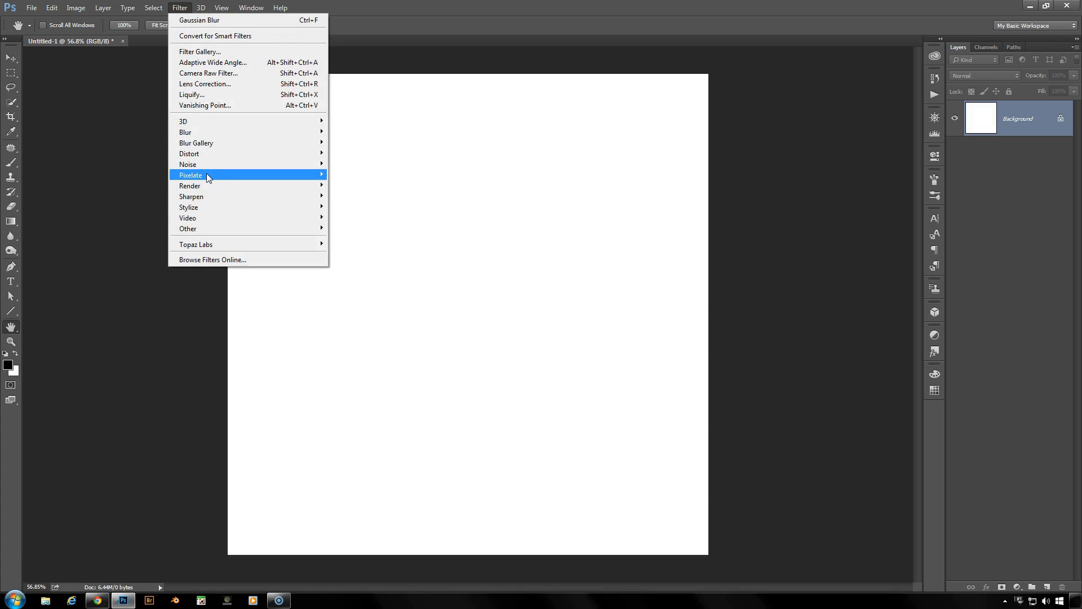
mouse_move(190, 186)
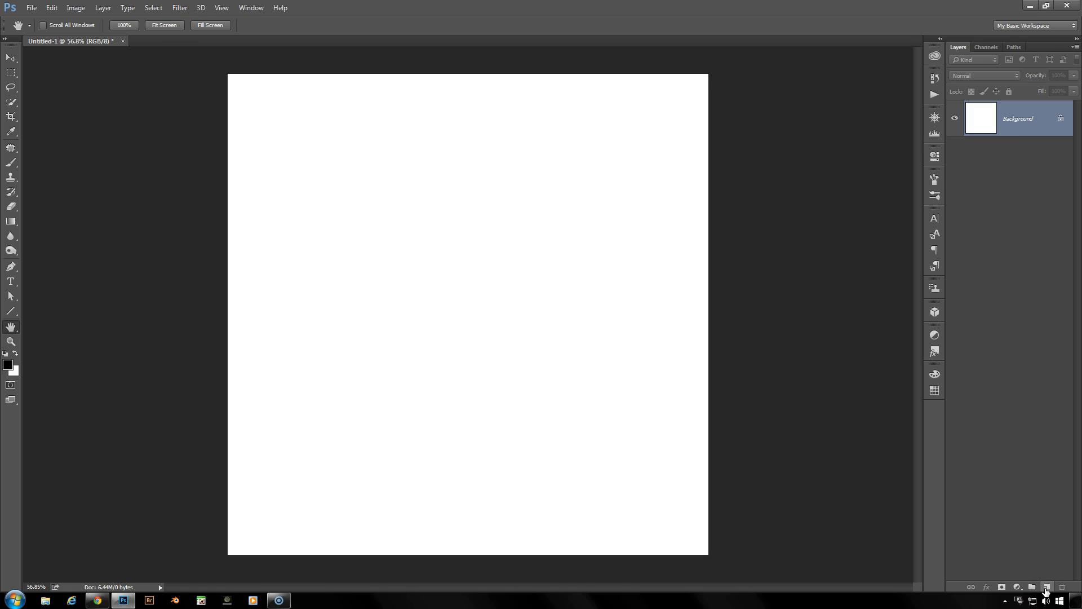
left_click(1047, 586)
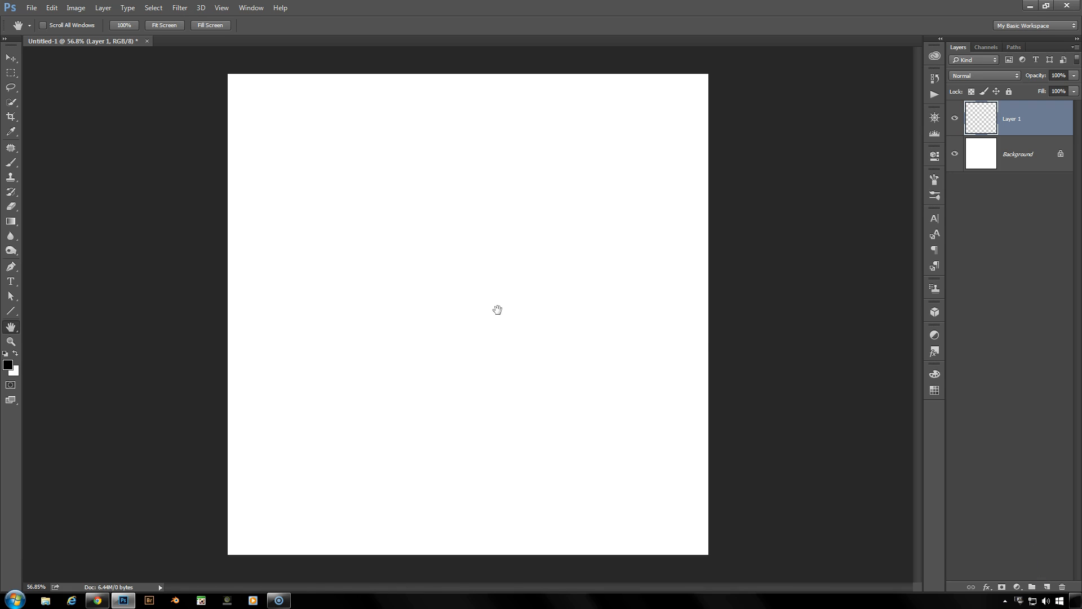
mouse_move(490, 302)
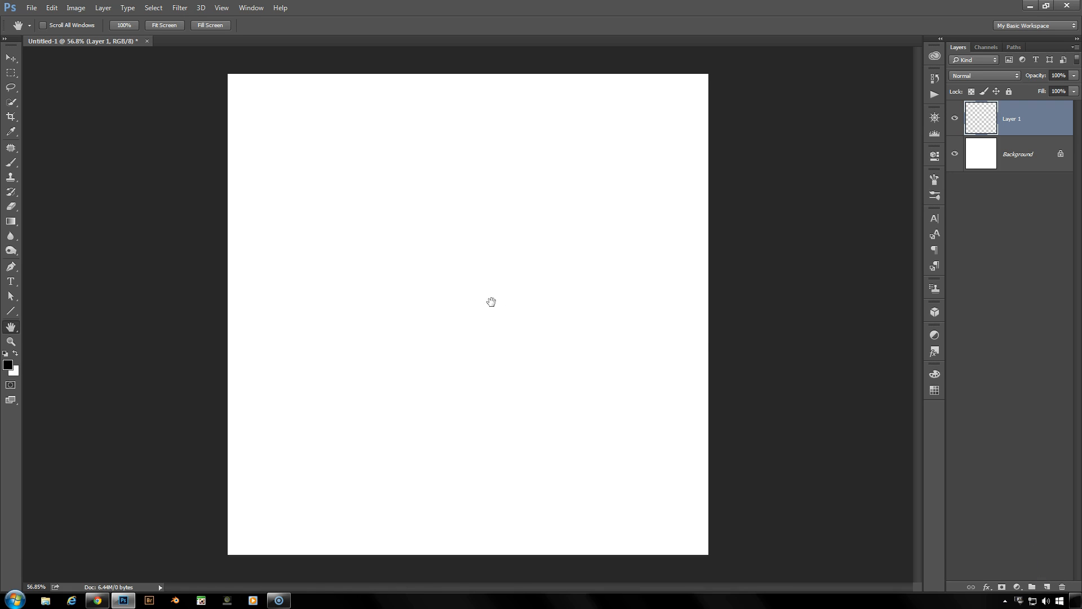
mouse_move(467, 340)
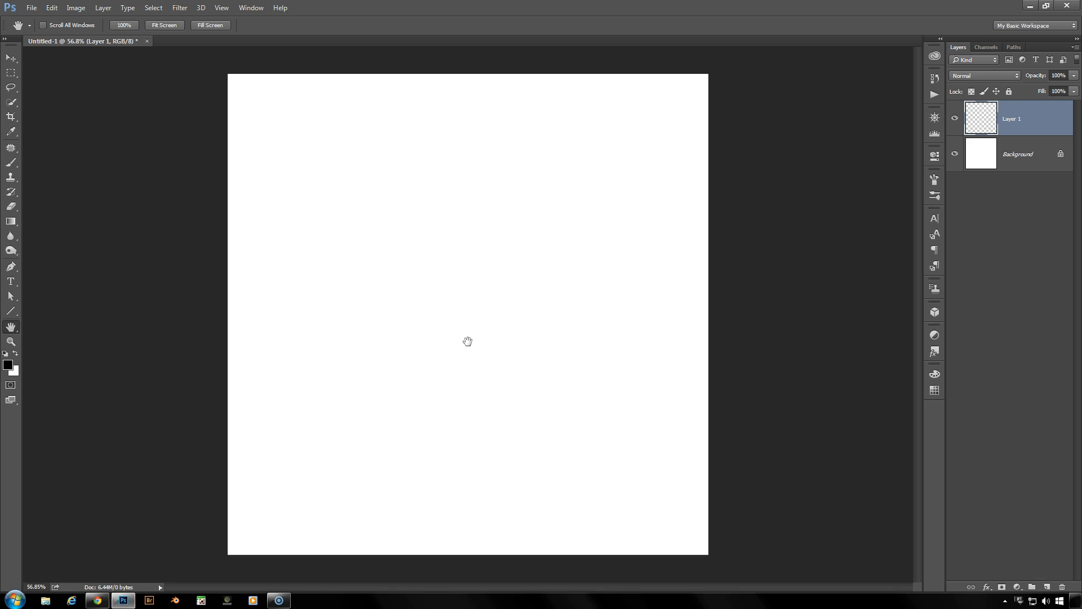
mouse_move(469, 269)
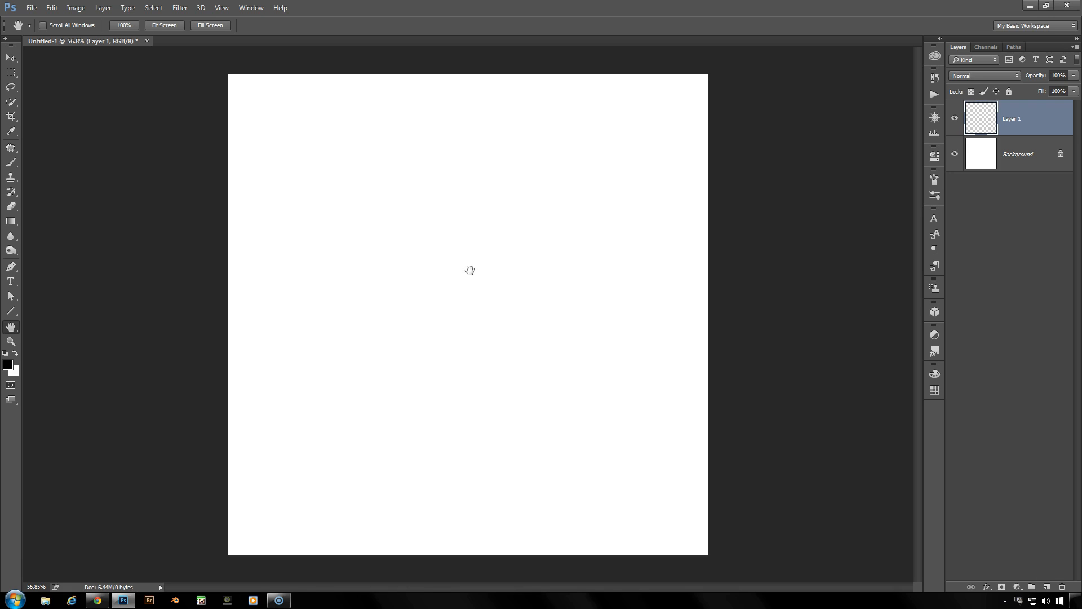
mouse_move(389, 285)
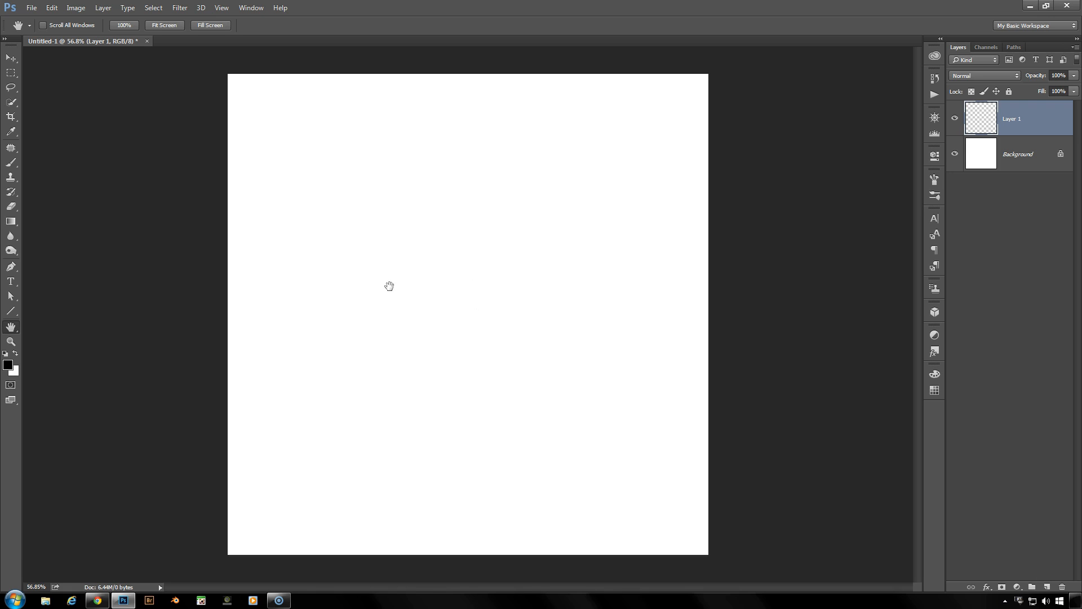
mouse_move(128, 291)
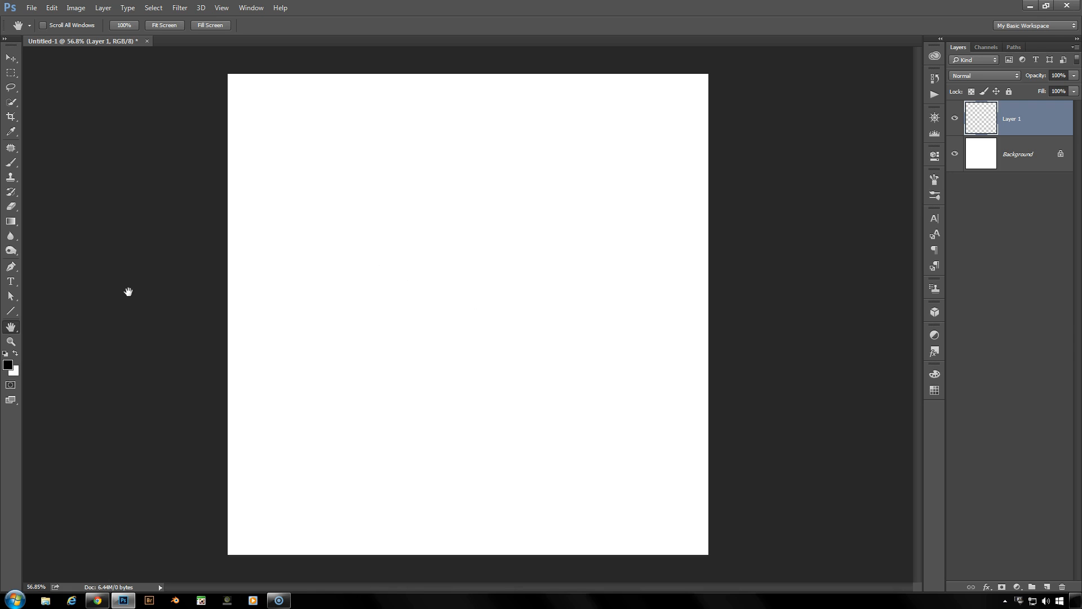
mouse_move(192, 281)
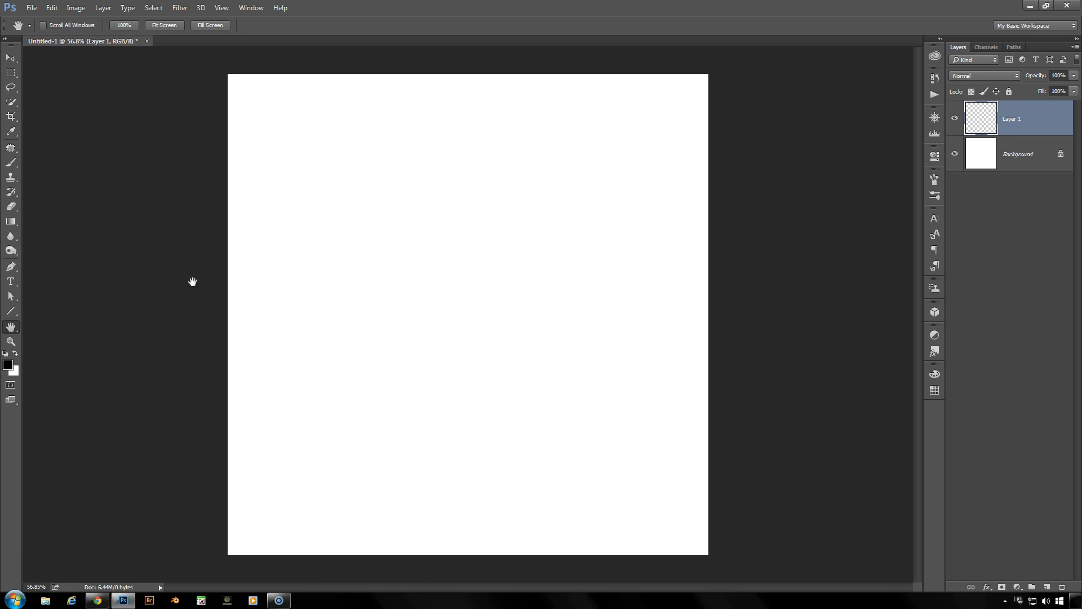
left_click(179, 8)
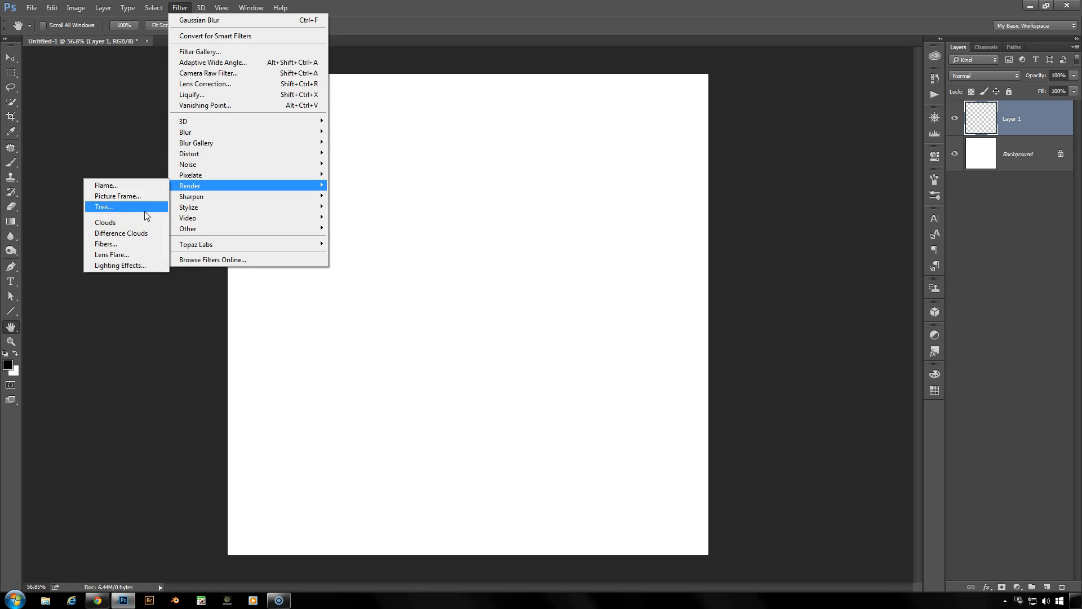
Step: Launch the Tree render filter and reset it to the Default preset with the oak preview
left_click(102, 206)
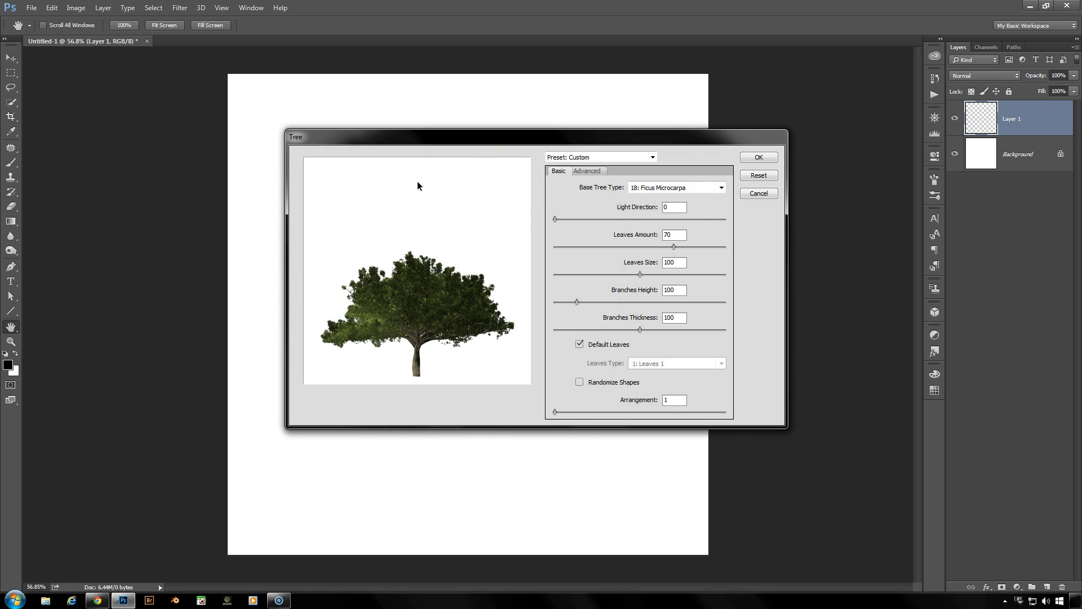
mouse_move(440, 323)
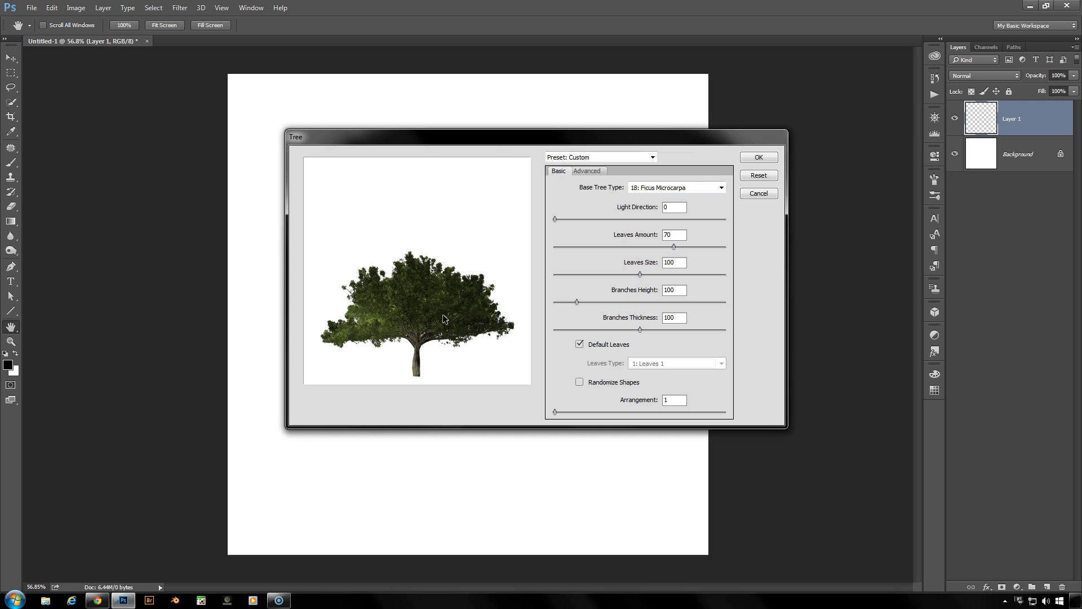
mouse_move(455, 300)
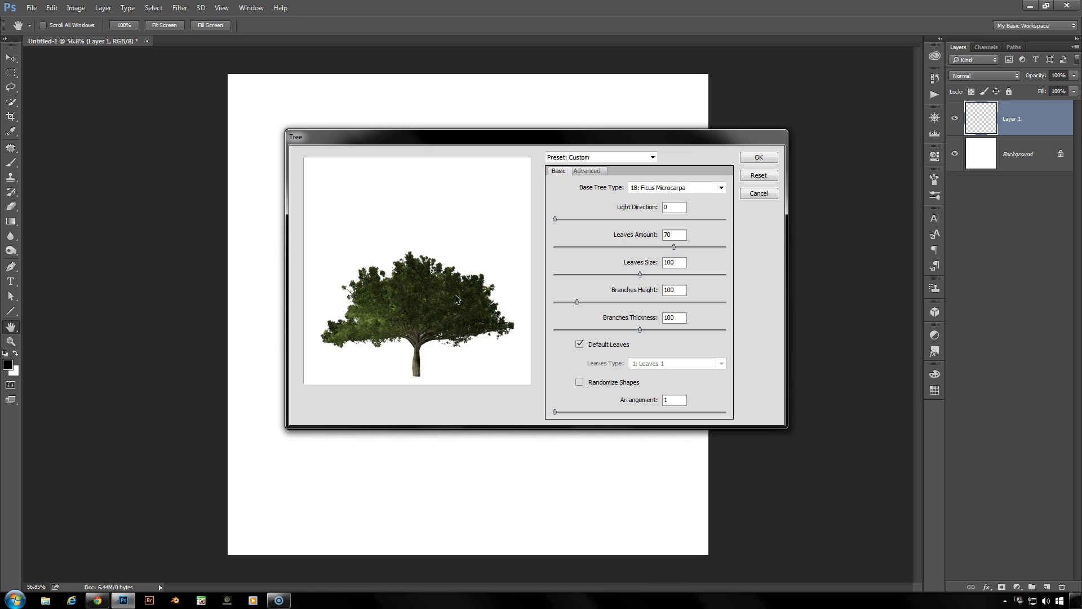
mouse_move(630, 197)
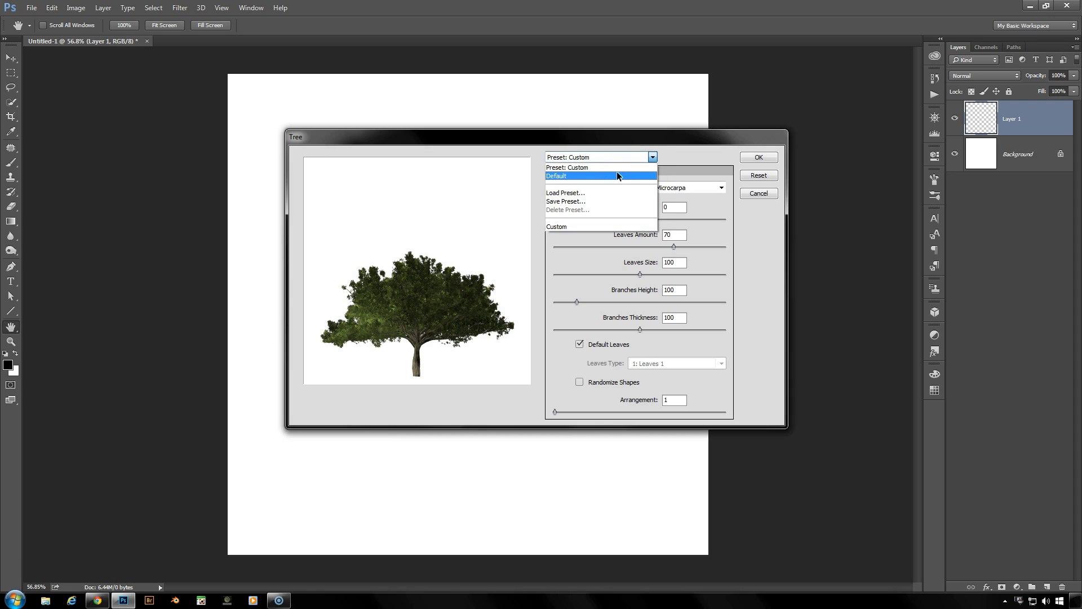
left_click(556, 176)
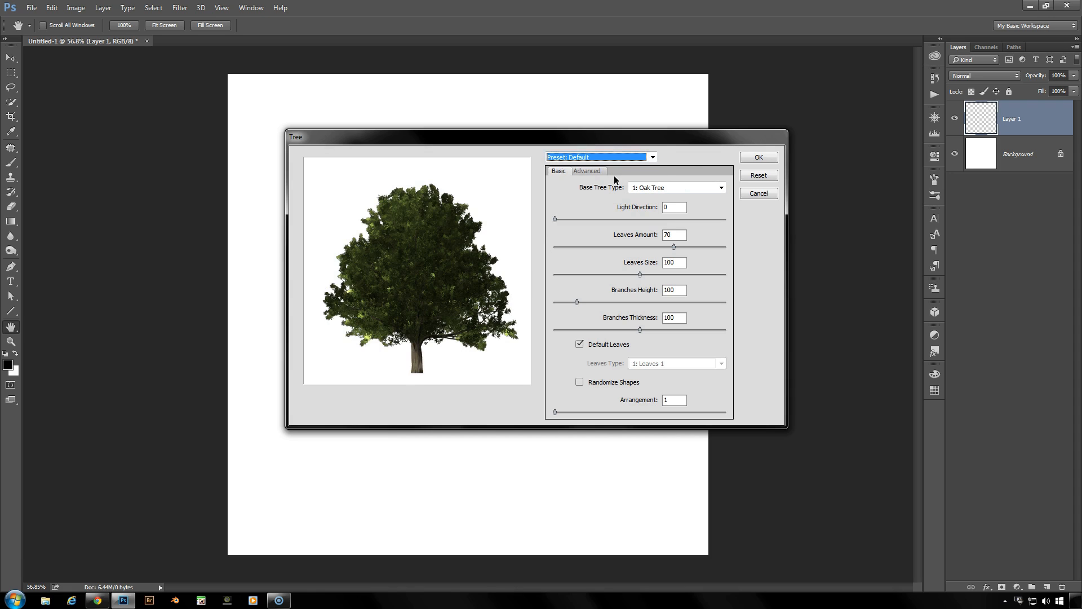
mouse_move(382, 253)
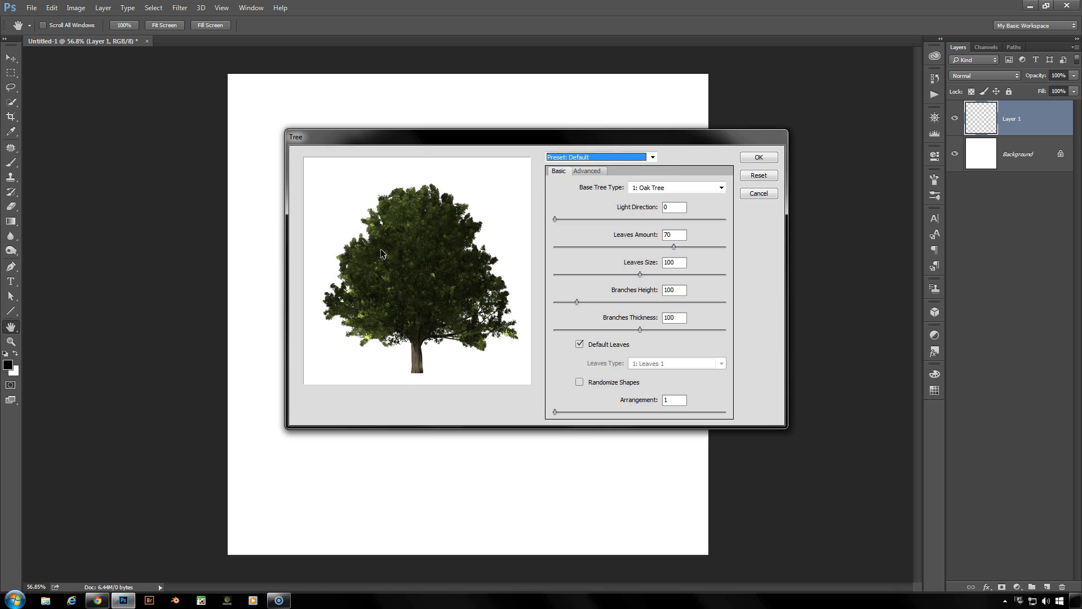
mouse_move(480, 192)
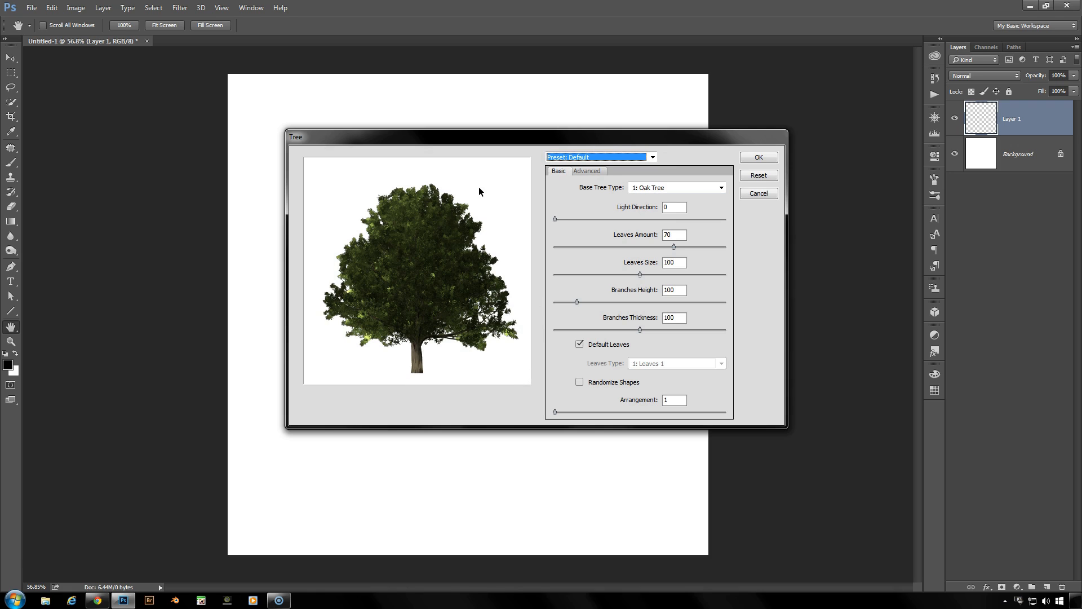
mouse_move(577, 214)
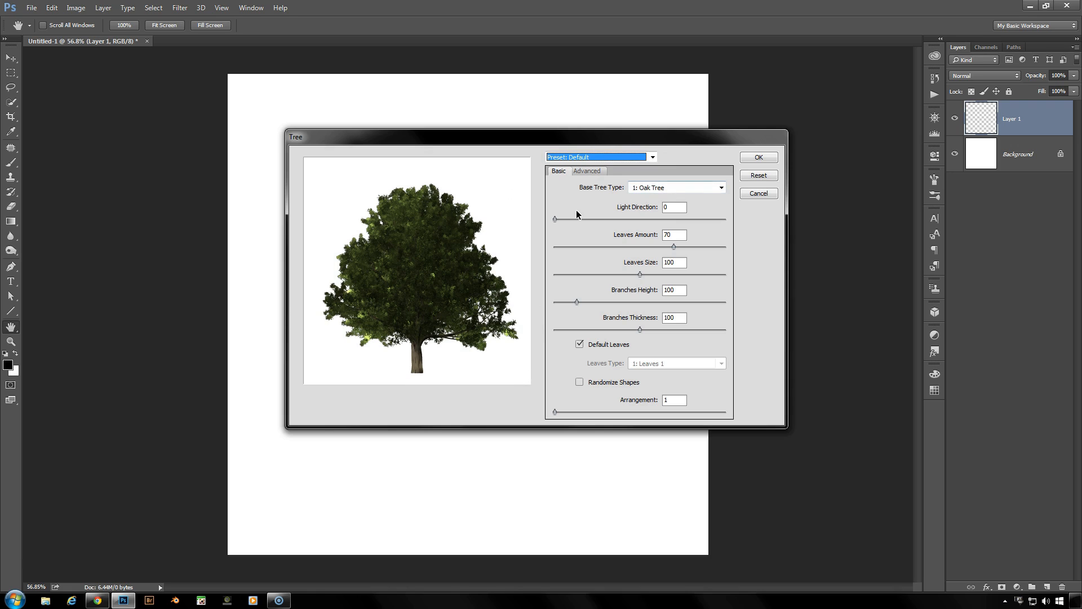
mouse_move(587, 222)
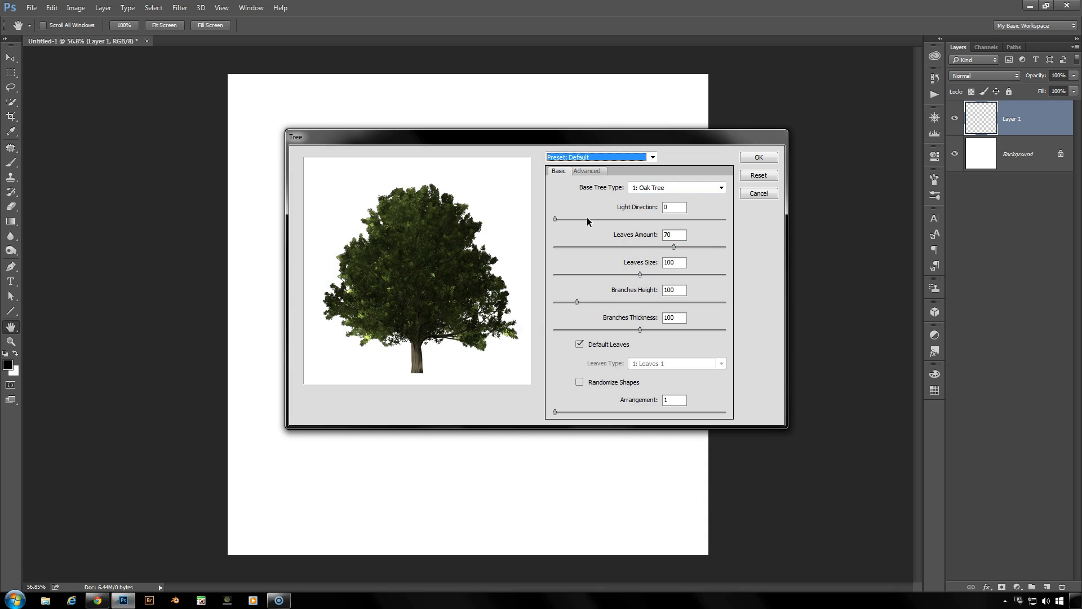
mouse_move(563, 217)
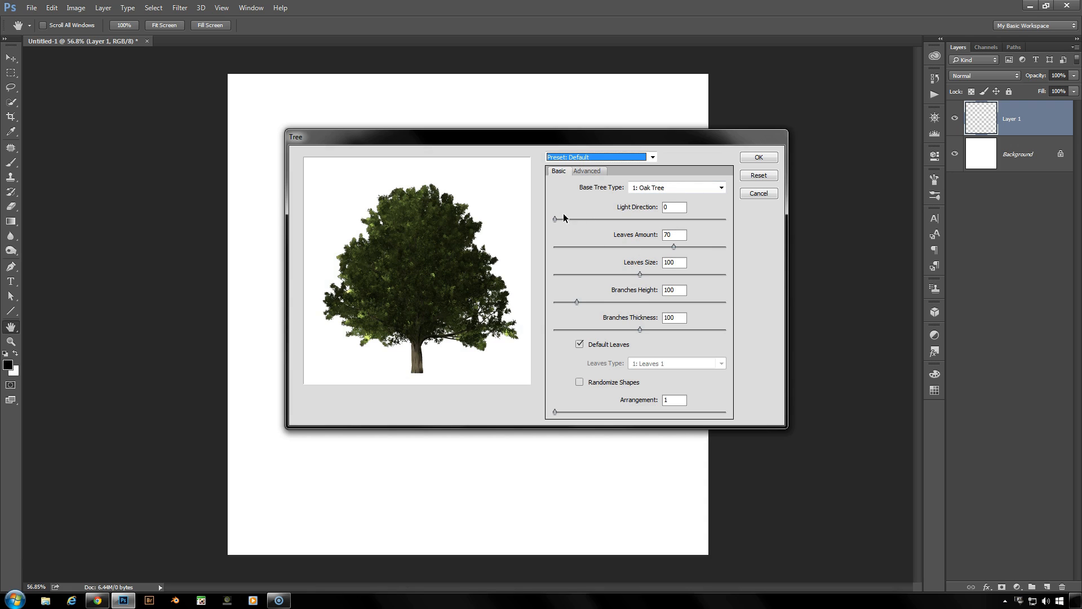
mouse_move(555, 224)
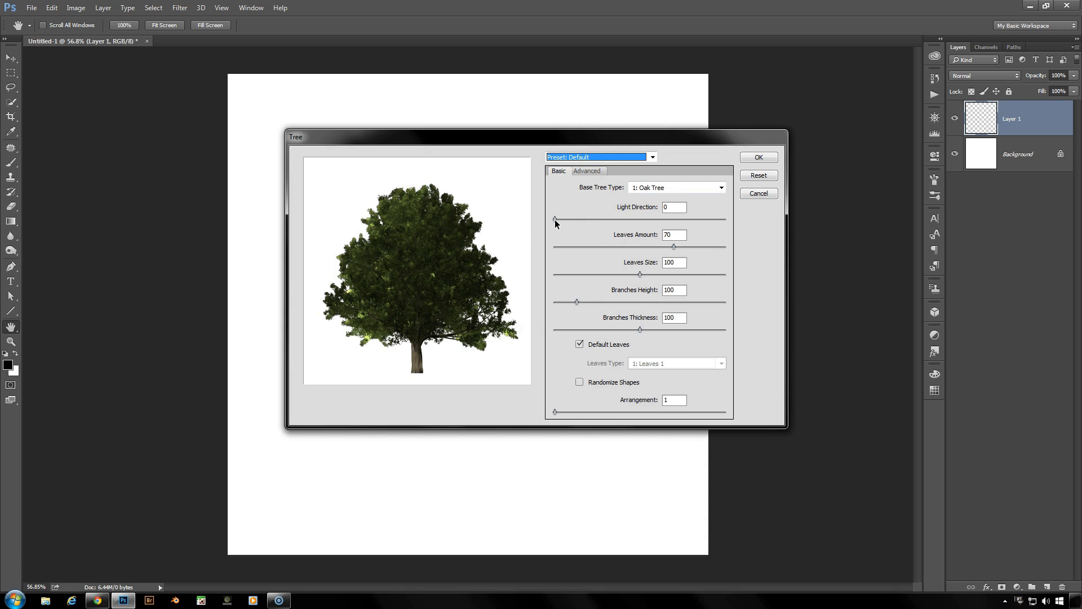
mouse_move(377, 309)
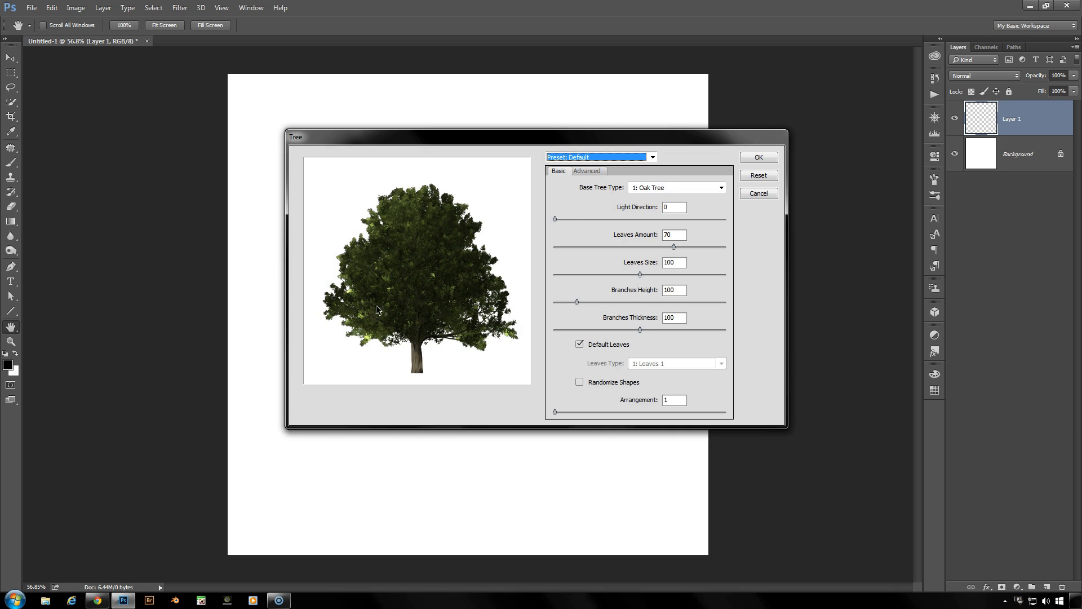
mouse_move(353, 373)
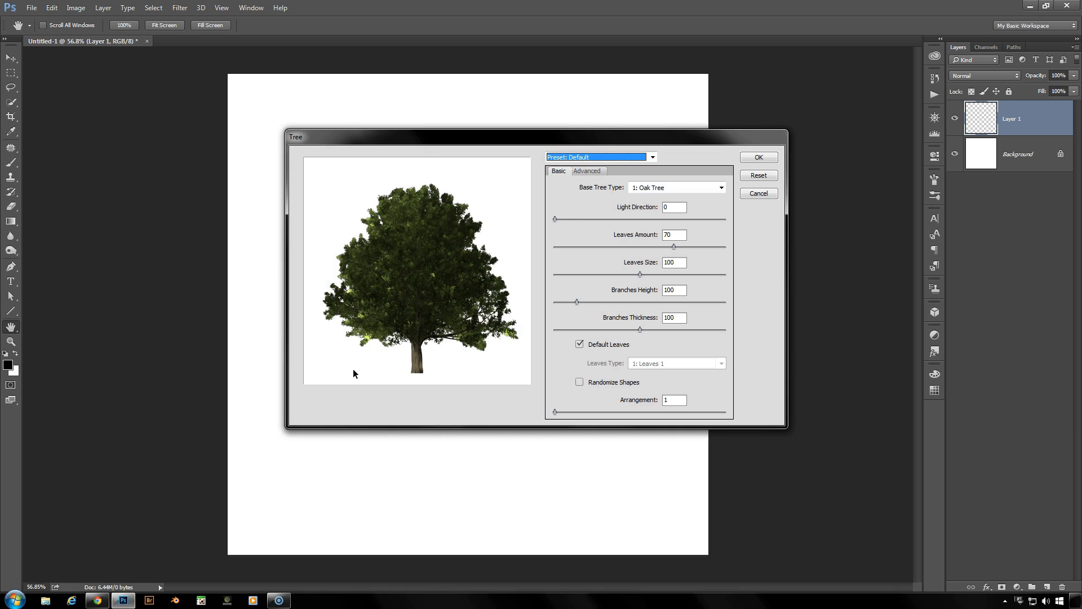
mouse_move(343, 221)
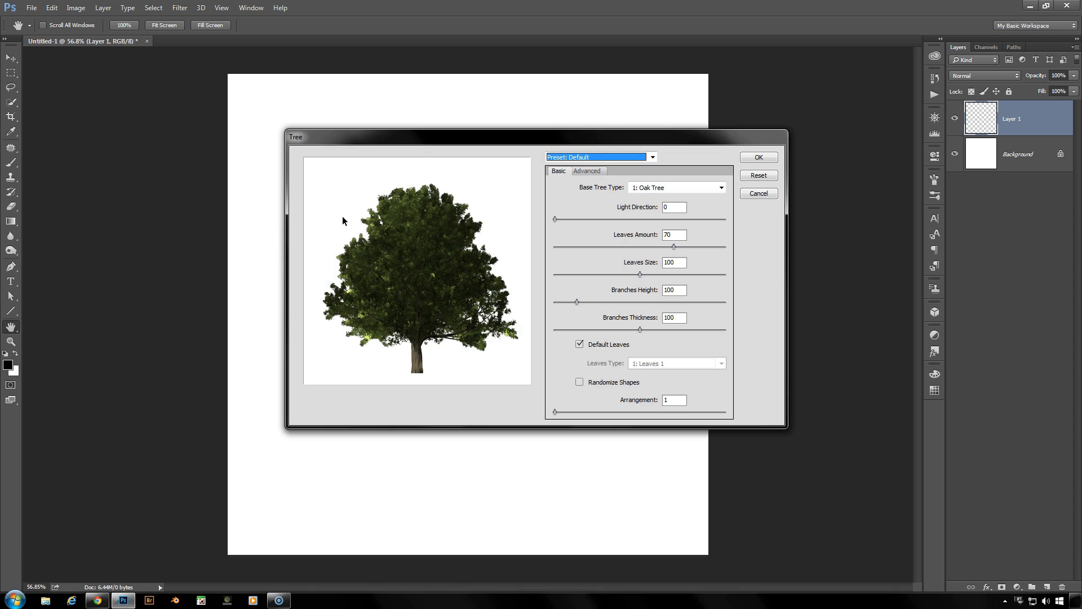
mouse_move(556, 223)
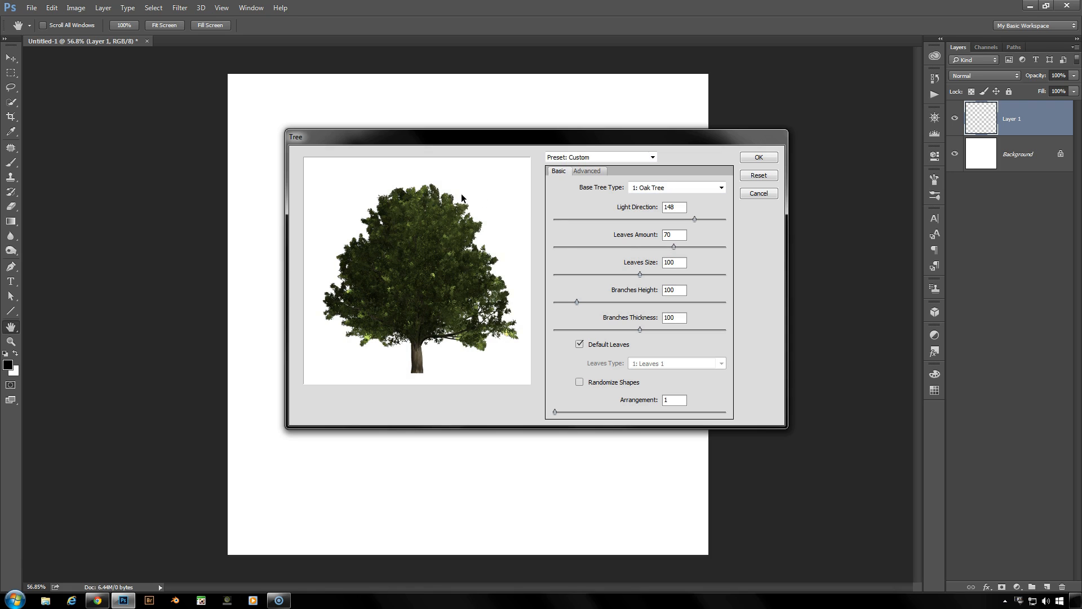
mouse_move(695, 222)
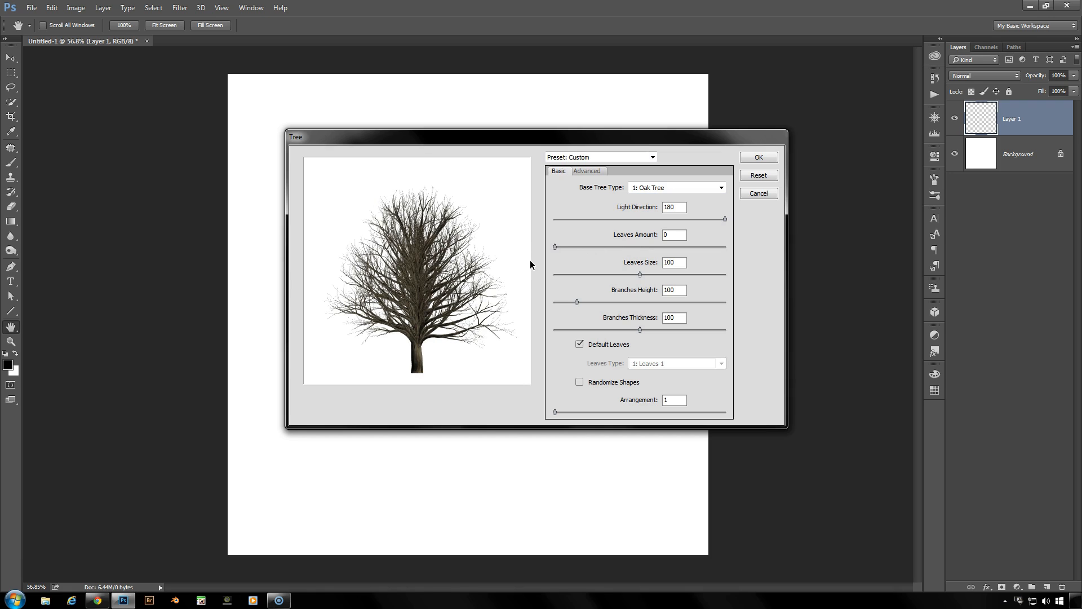
mouse_move(558, 251)
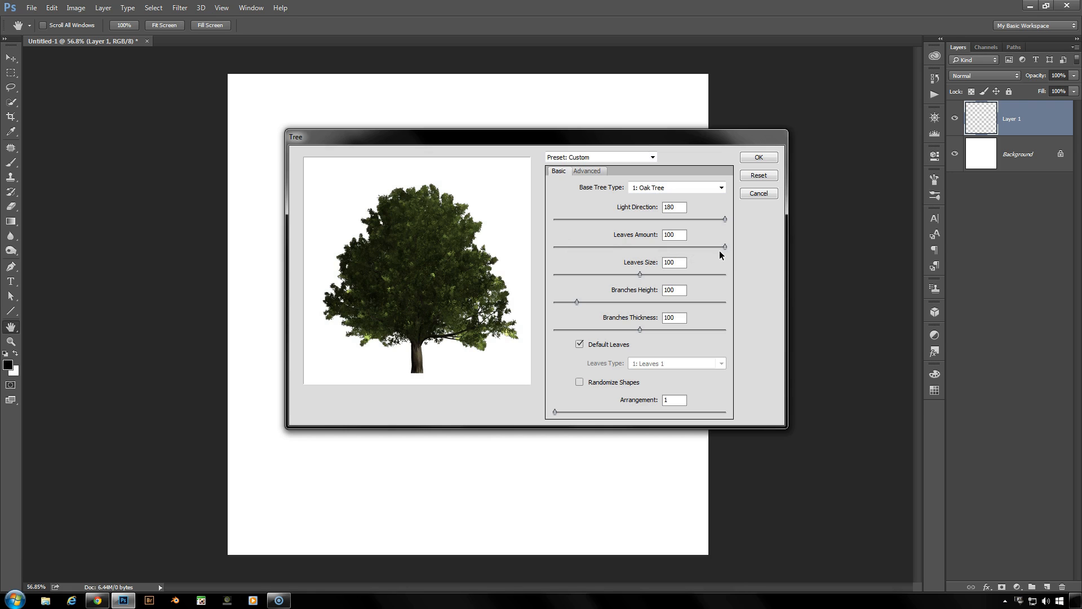
mouse_move(613, 263)
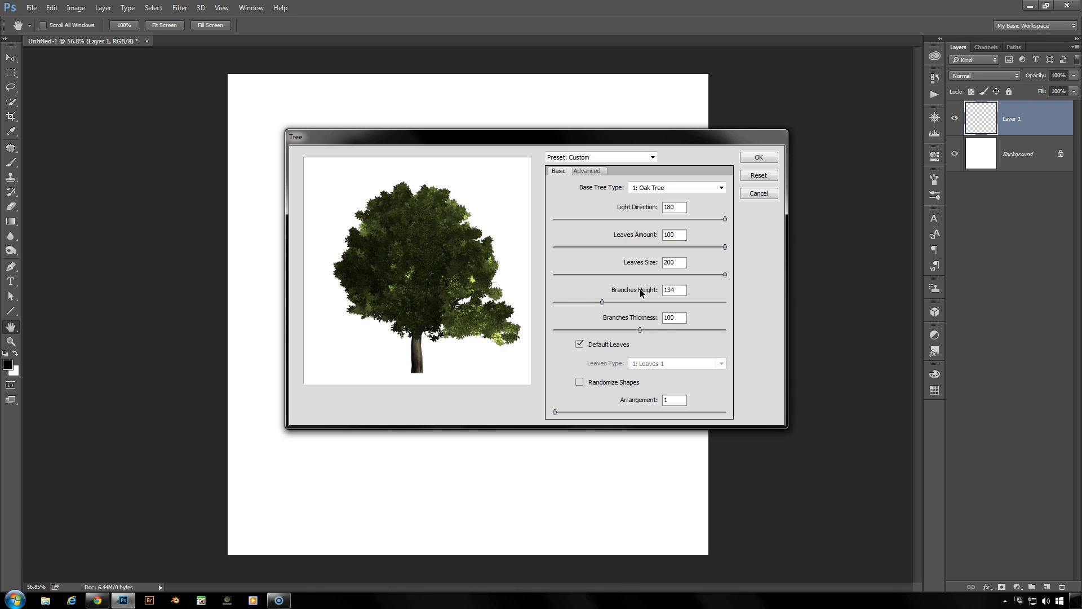
mouse_move(632, 331)
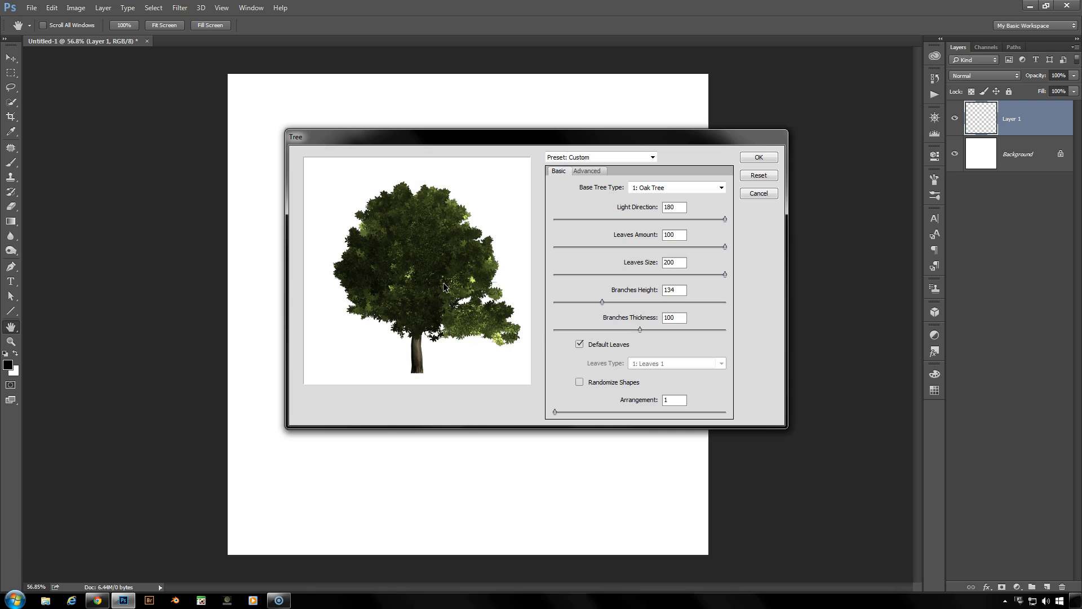
mouse_move(656, 324)
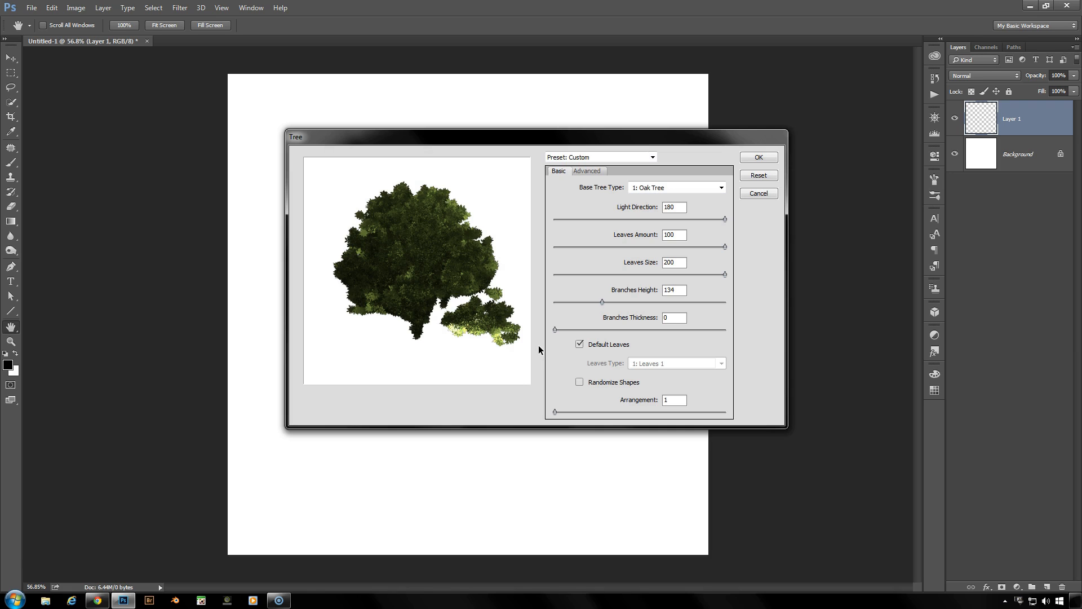
mouse_move(425, 289)
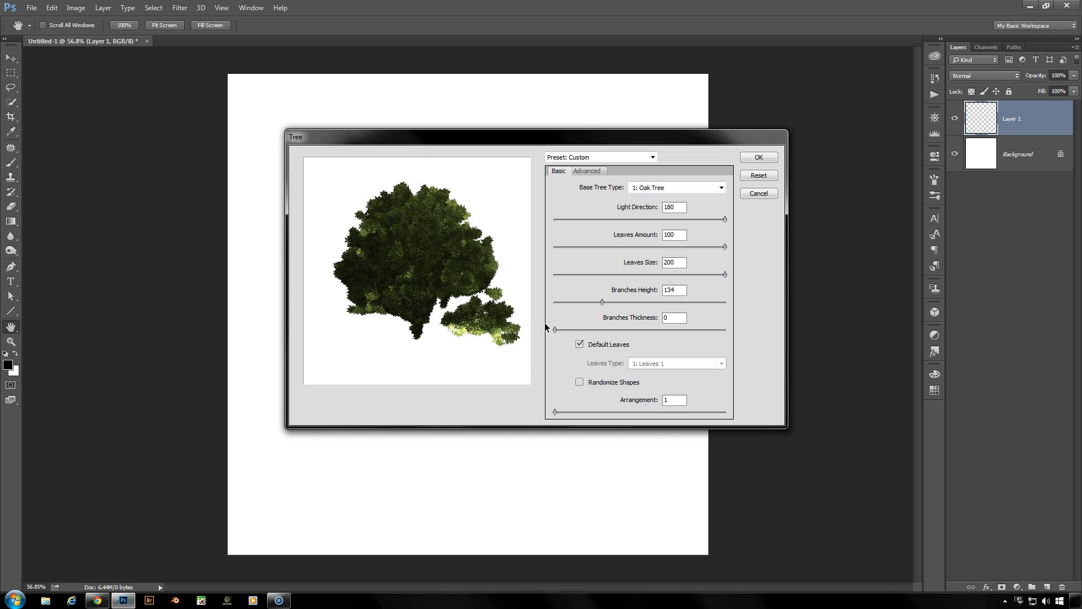
mouse_move(535, 290)
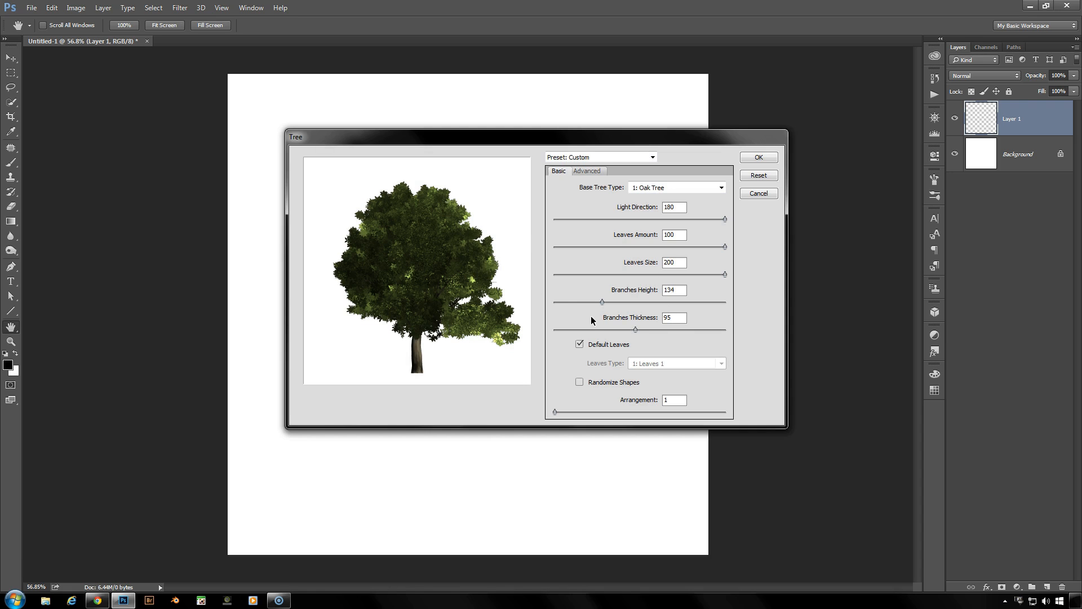
mouse_move(583, 234)
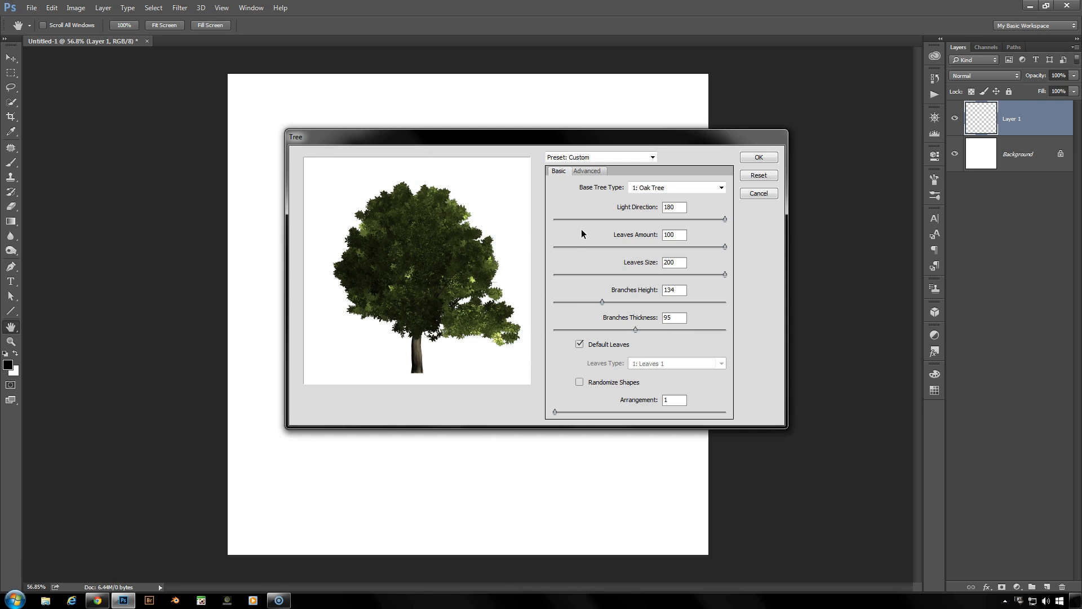
mouse_move(549, 278)
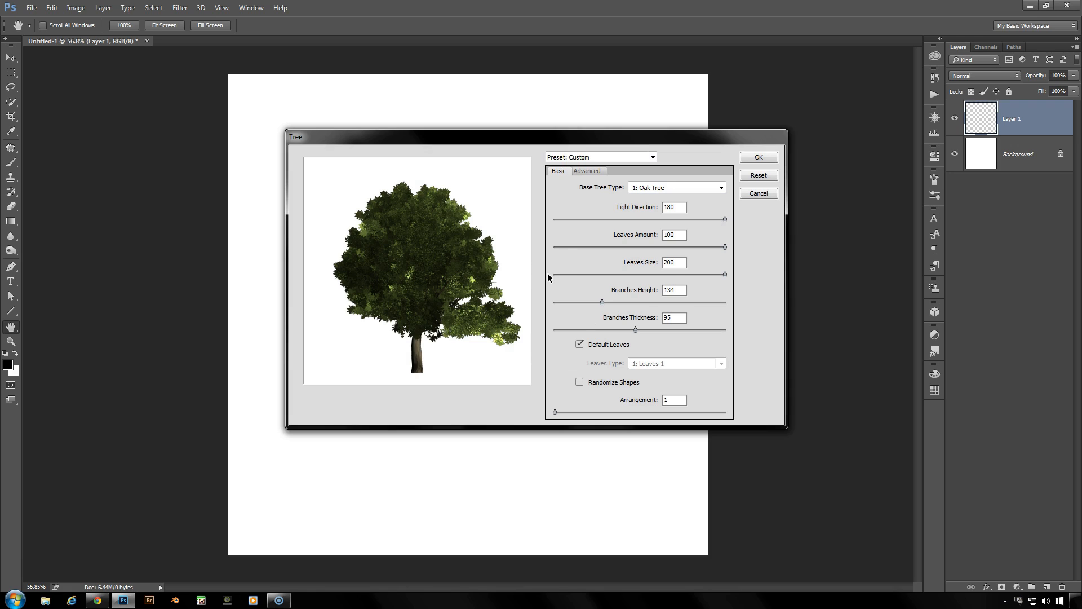
mouse_move(580, 349)
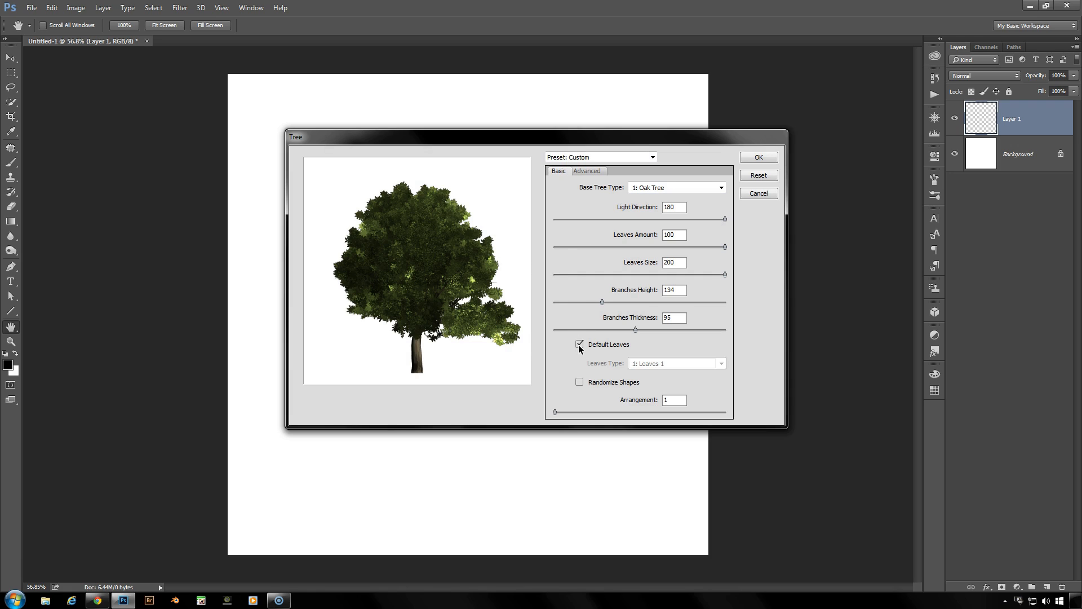
left_click(579, 345)
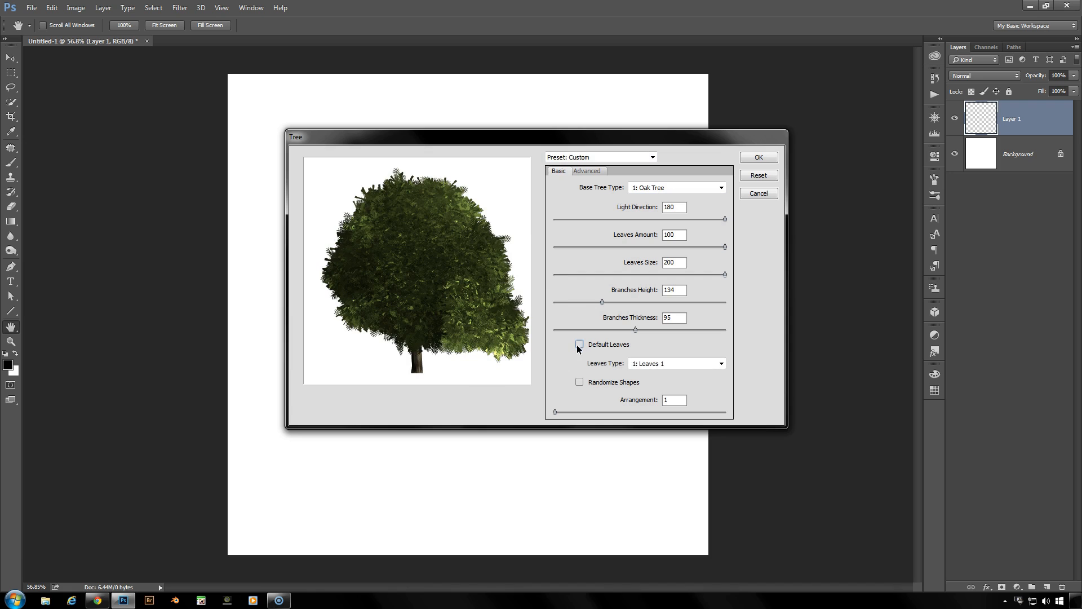
left_click(720, 363)
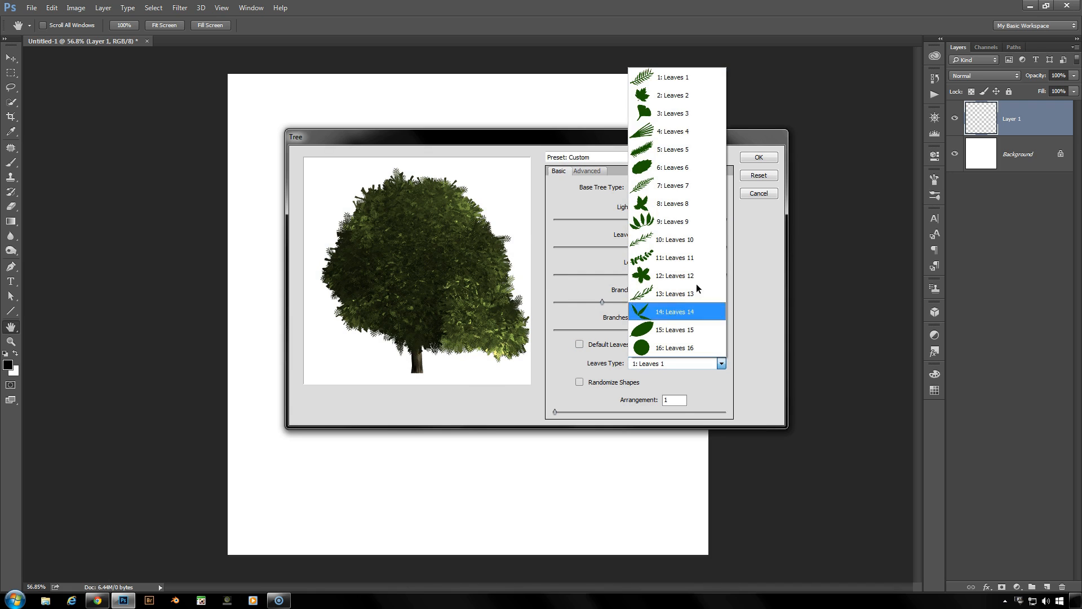
mouse_move(674, 306)
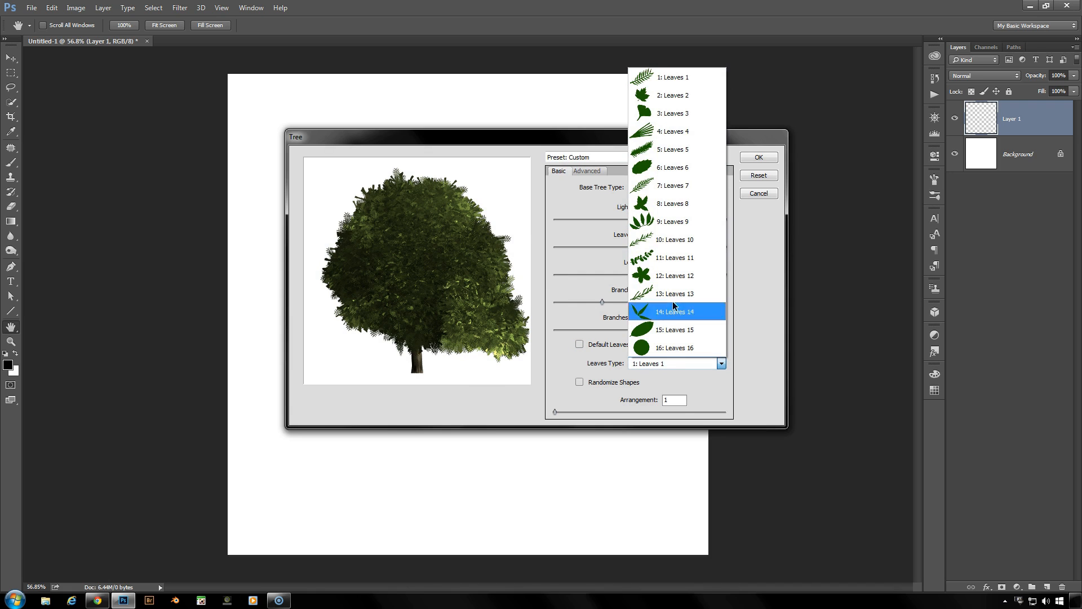
mouse_move(659, 306)
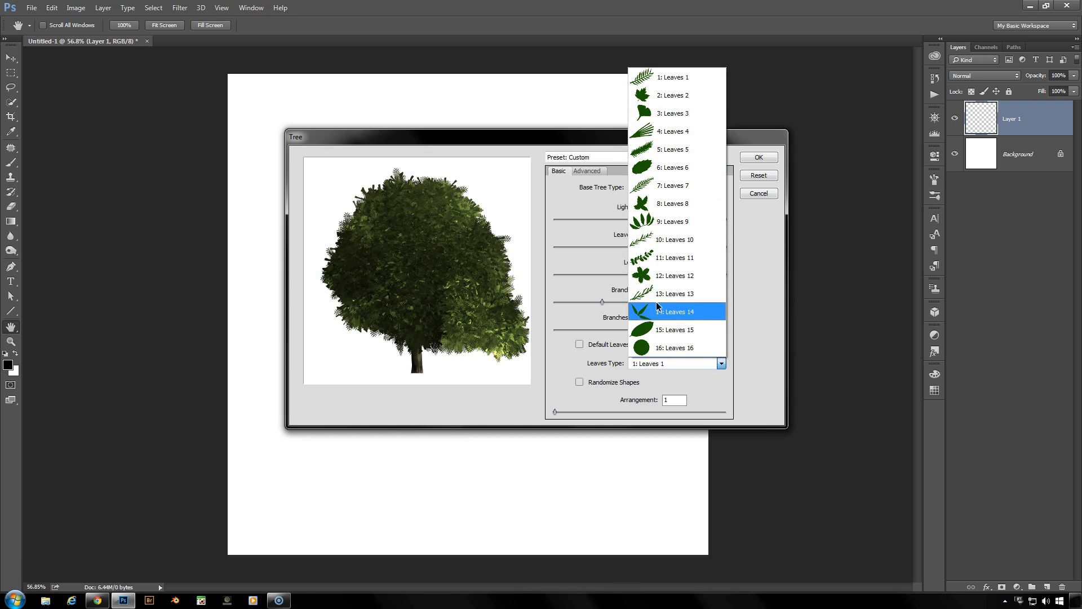
mouse_move(682, 319)
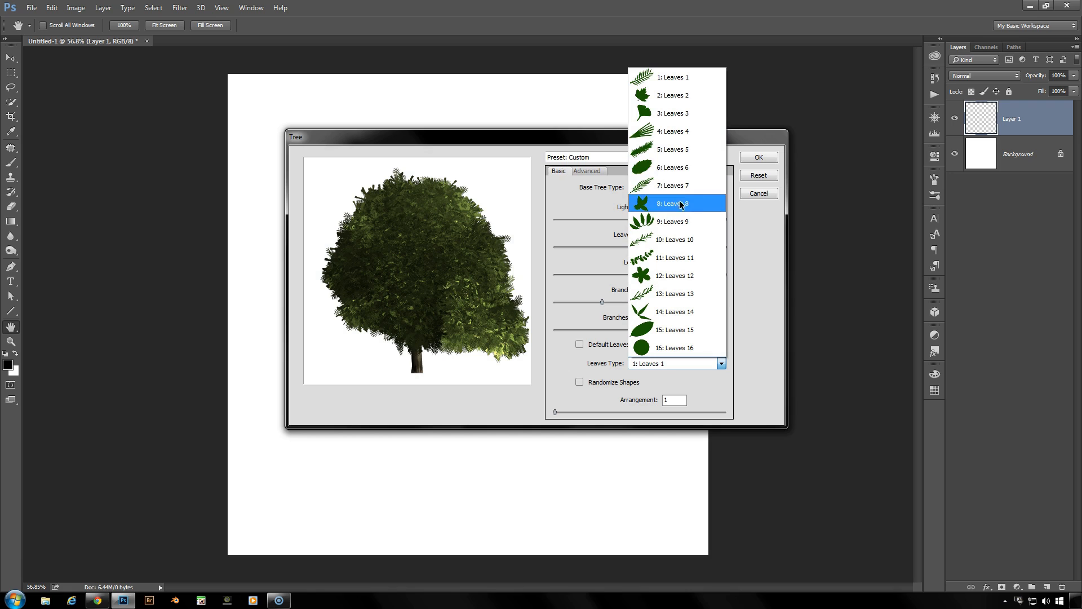
left_click(650, 78)
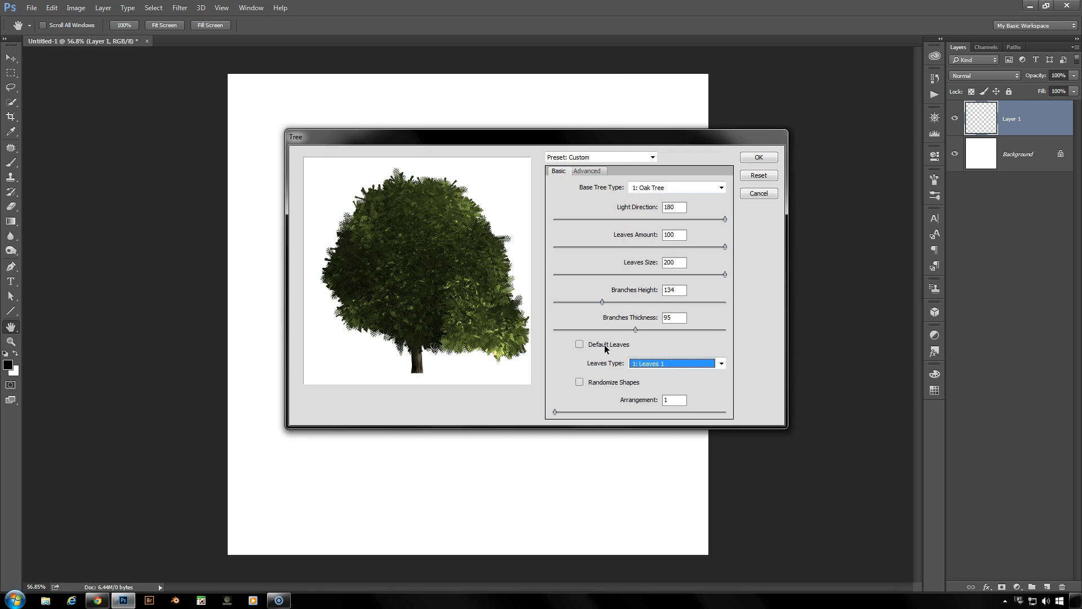
left_click(579, 343)
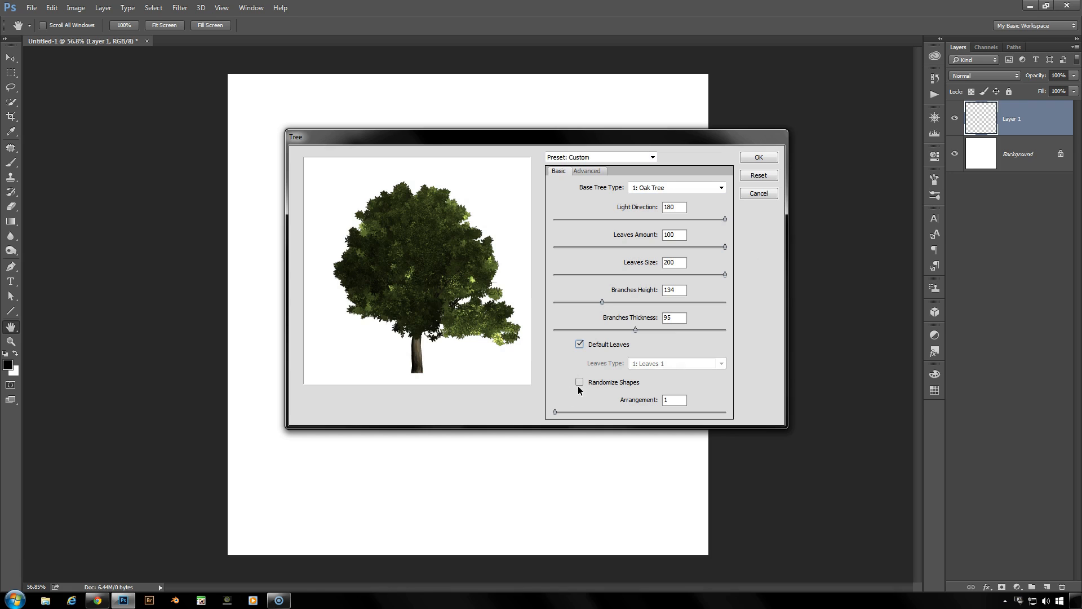
Step: Toggle Randomize Shapes on the oak preview, leaving randomized leaf shapes enabled
left_click(579, 382)
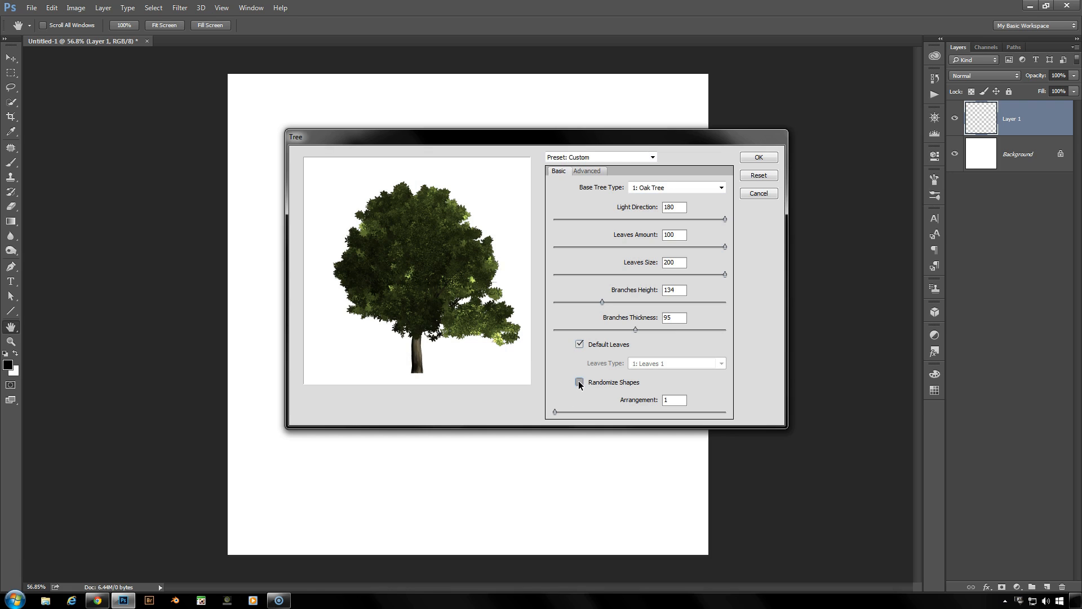
left_click(579, 382)
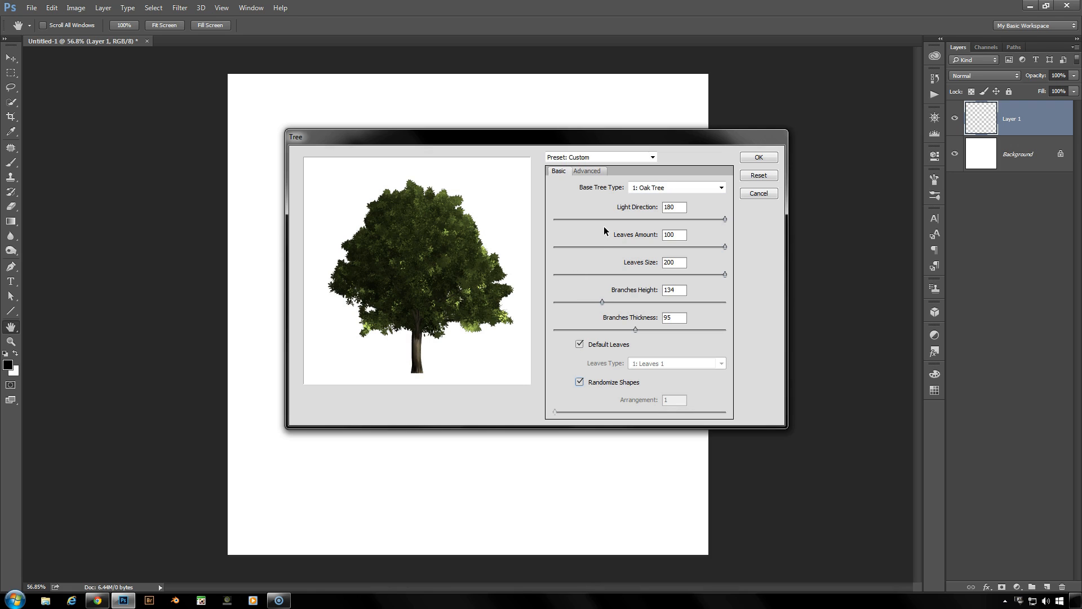
mouse_move(599, 242)
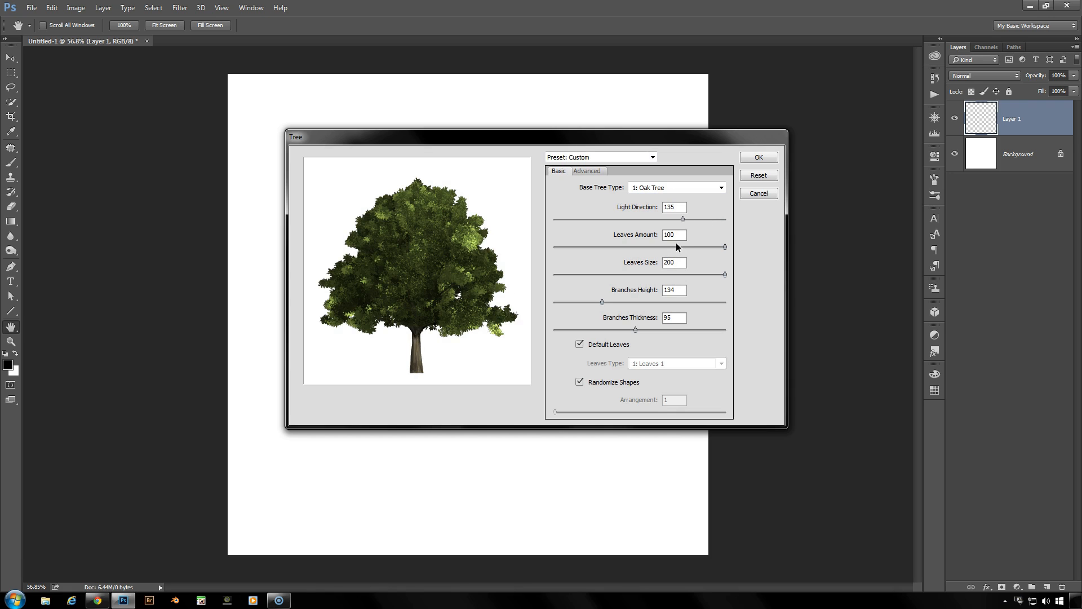
mouse_move(567, 318)
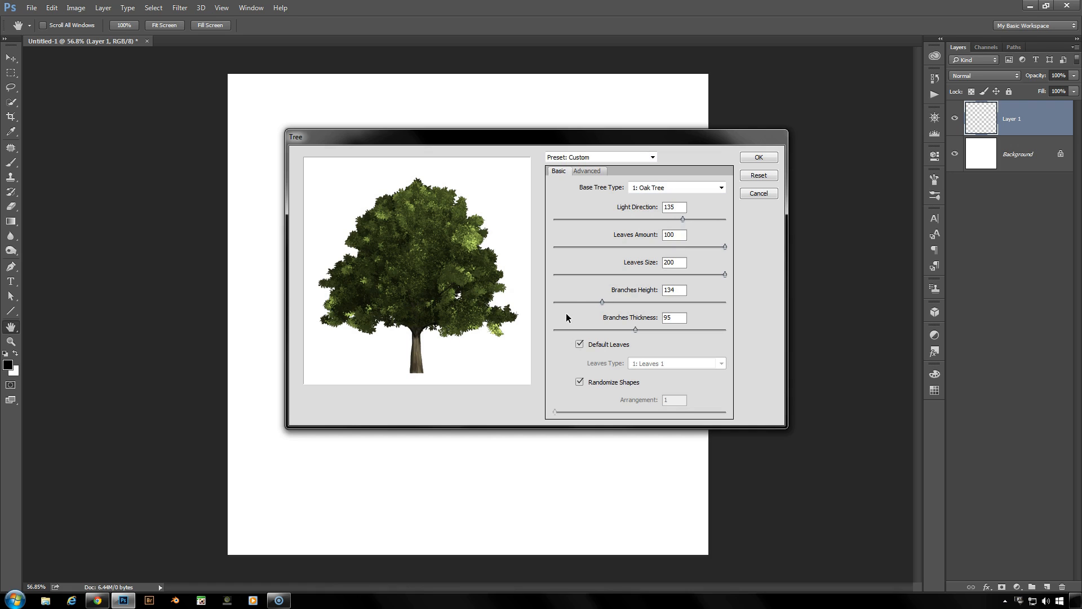
mouse_move(399, 335)
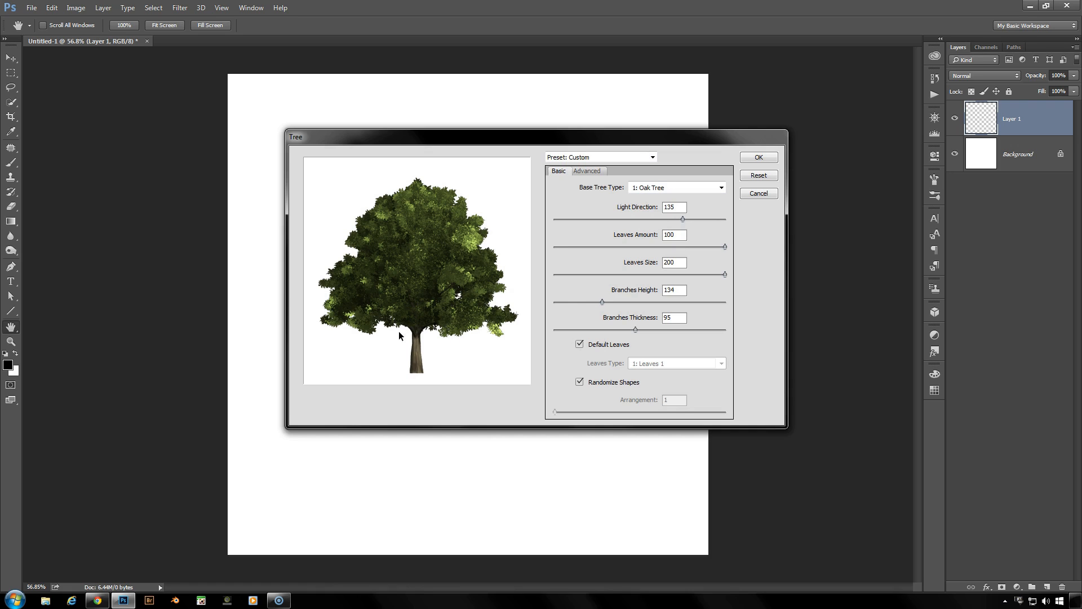
mouse_move(436, 334)
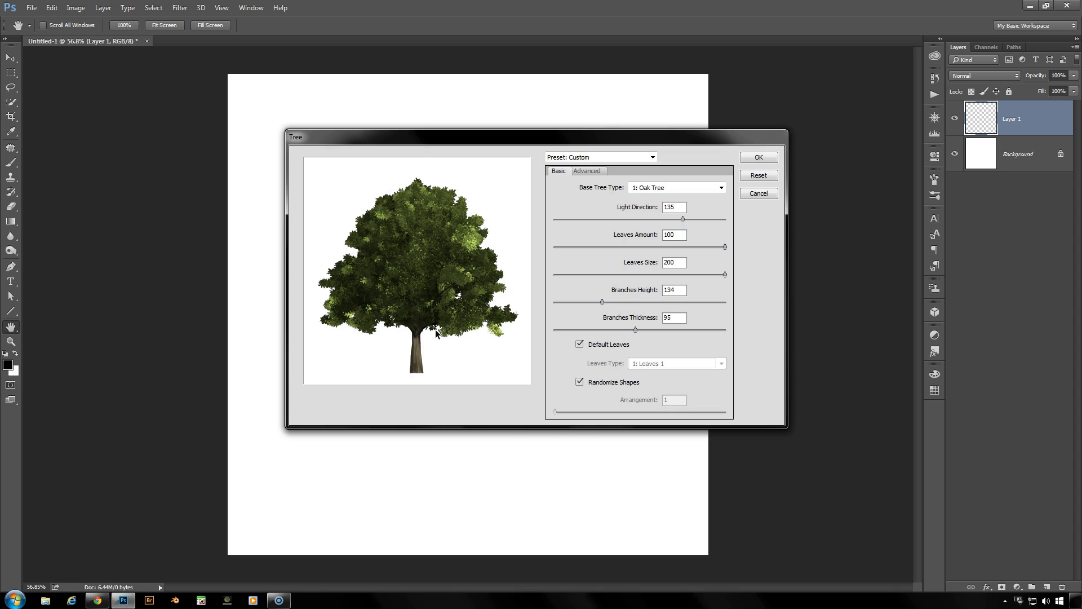
mouse_move(619, 318)
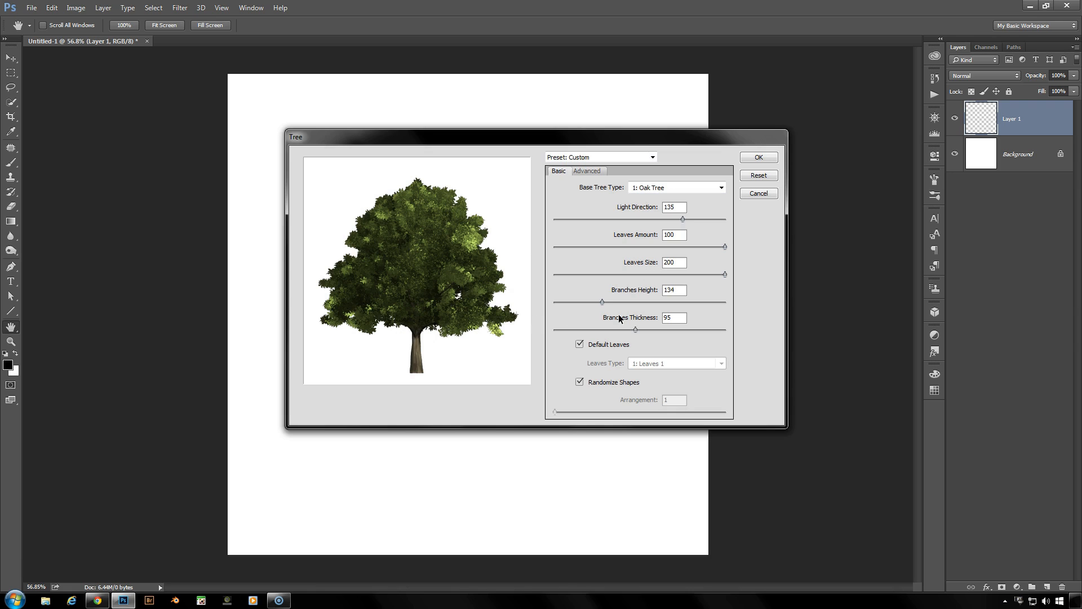
left_click(579, 382)
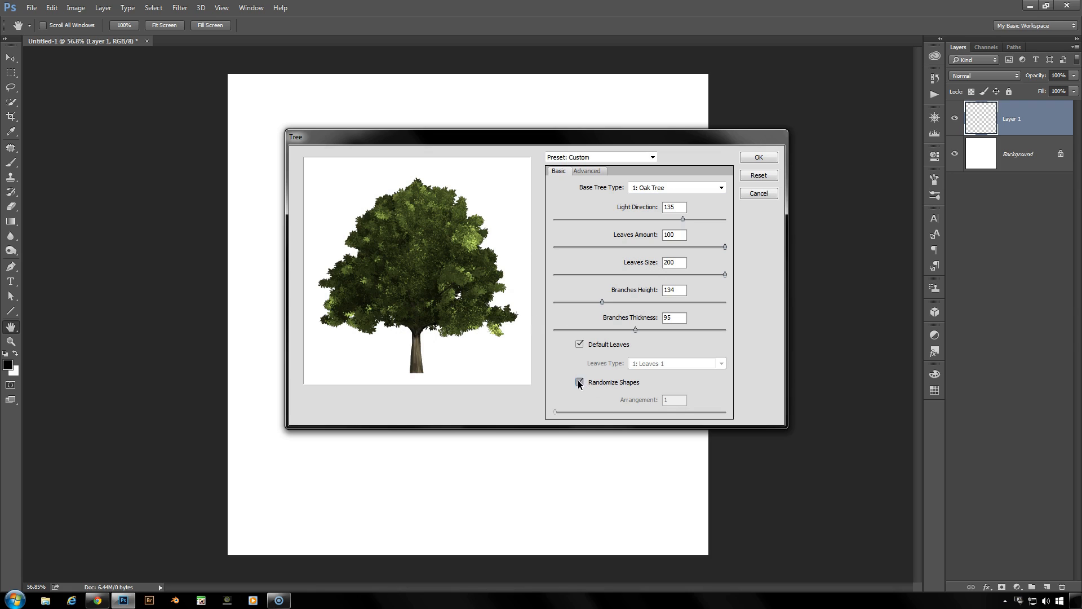
Step: Switch off Randomize Shapes for the oak tree
left_click(580, 383)
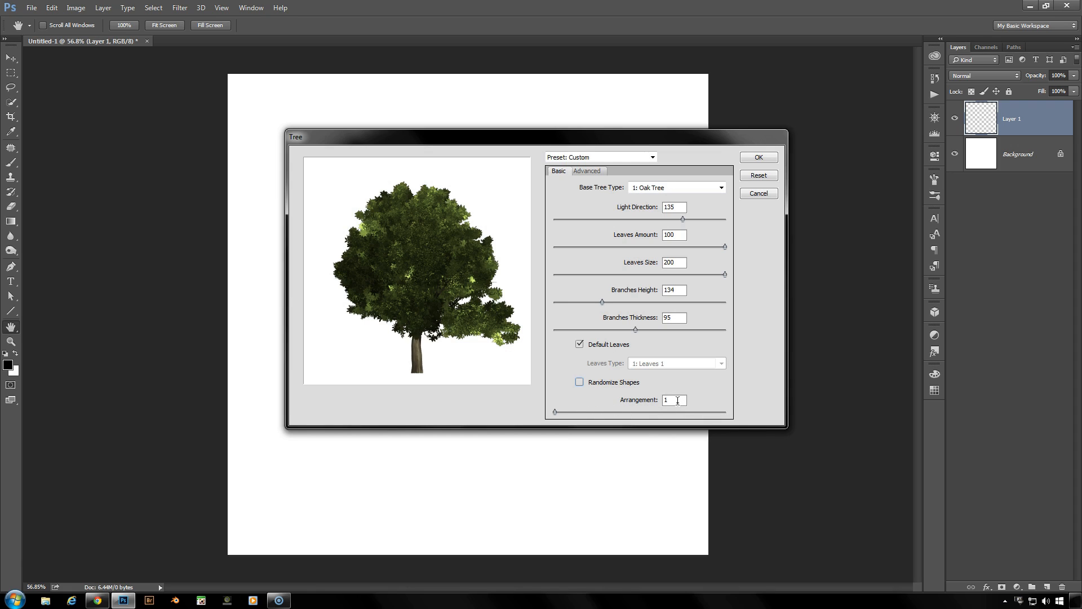
mouse_move(552, 416)
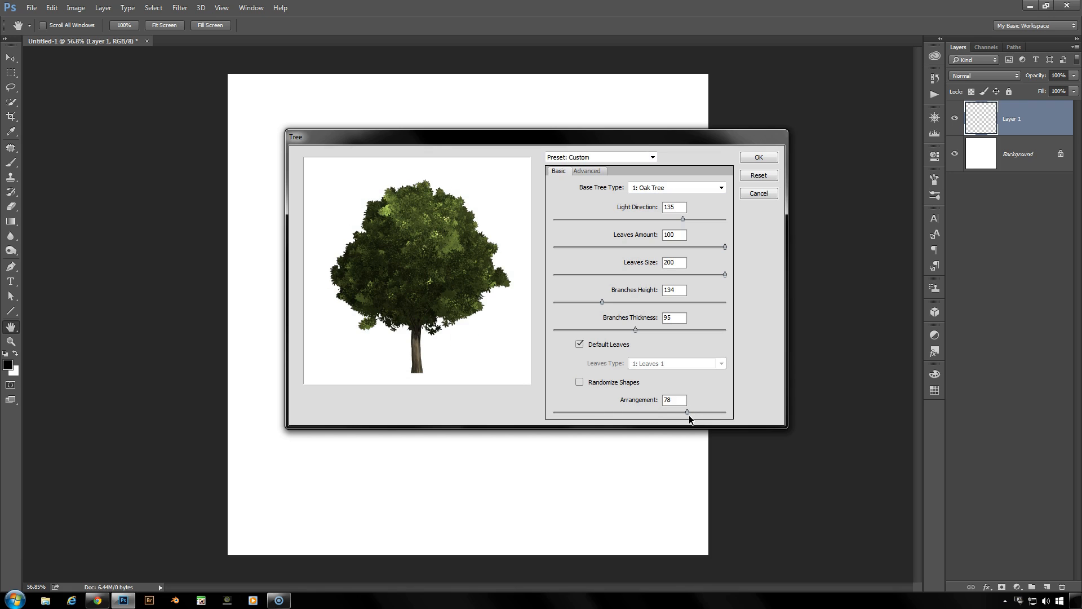
mouse_move(686, 418)
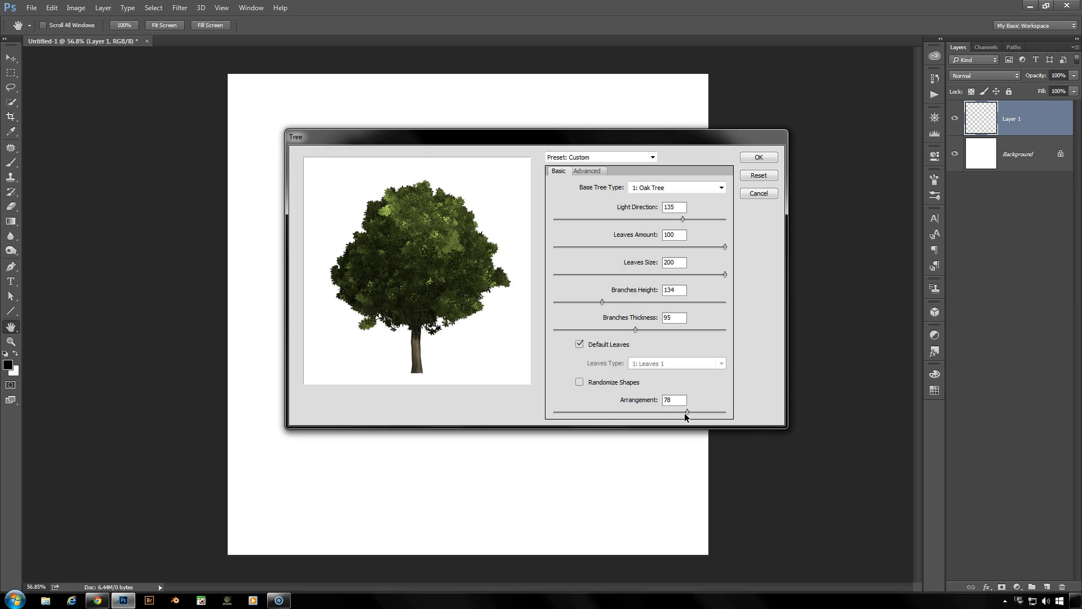
mouse_move(579, 186)
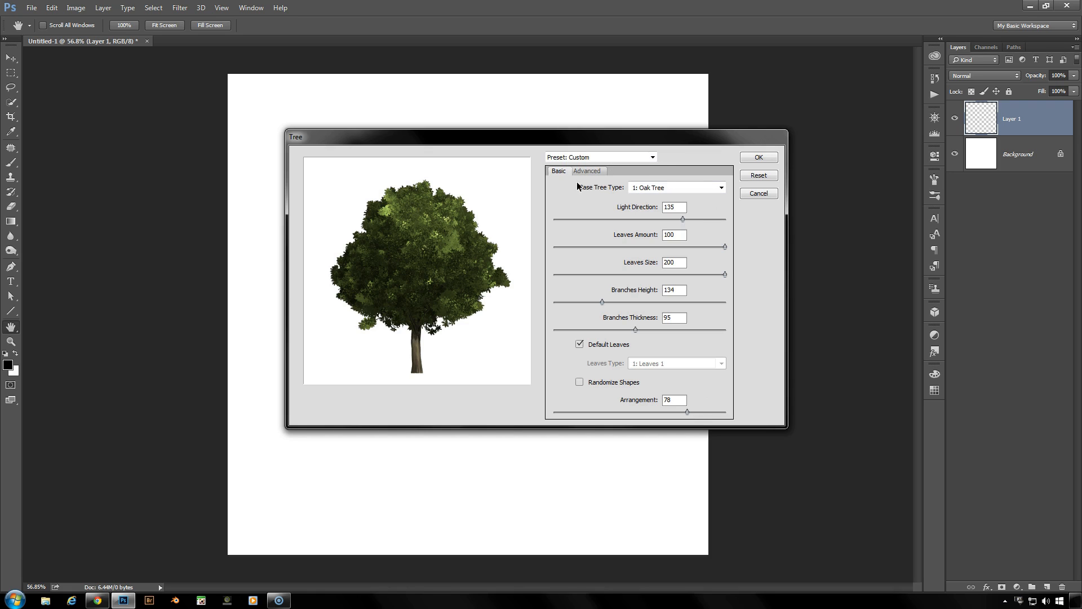
mouse_move(586, 173)
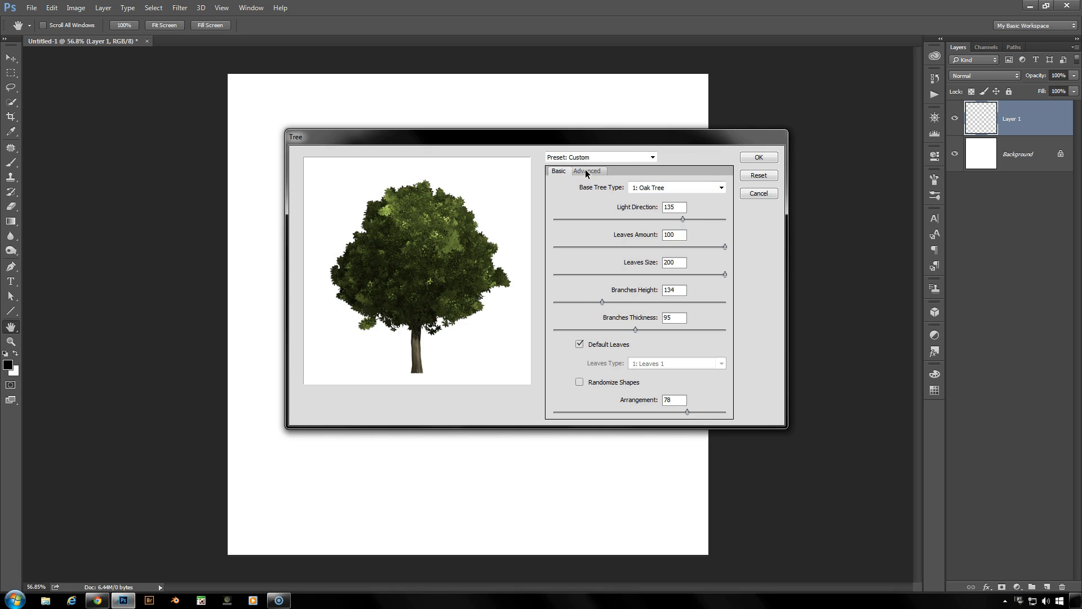
Step: Show the Tree filter's Advanced options and return Camera Tilt to 0 after trying it
left_click(586, 170)
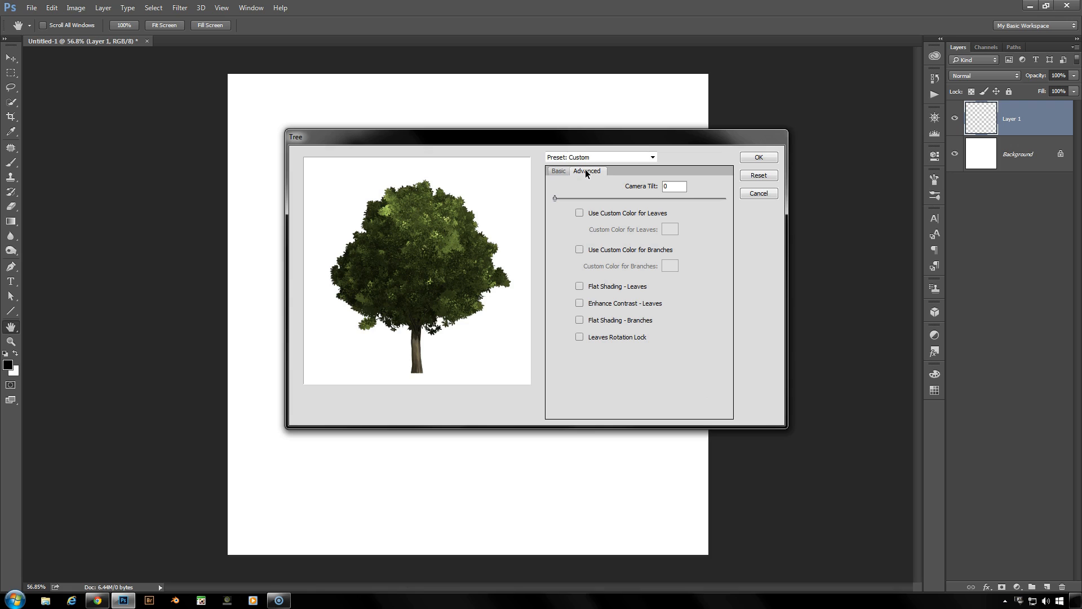
mouse_move(604, 184)
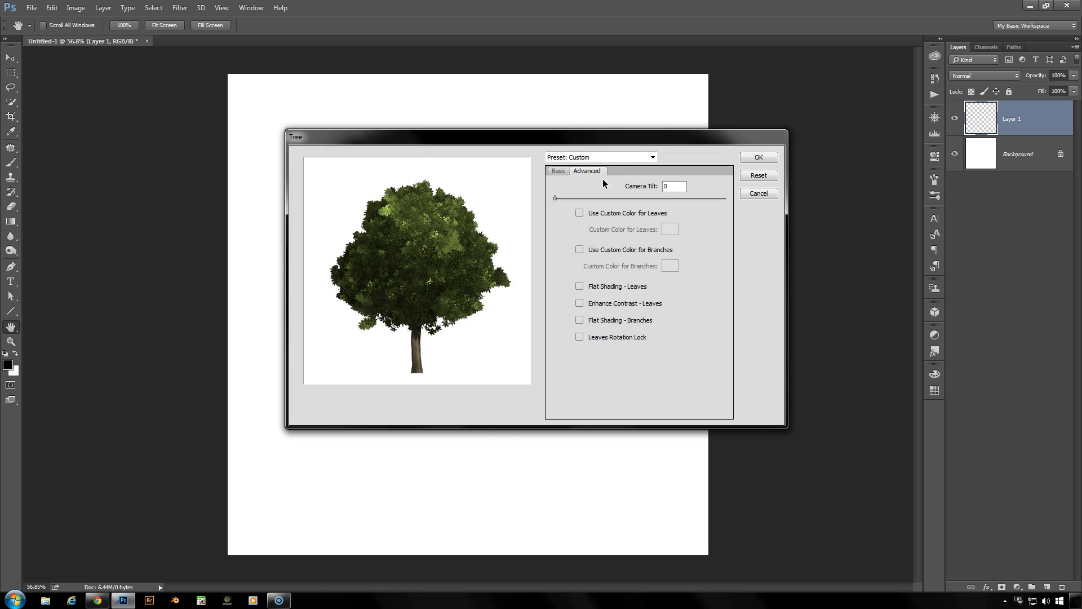
mouse_move(554, 205)
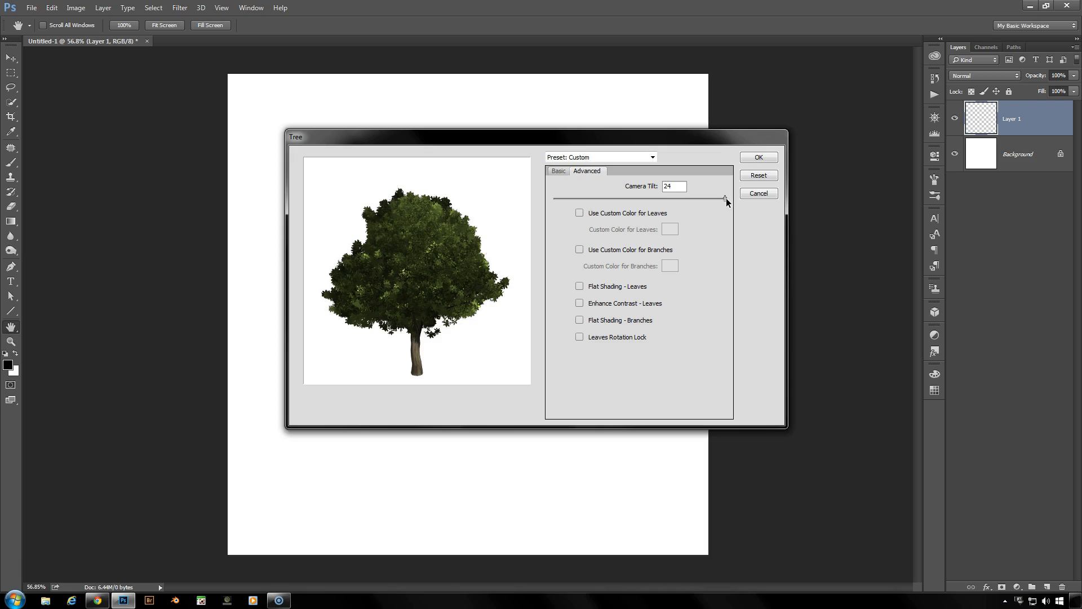
left_click(758, 156)
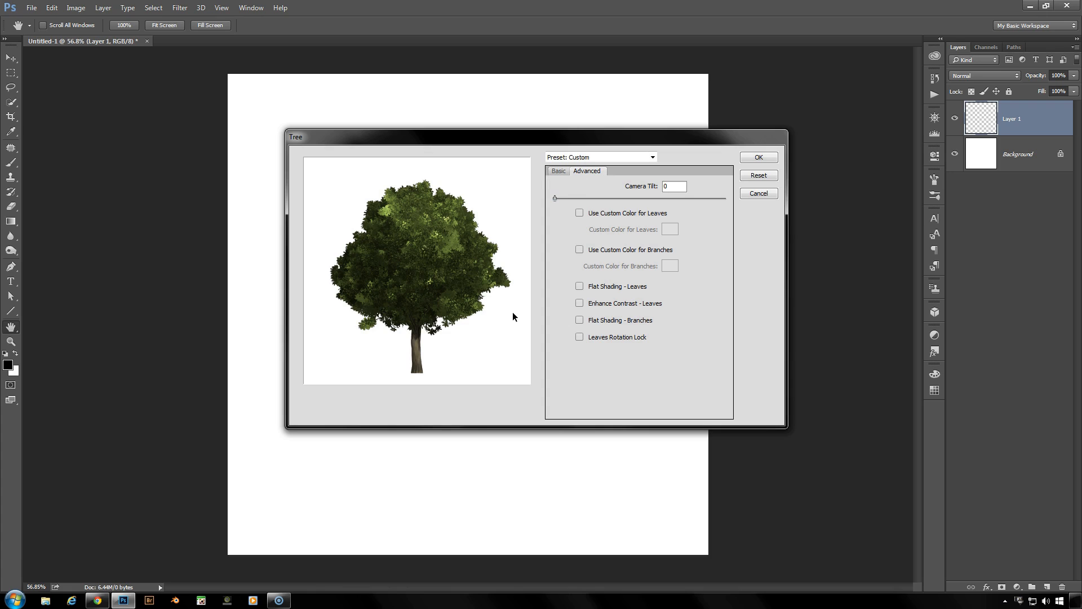
mouse_move(564, 235)
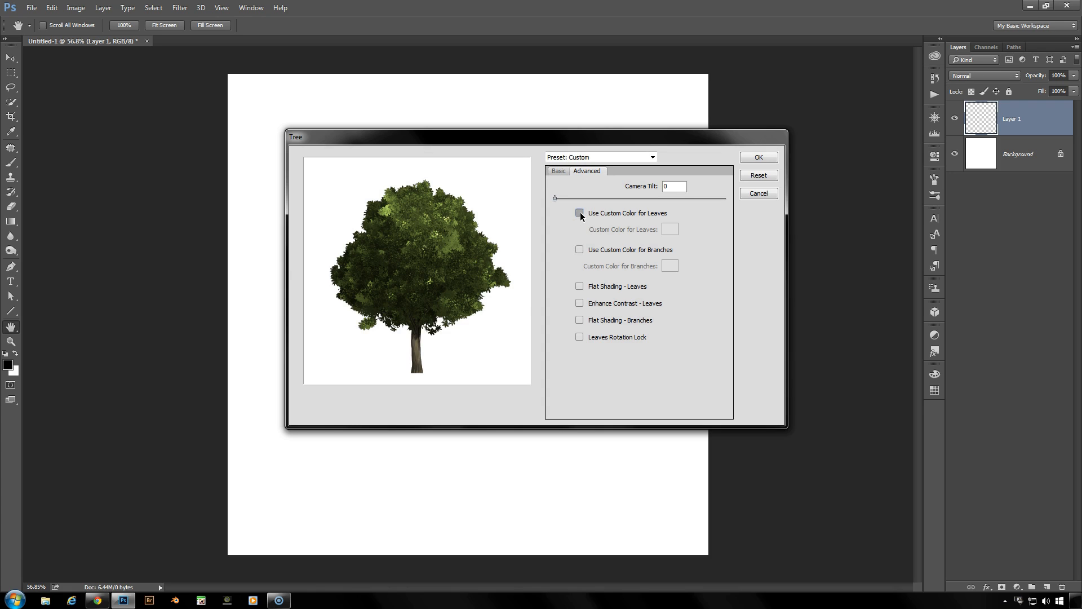
Step: Enable a custom leaf colour and choose a golden brown (after trying purple), confirming it
left_click(579, 213)
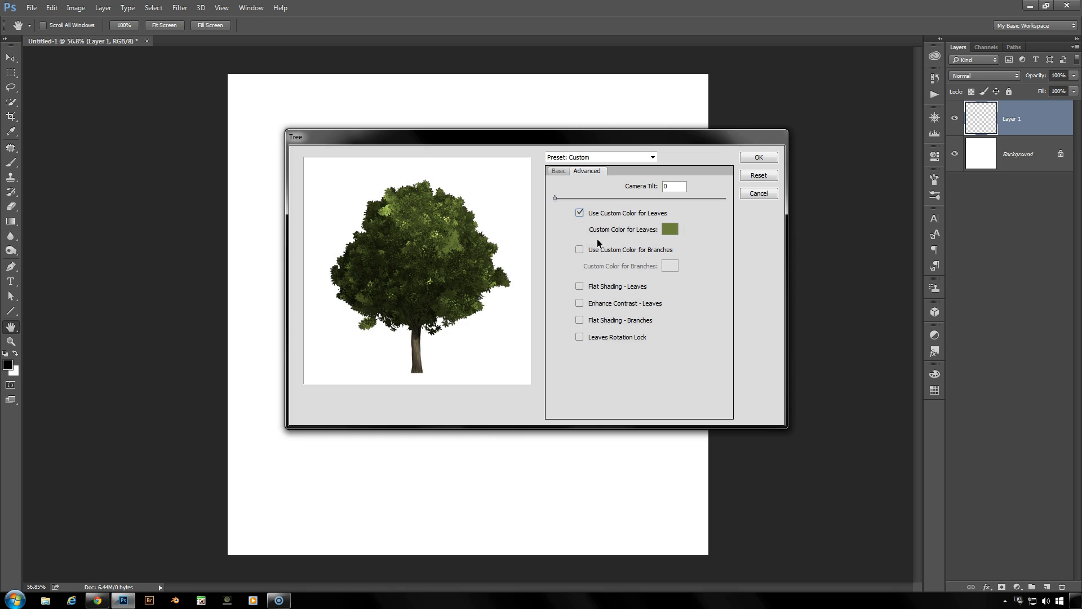
left_click(669, 229)
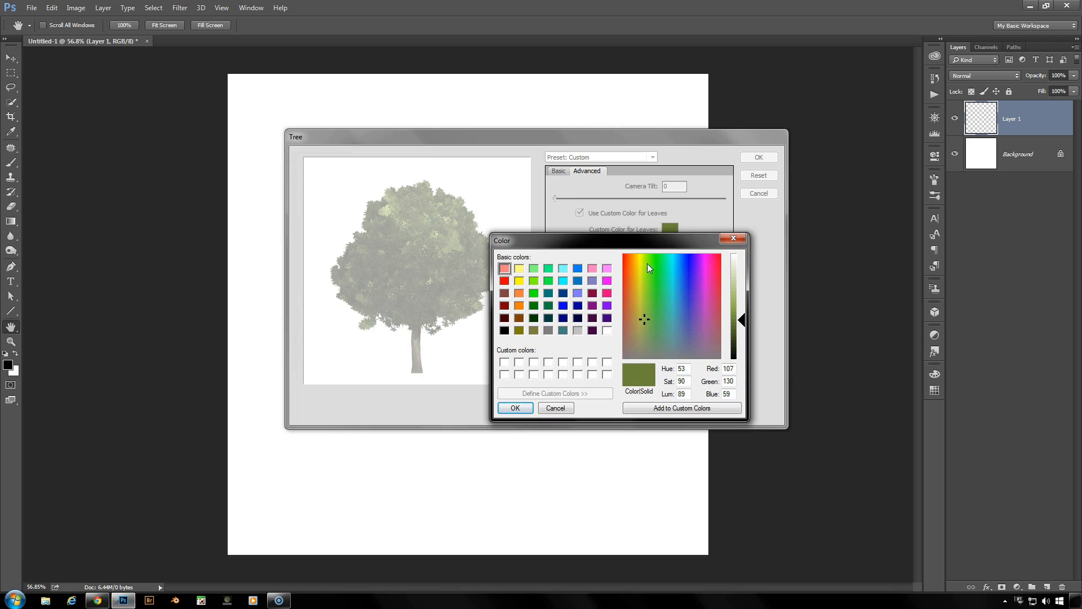
mouse_move(706, 297)
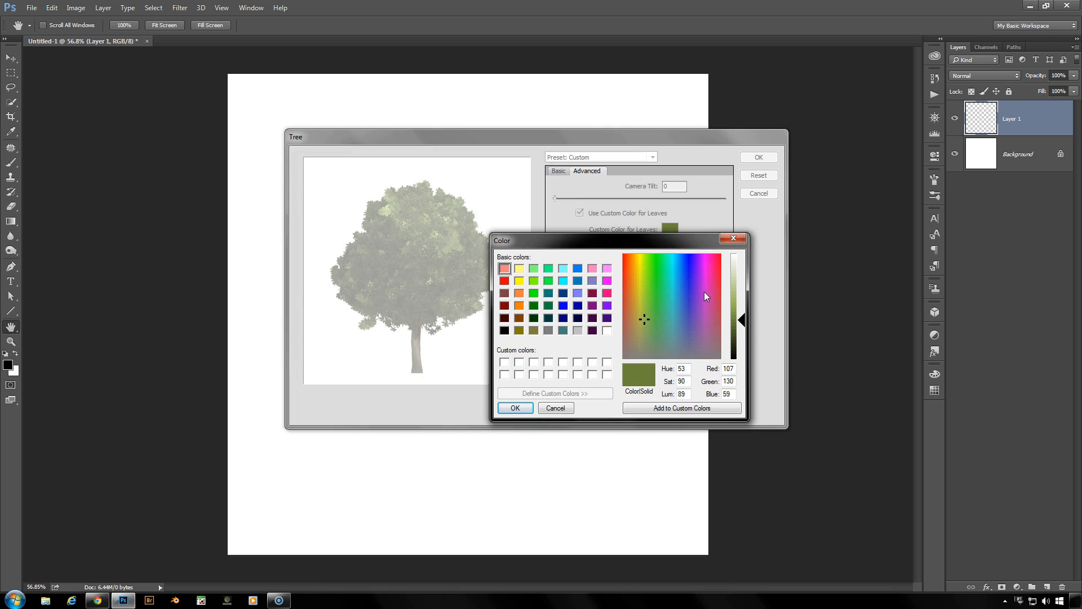
left_click(693, 280)
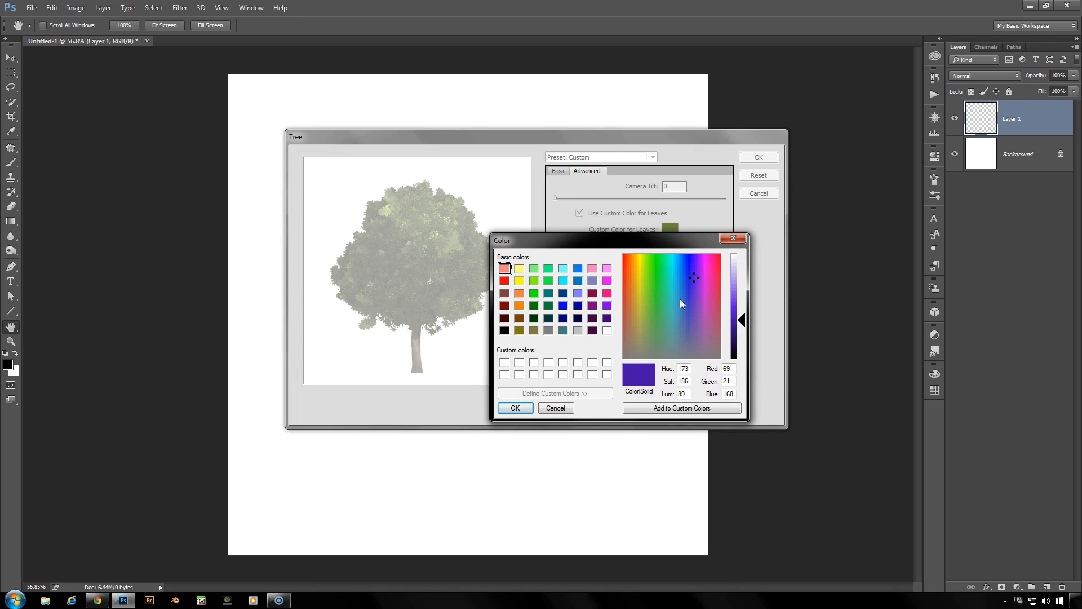
mouse_move(695, 279)
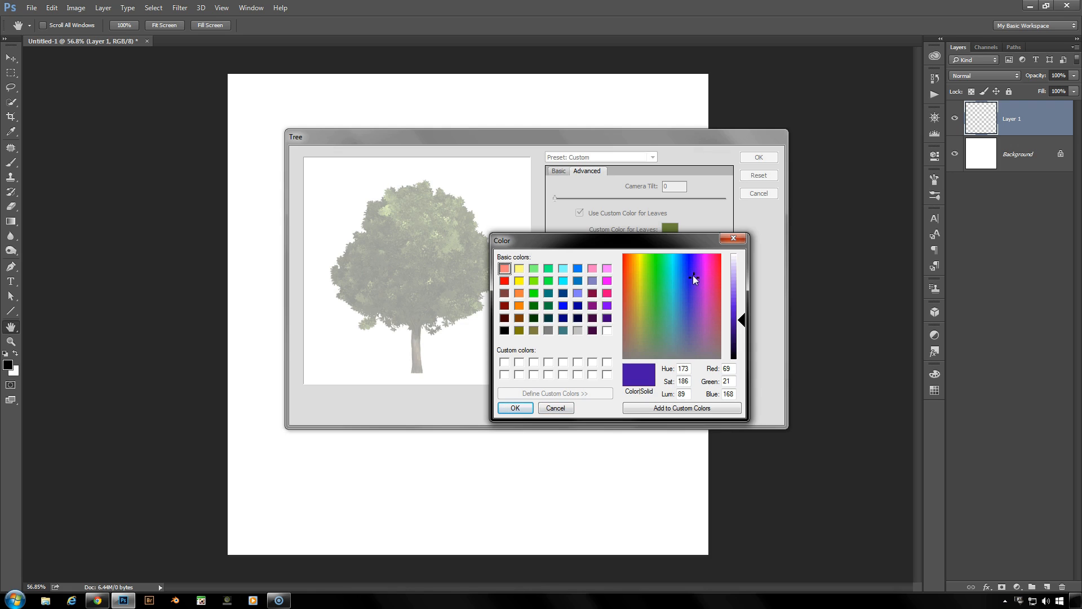
mouse_move(633, 316)
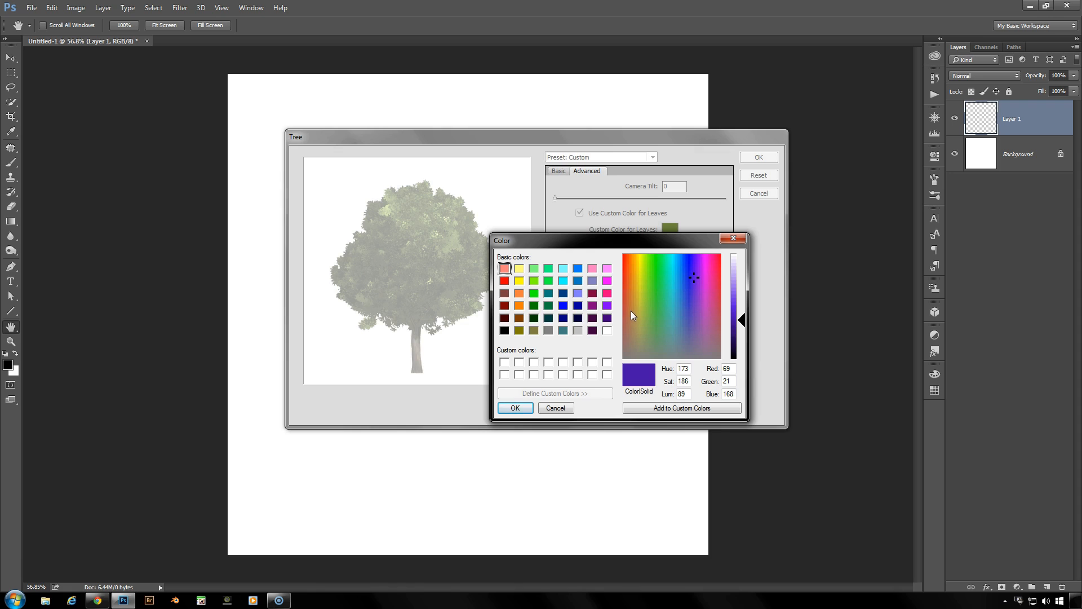
left_click(635, 302)
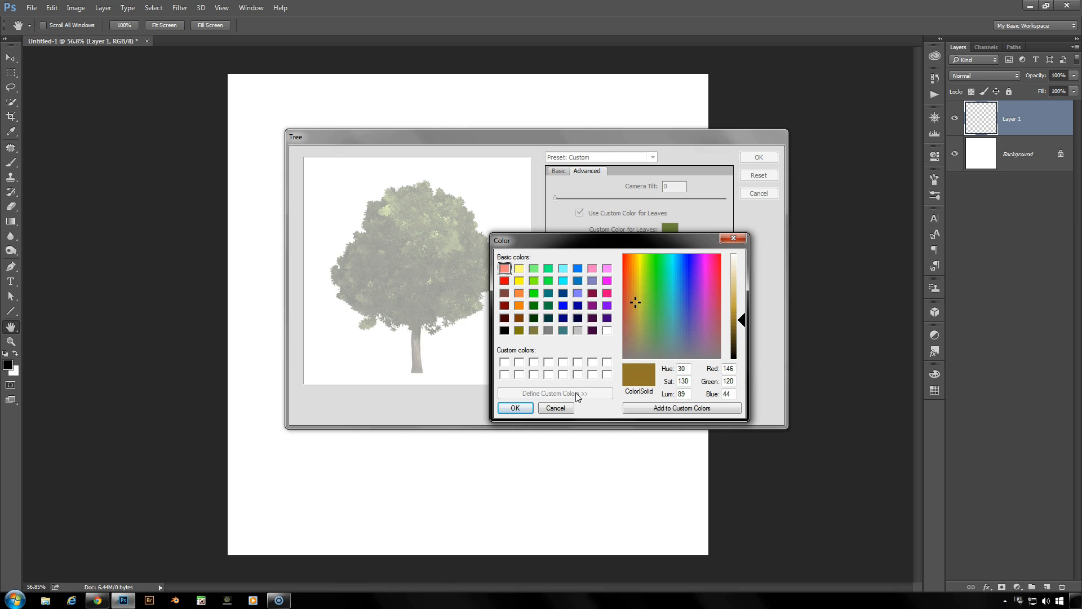
left_click(514, 407)
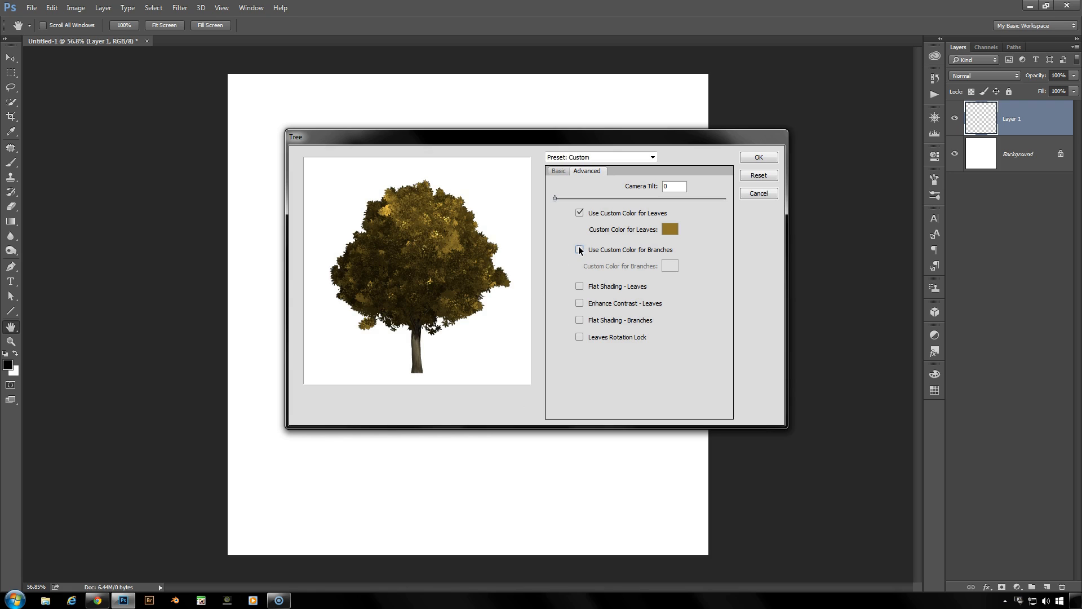
left_click(579, 249)
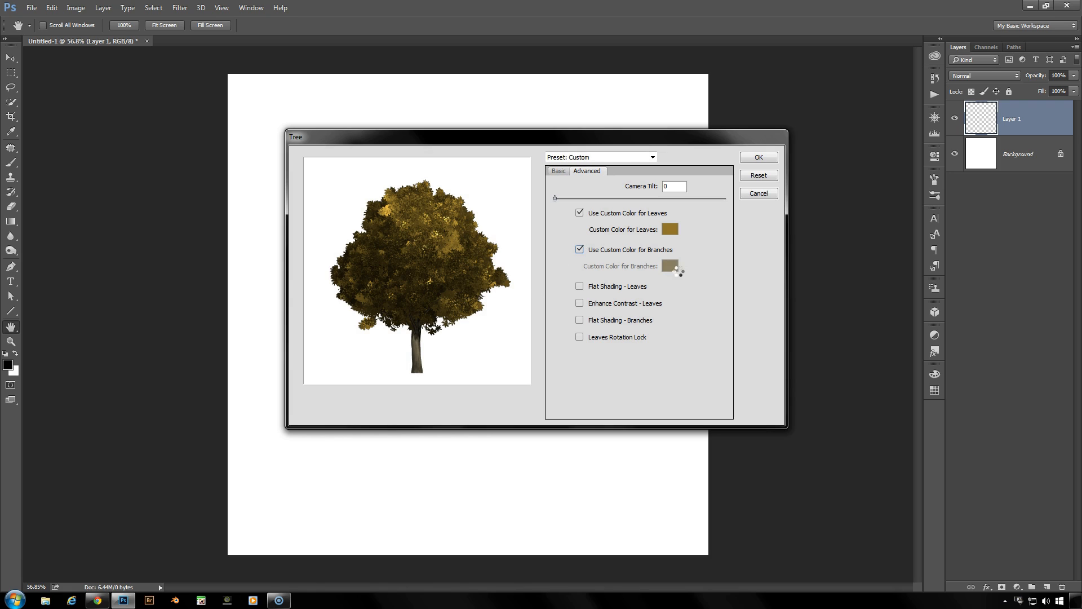
left_click(669, 266)
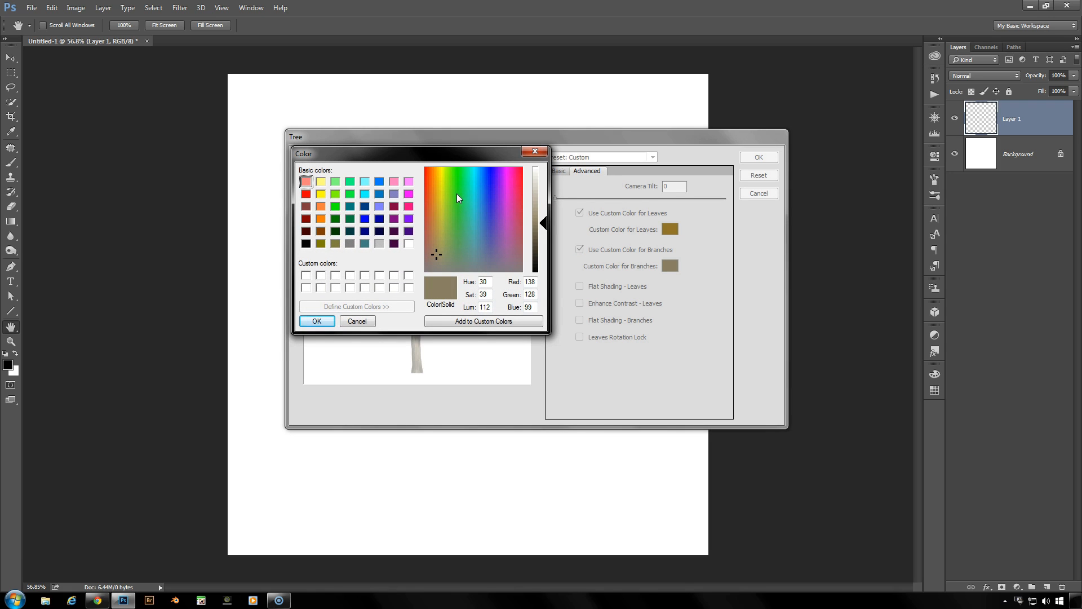
left_click(473, 193)
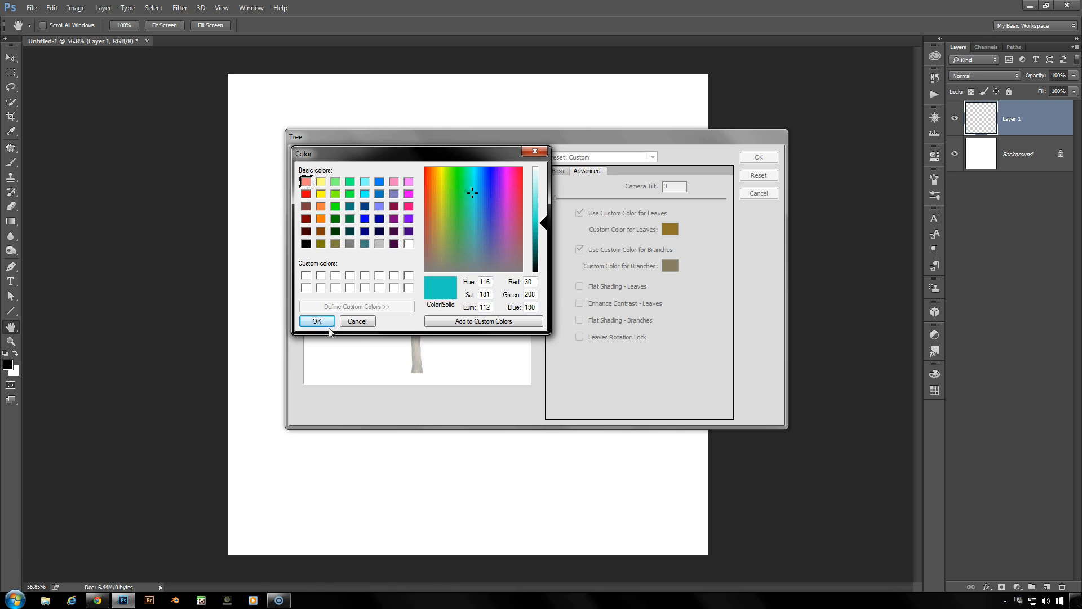
left_click(315, 320)
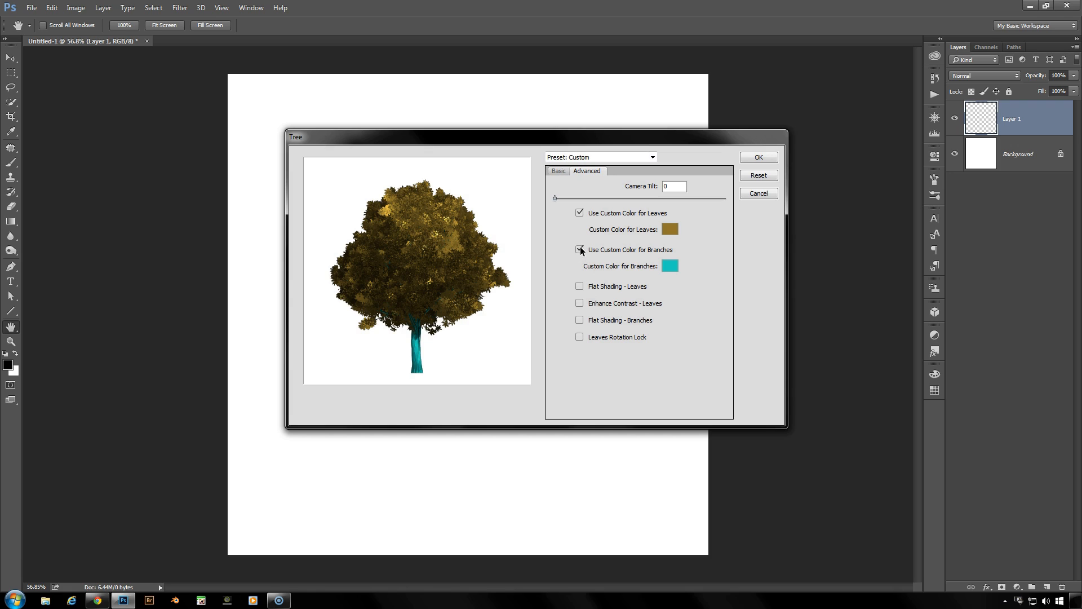
left_click(579, 249)
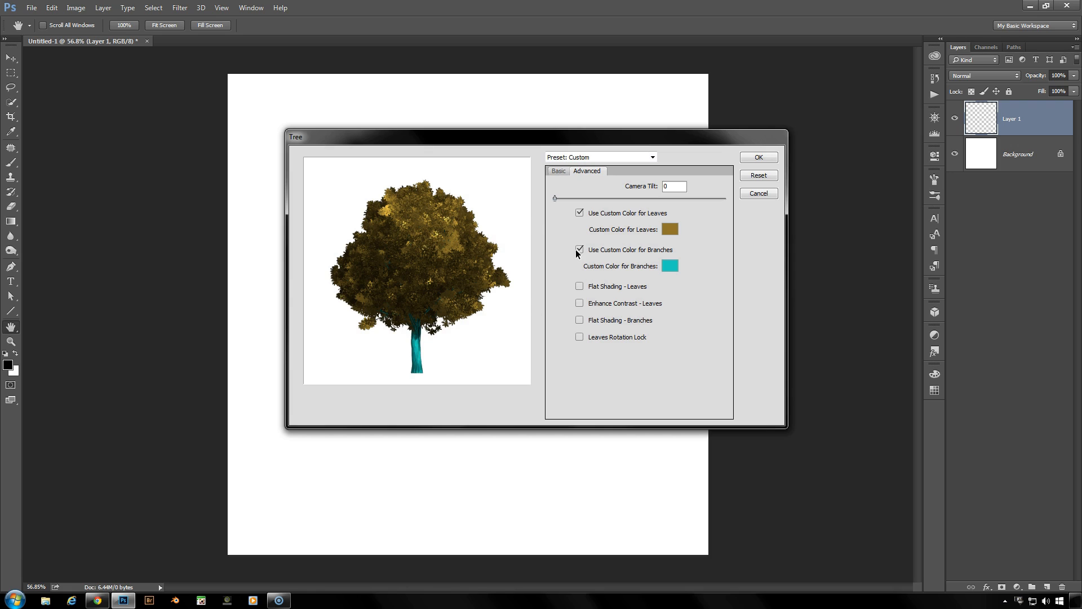
left_click(579, 249)
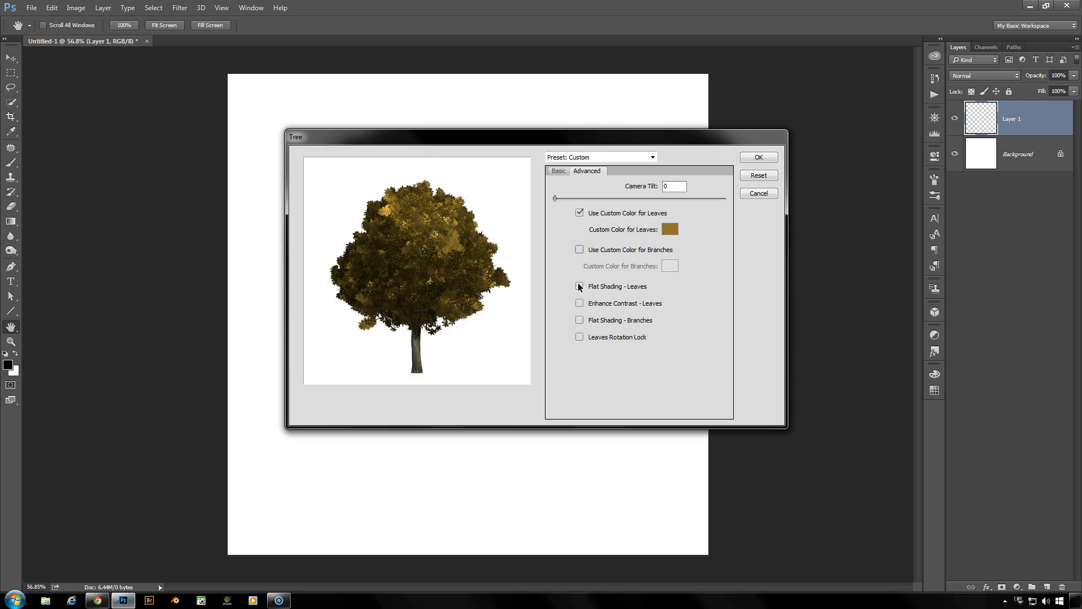
Step: Leave Flat Shading - Leaves off and enable Enhance Contrast - Leaves
left_click(579, 286)
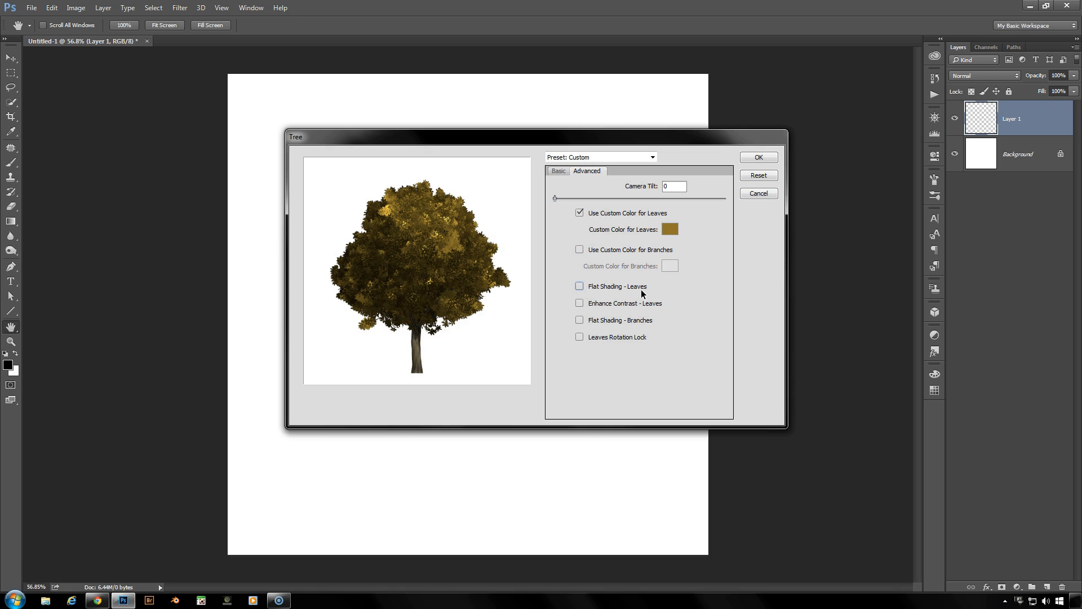
left_click(579, 285)
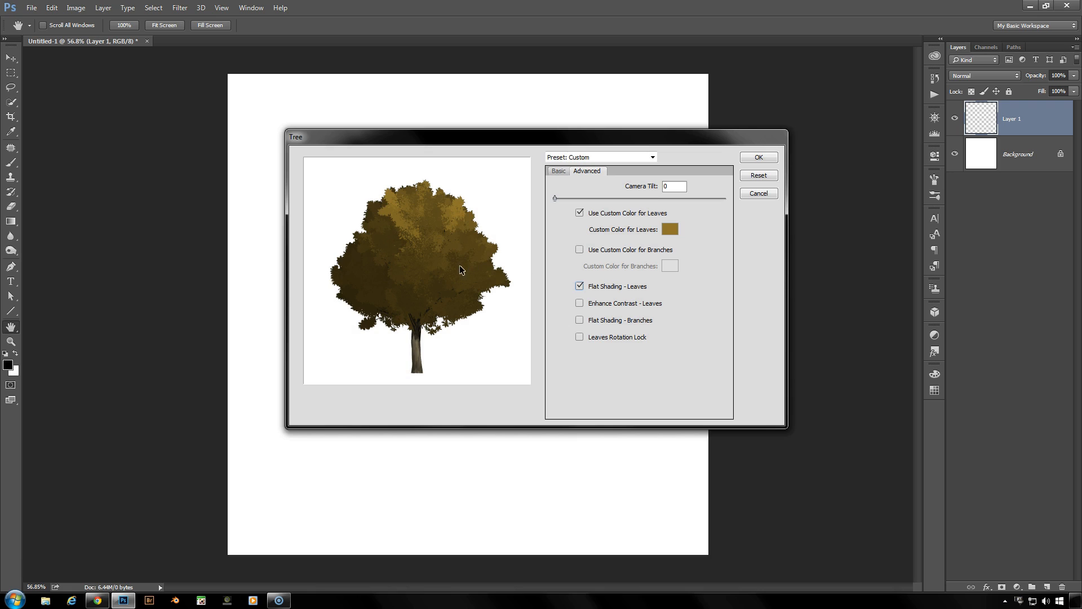
mouse_move(450, 275)
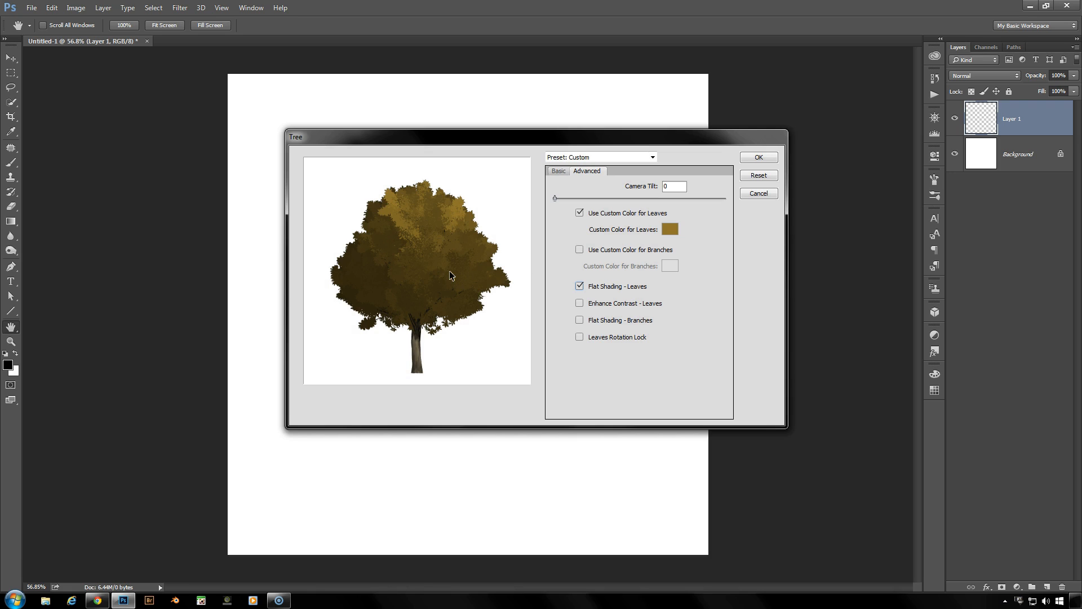
mouse_move(481, 305)
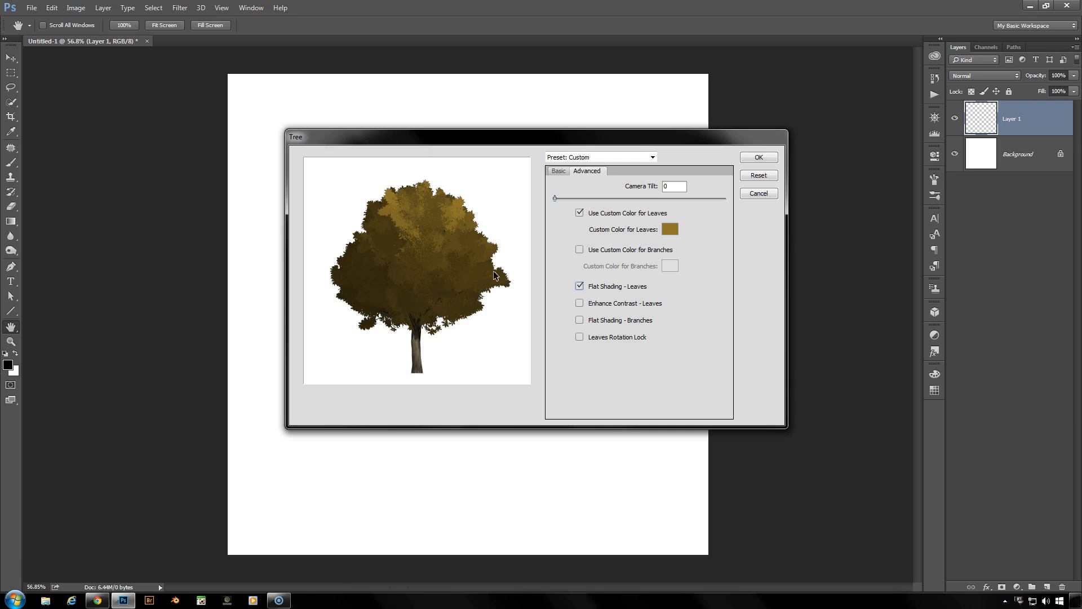
mouse_move(589, 290)
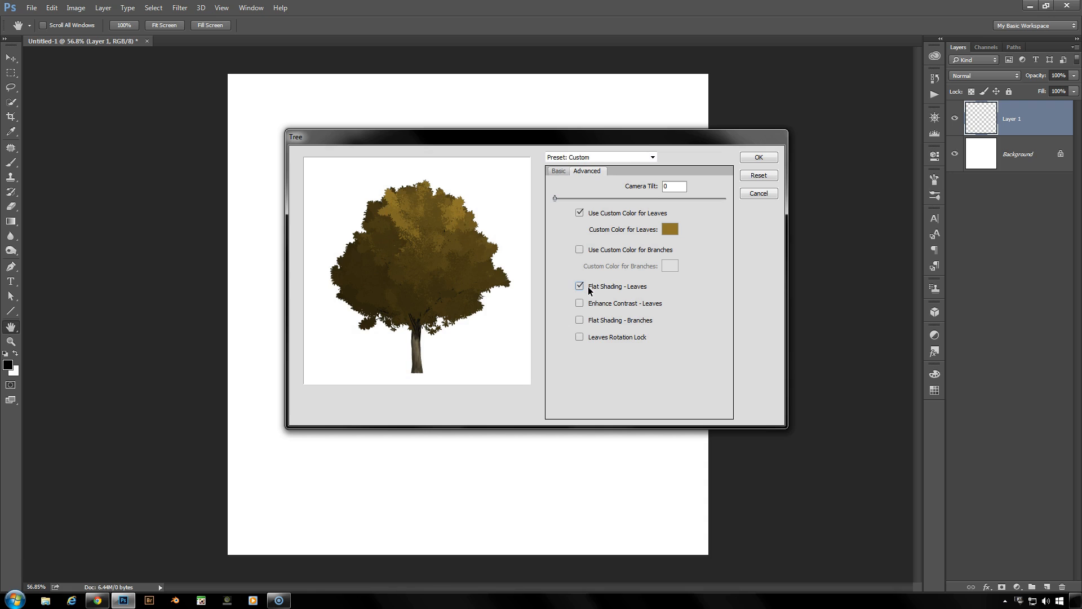
left_click(579, 287)
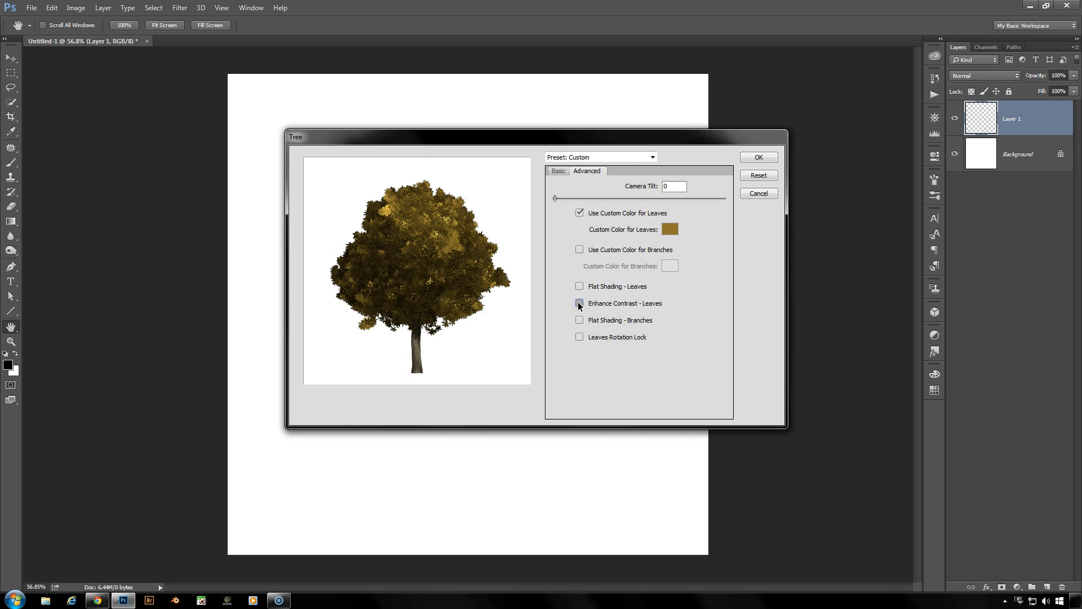
left_click(579, 303)
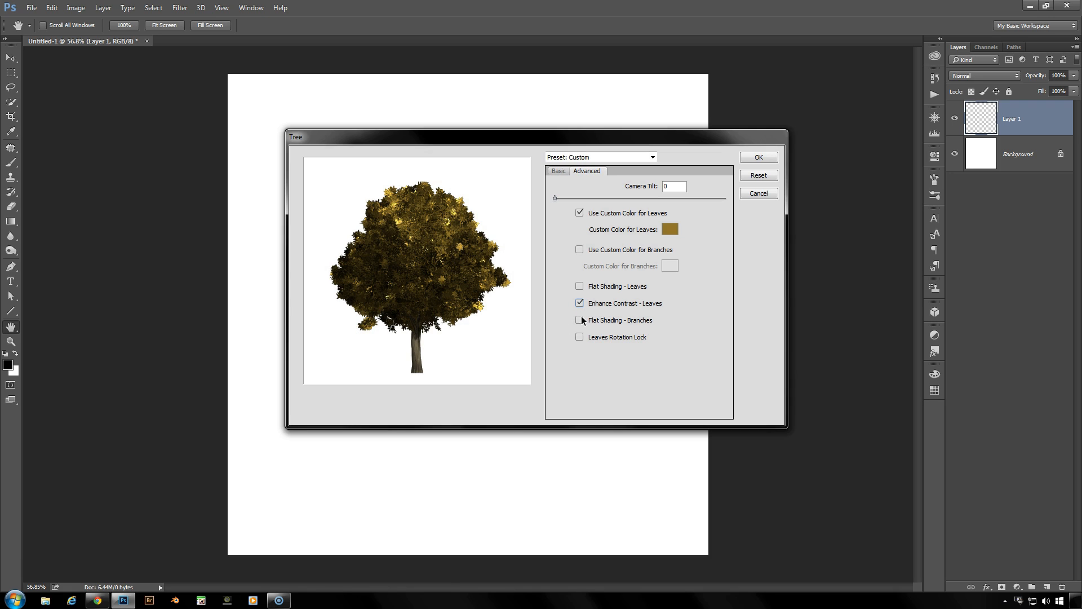
mouse_move(582, 325)
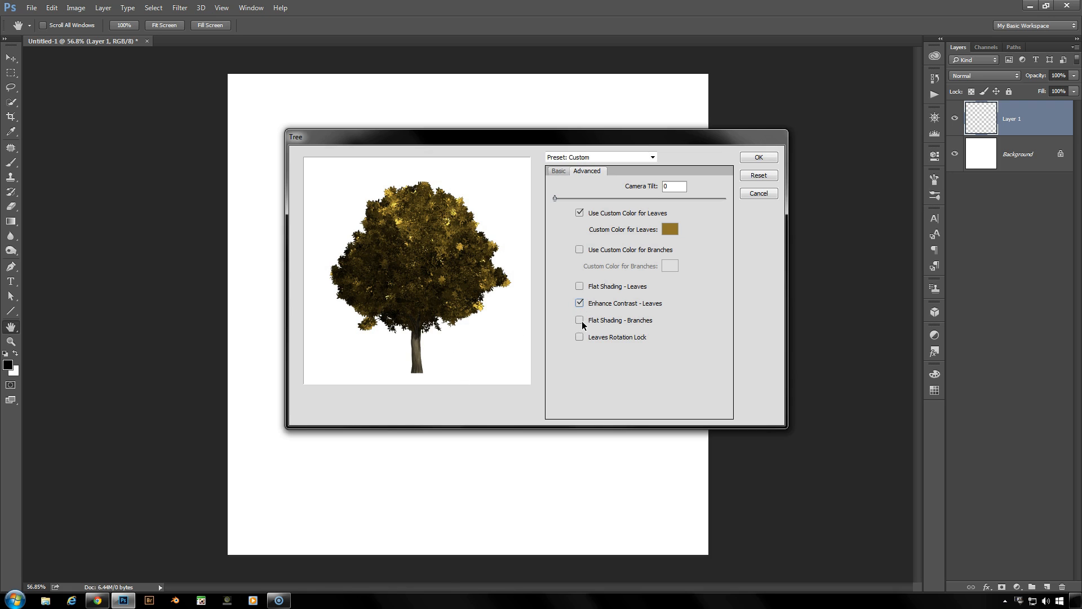
Step: Try Flat Shading - Branches and leave it switched off
left_click(580, 319)
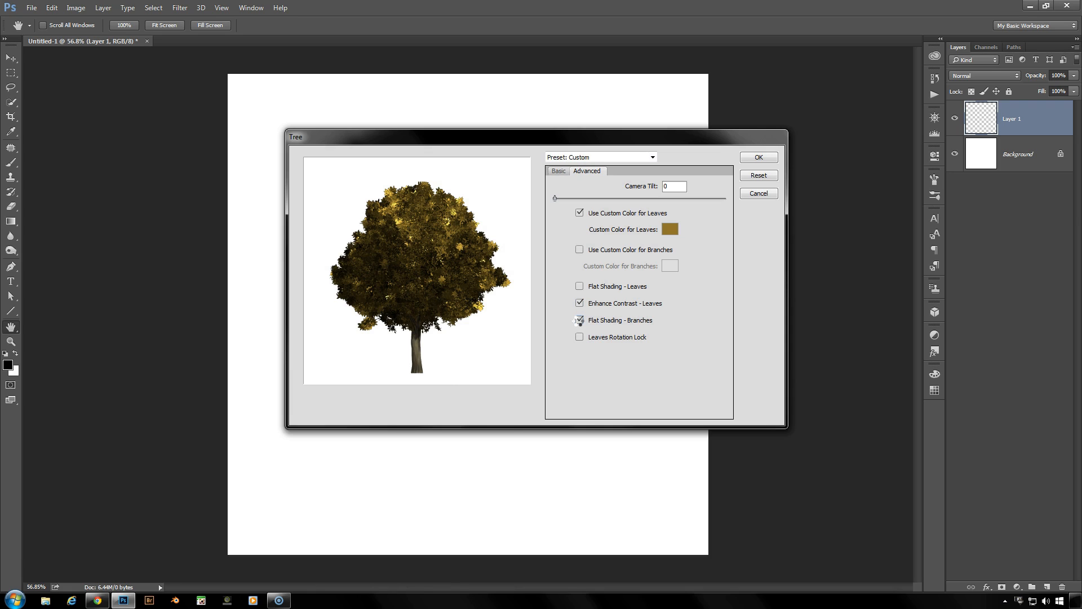
left_click(579, 319)
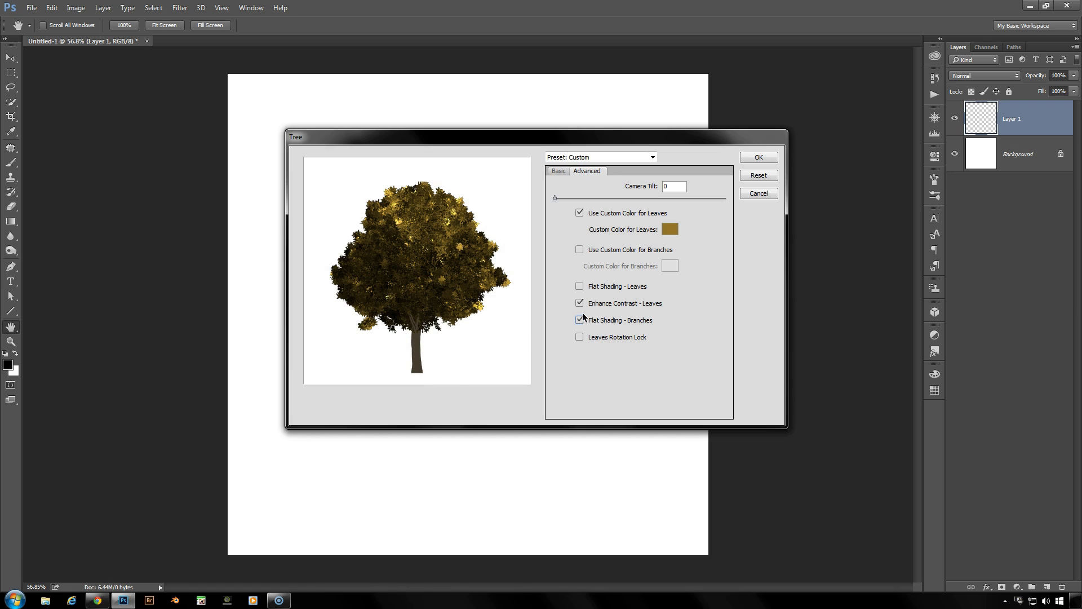
left_click(580, 319)
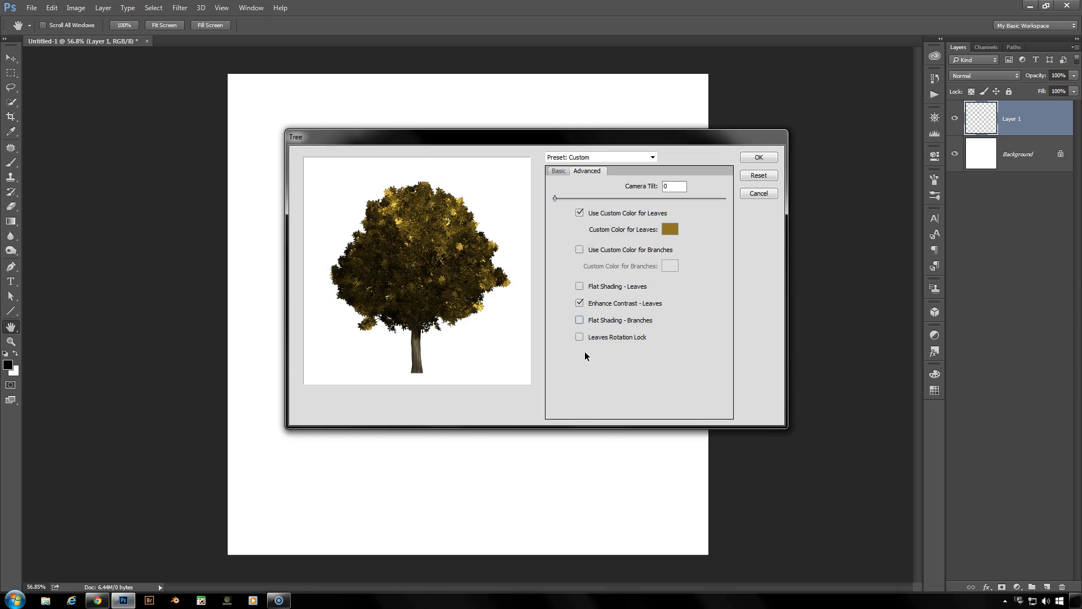
mouse_move(578, 341)
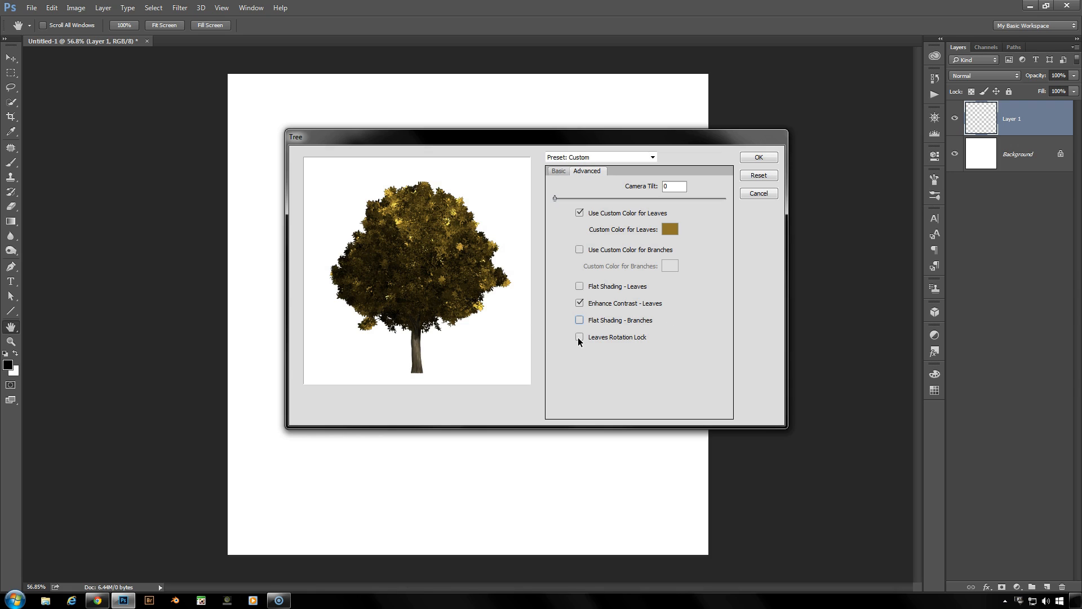
Step: Try Leaves Rotation Lock, then untick rotation lock, enhanced leaf contrast and custom leaf colour
left_click(579, 337)
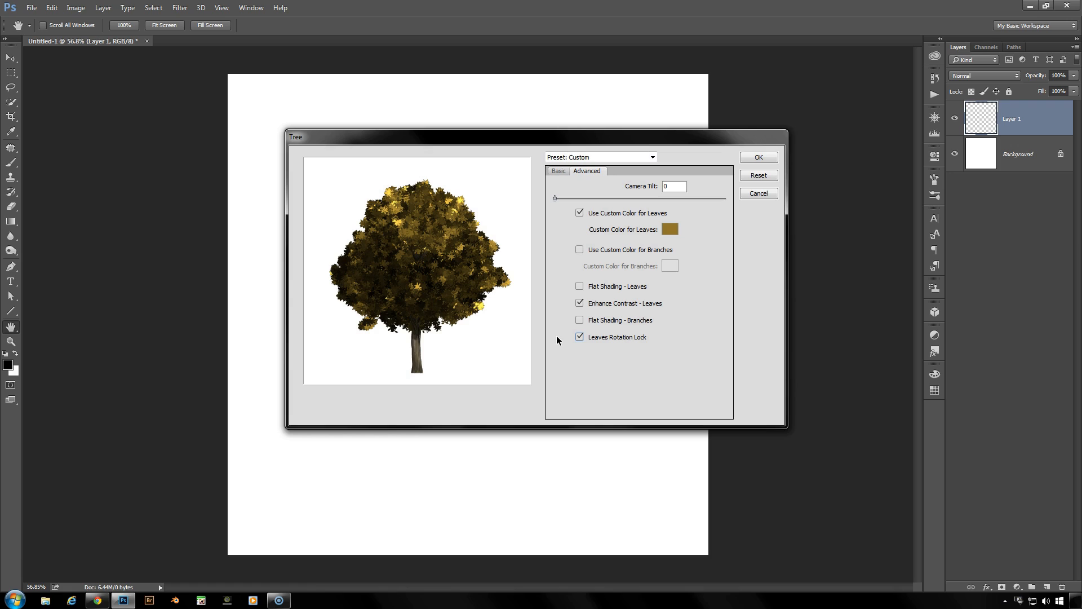
mouse_move(572, 343)
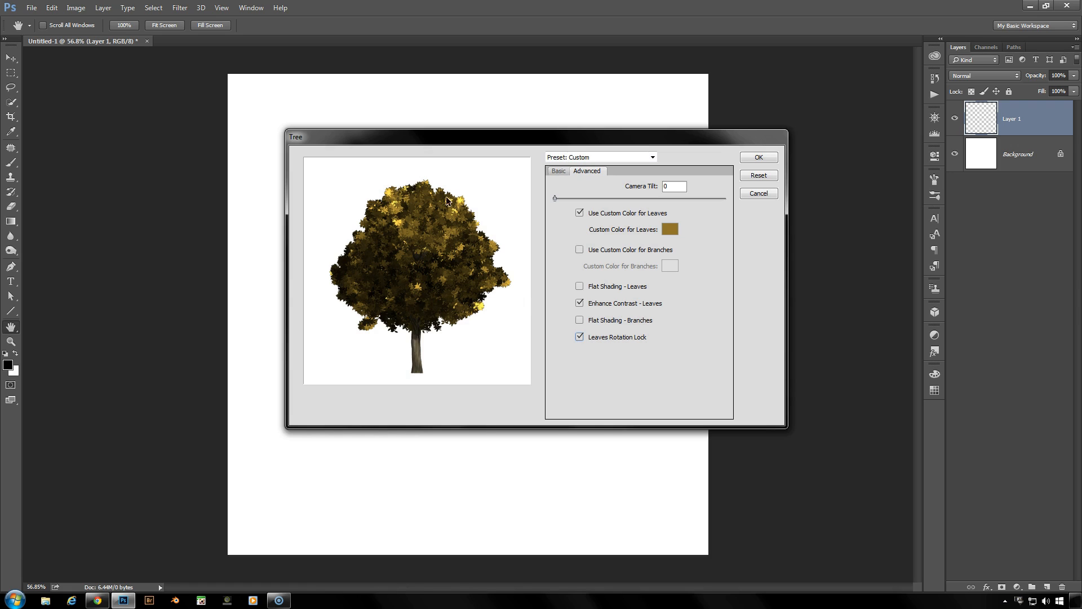
mouse_move(374, 303)
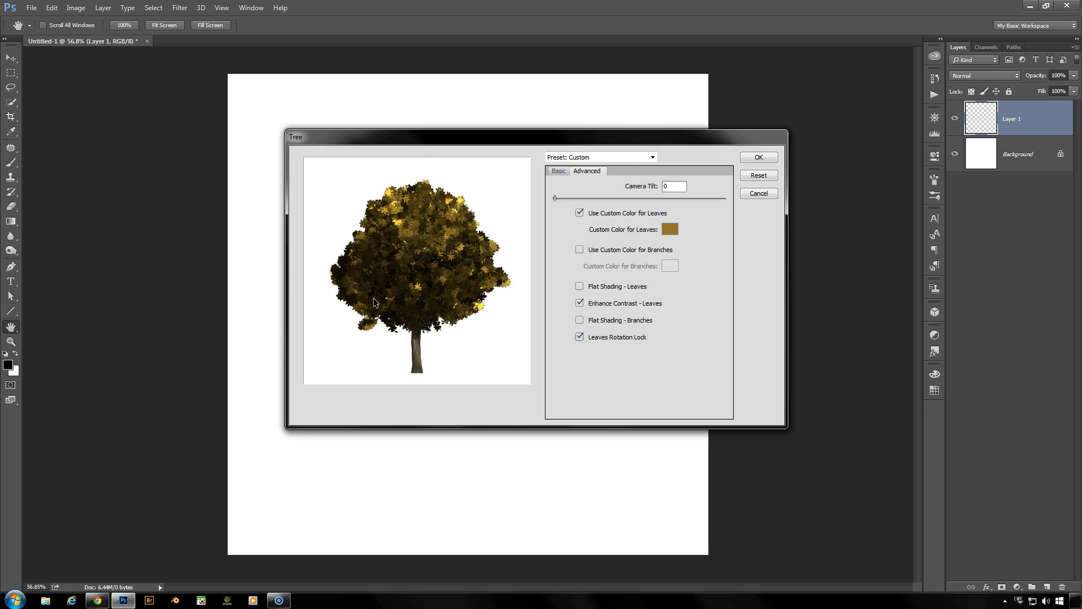
left_click(580, 337)
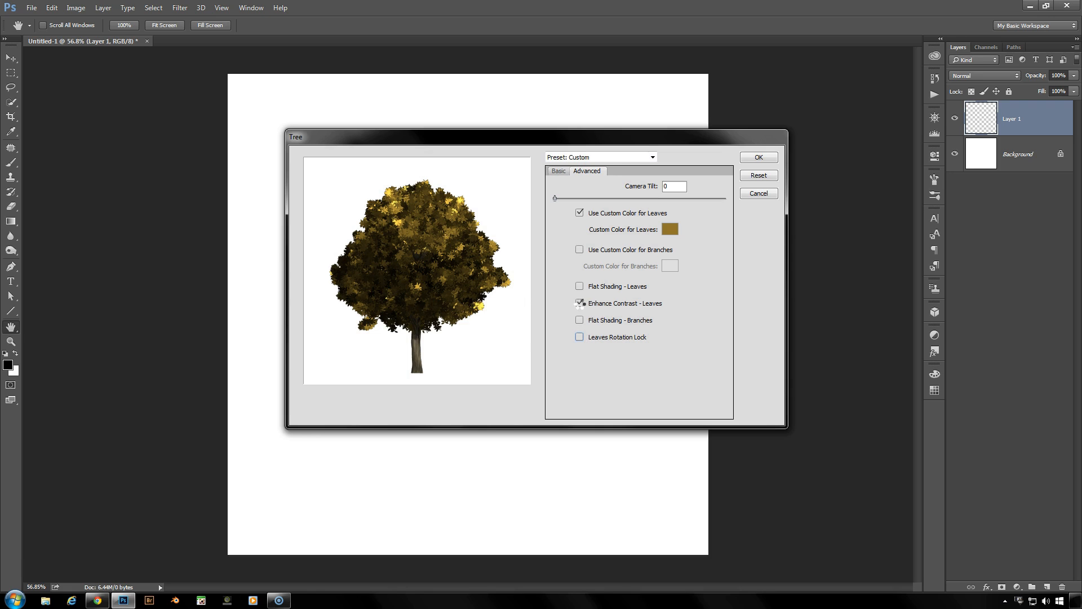
left_click(579, 303)
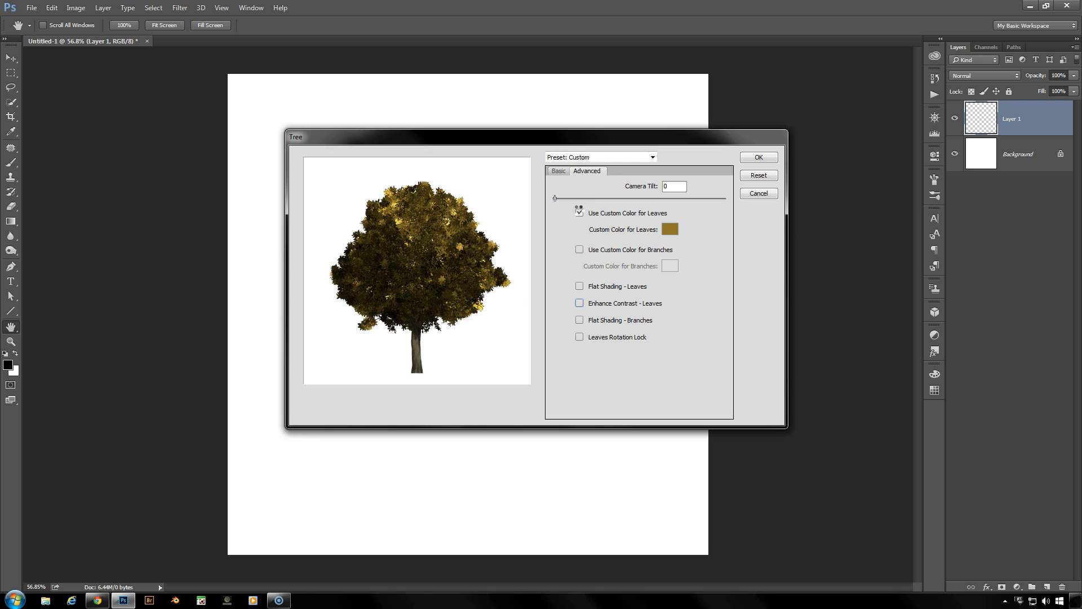
left_click(580, 213)
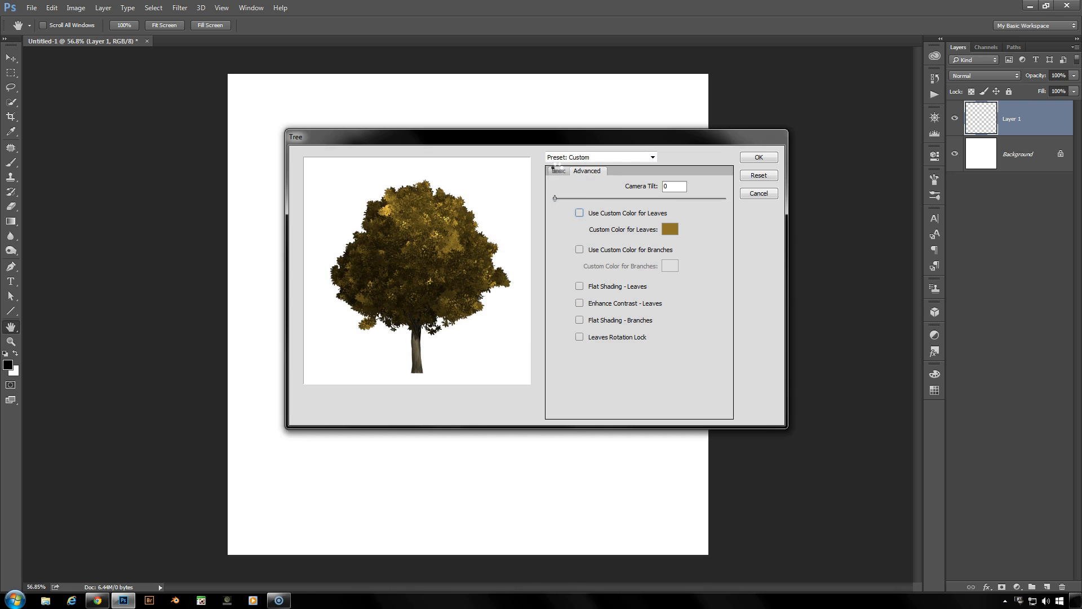
Step: Return to the Basic settings and render the green oak tree onto Layer 1 with OK
left_click(558, 170)
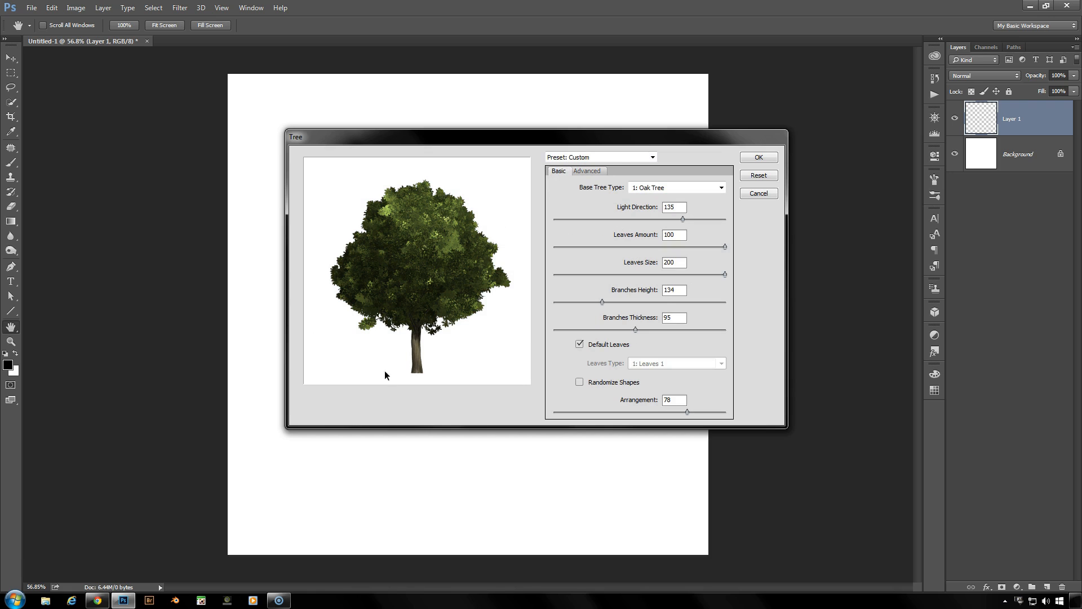
mouse_move(466, 367)
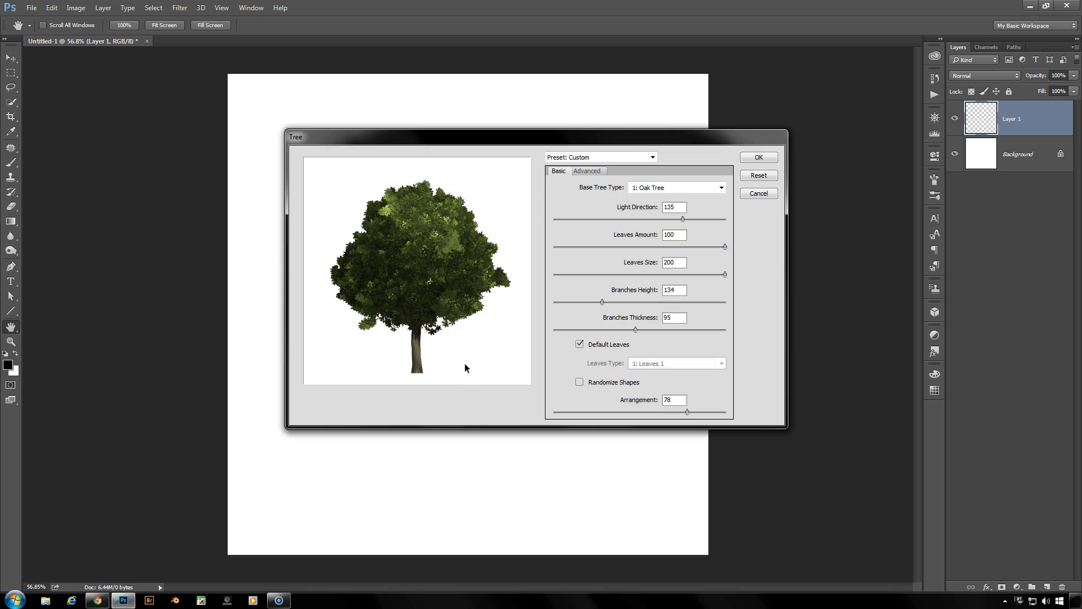
mouse_move(758, 158)
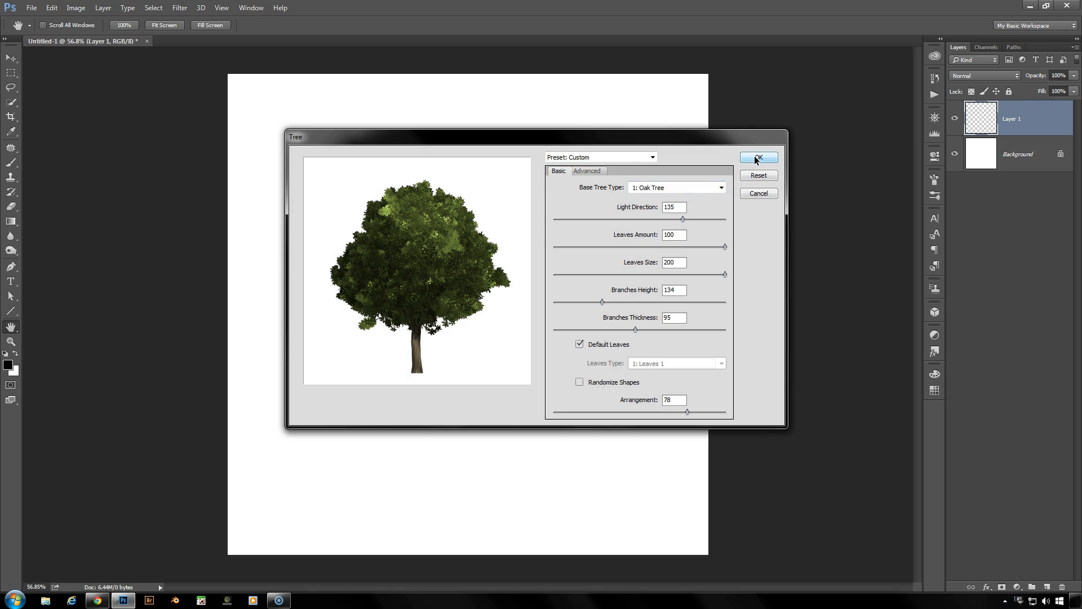
left_click(757, 157)
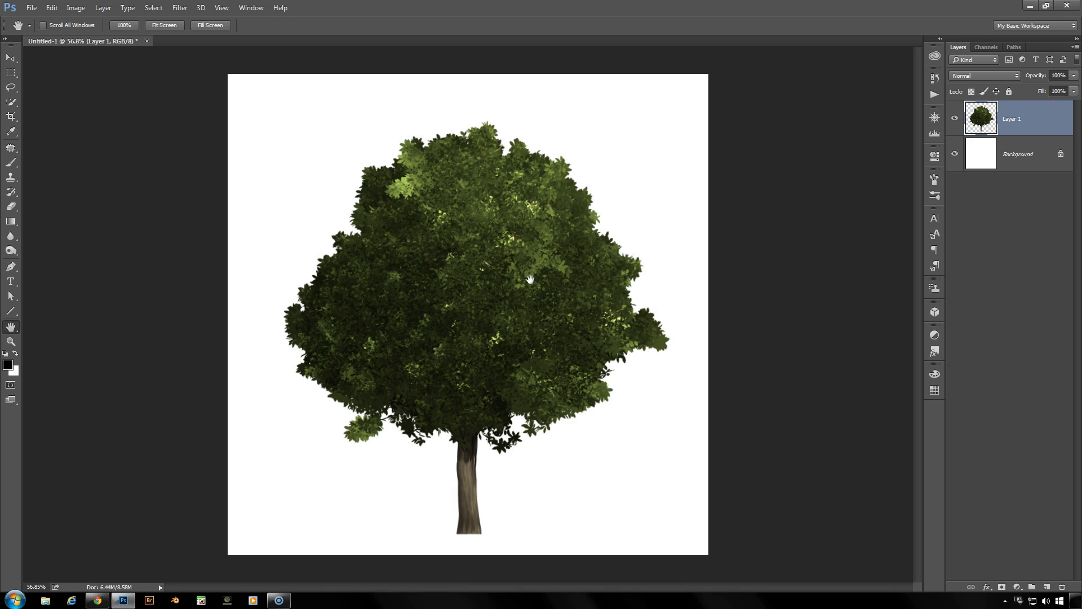
mouse_move(500, 268)
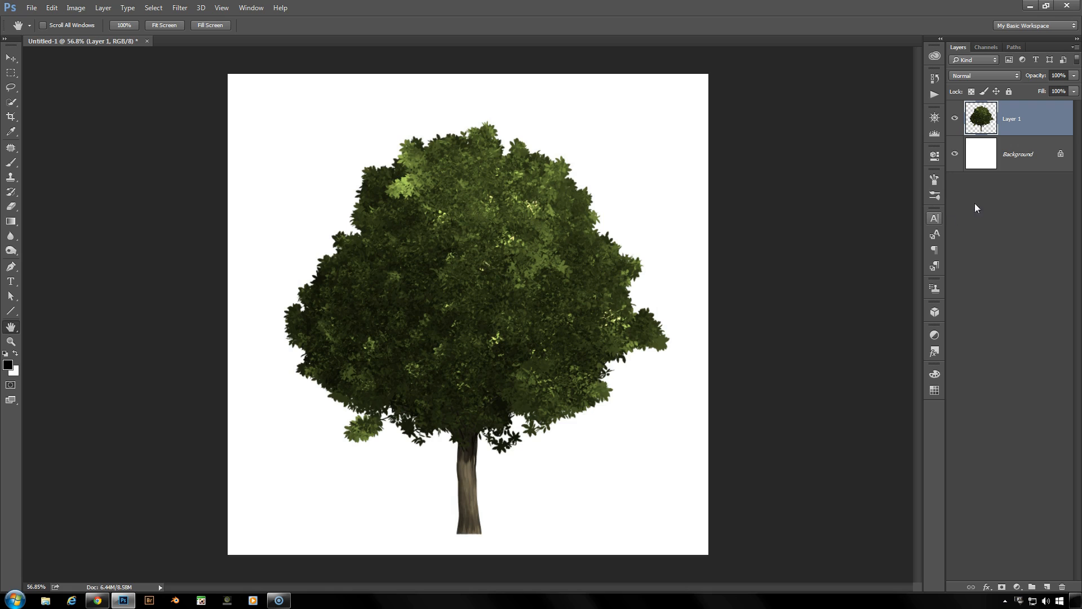
Step: Render a smaller oak tree inside a square marquee on new Layer 2 with Layer 1 hidden
left_click(954, 119)
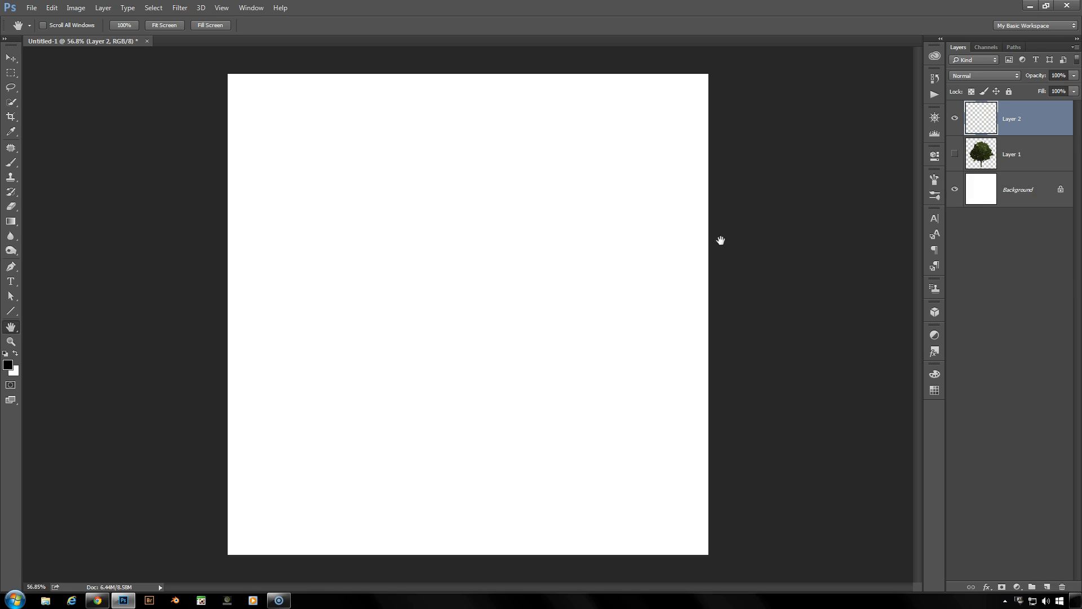
mouse_move(26, 90)
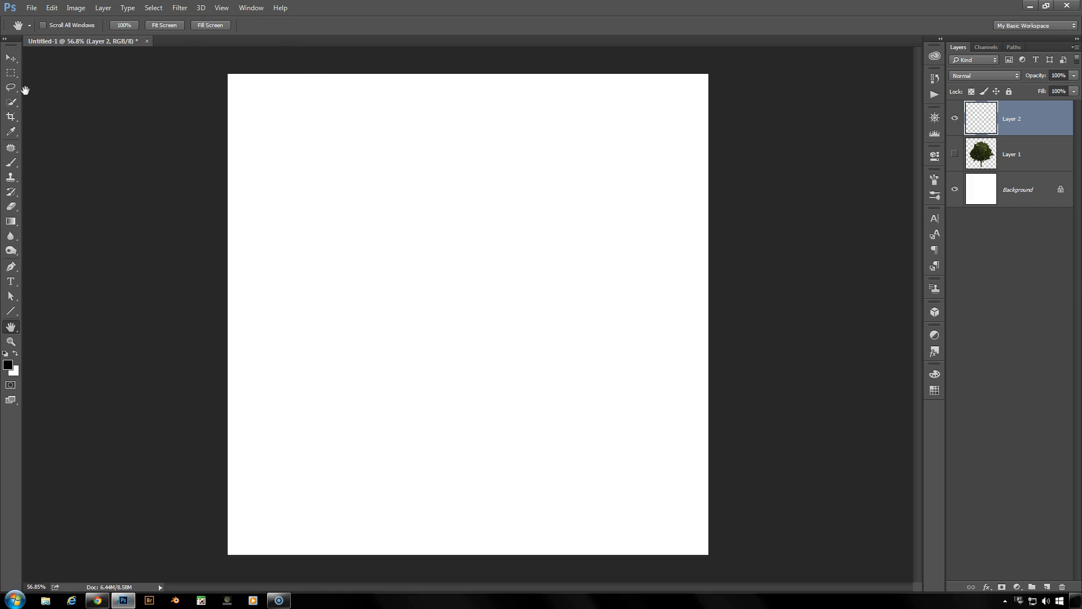
left_click(10, 72)
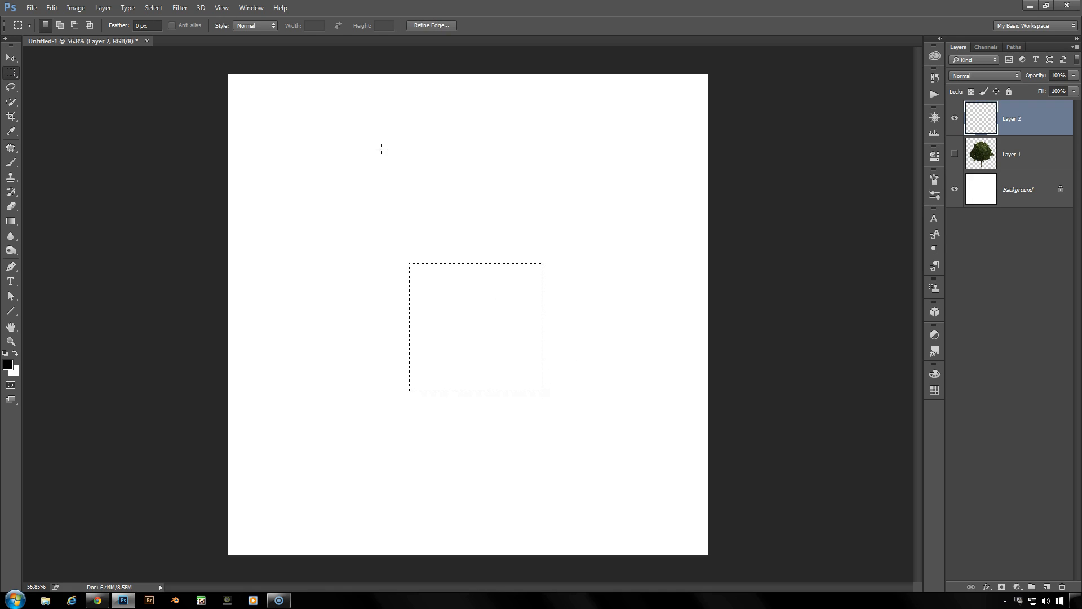
left_click(179, 8)
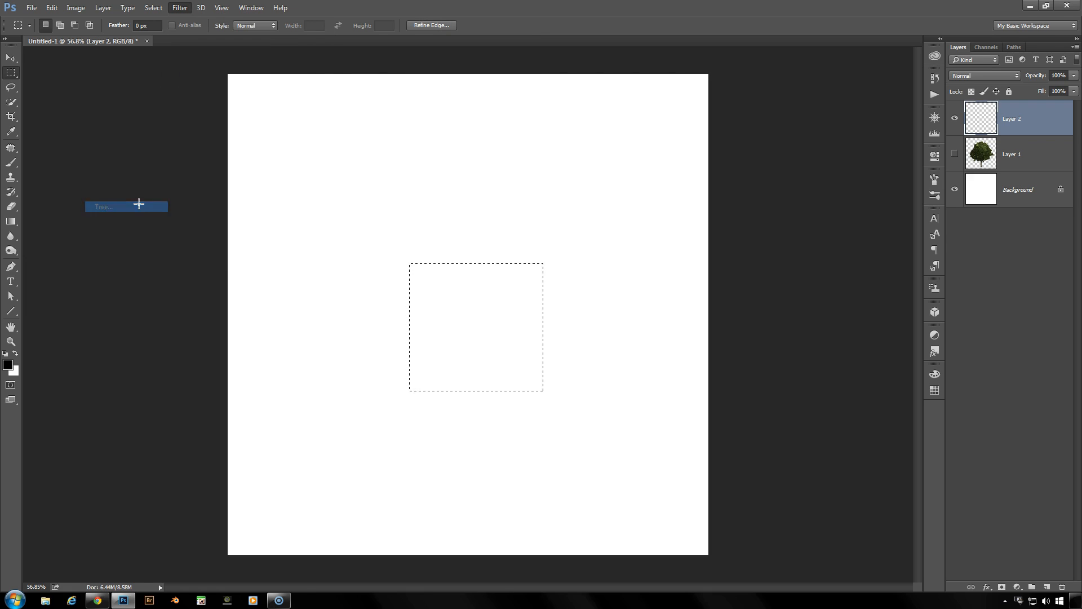
left_click(103, 206)
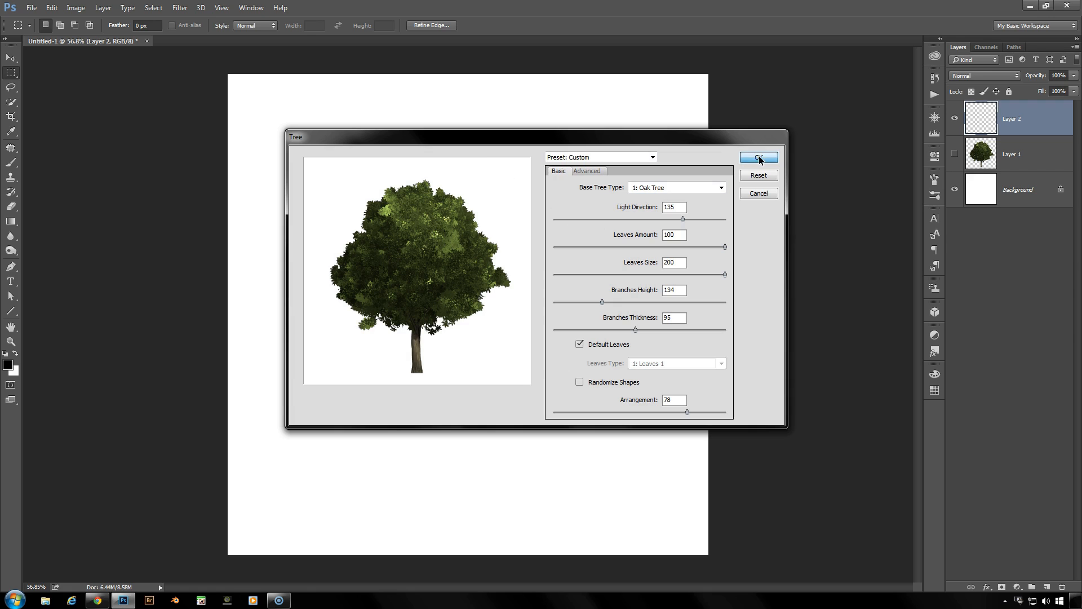
left_click(758, 158)
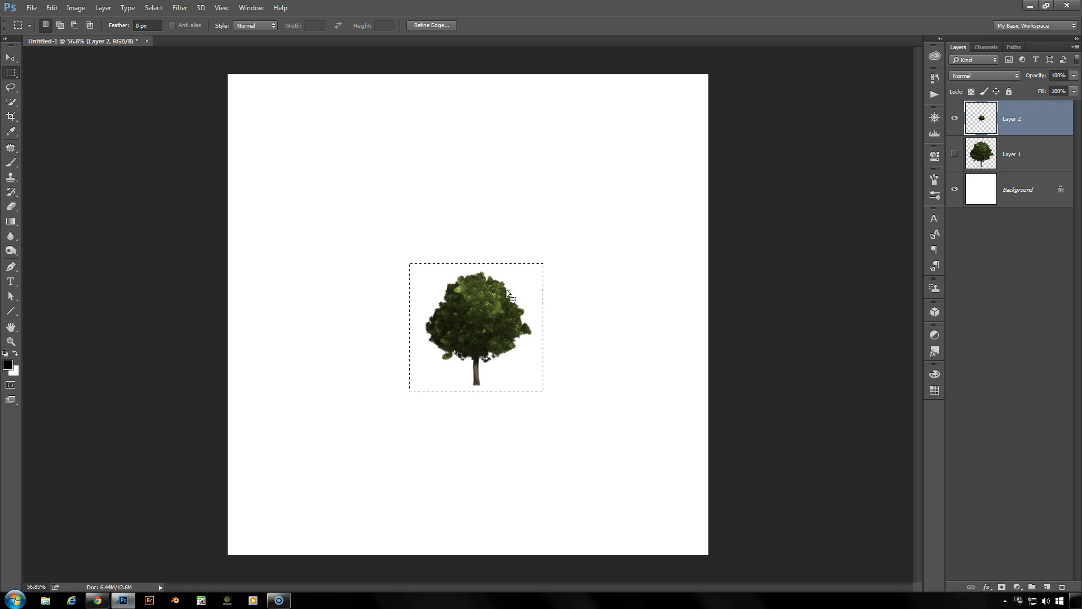
mouse_move(536, 360)
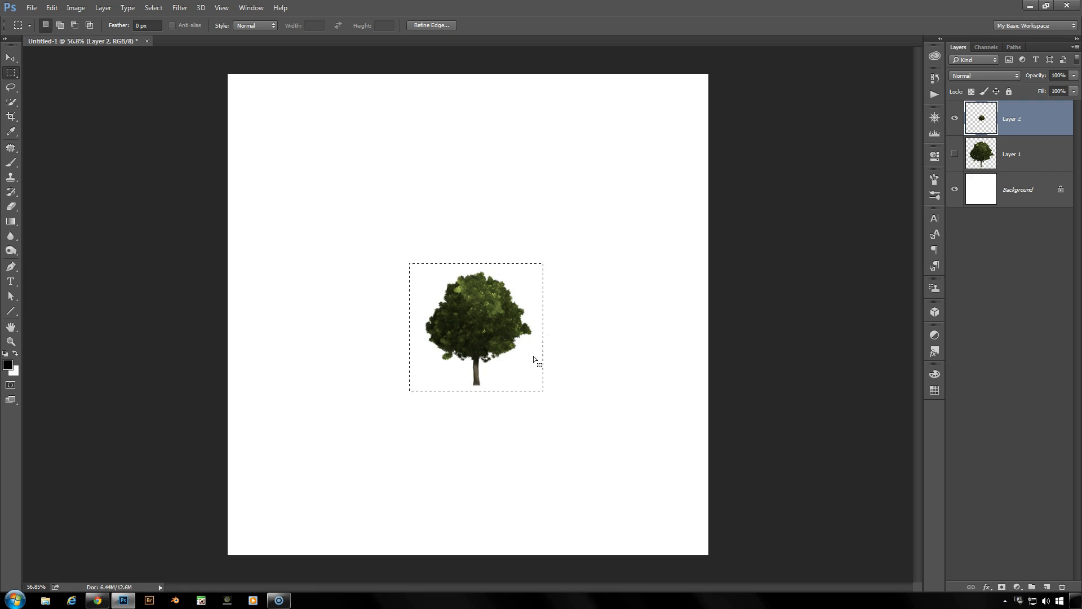
mouse_move(517, 371)
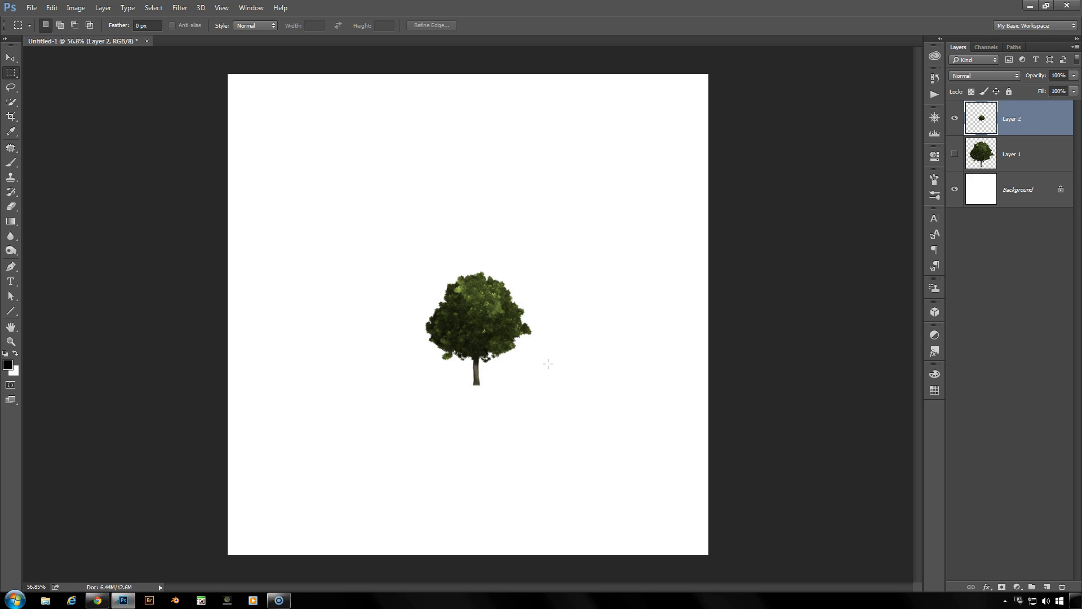
mouse_move(566, 330)
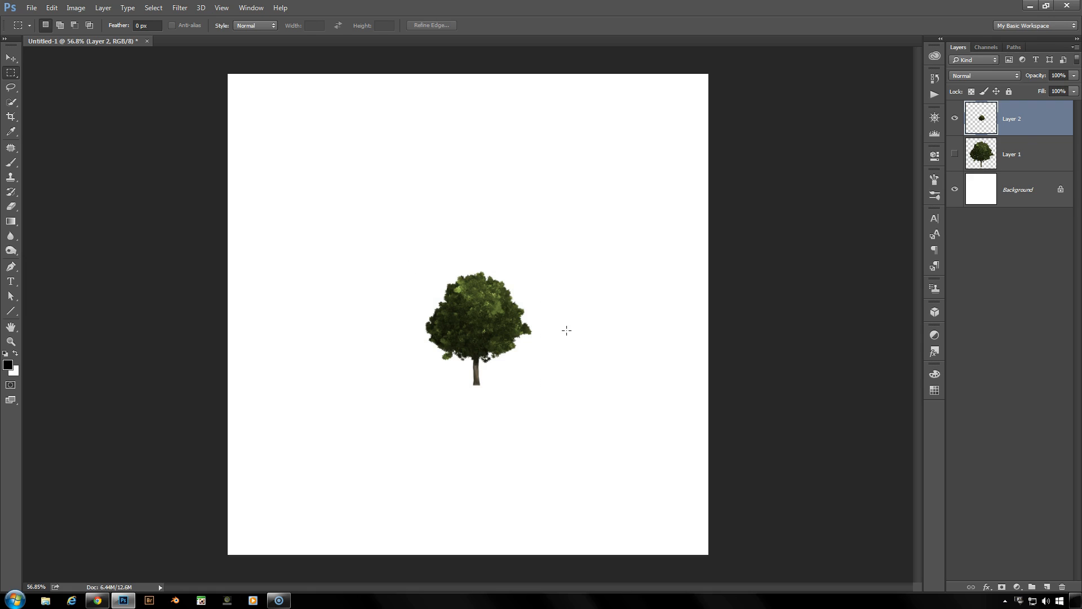
mouse_move(642, 269)
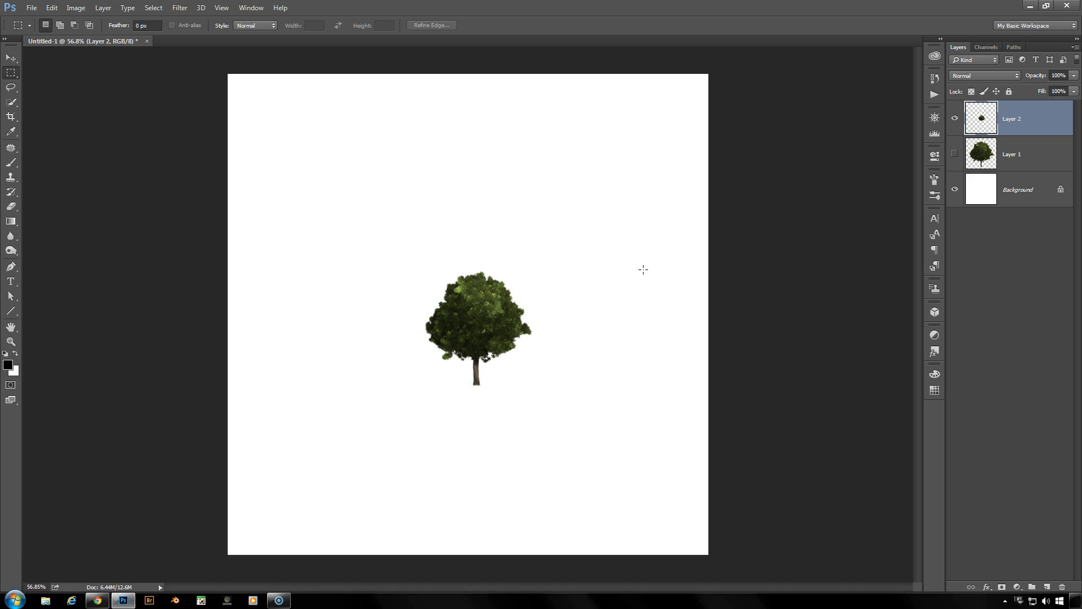
mouse_move(533, 247)
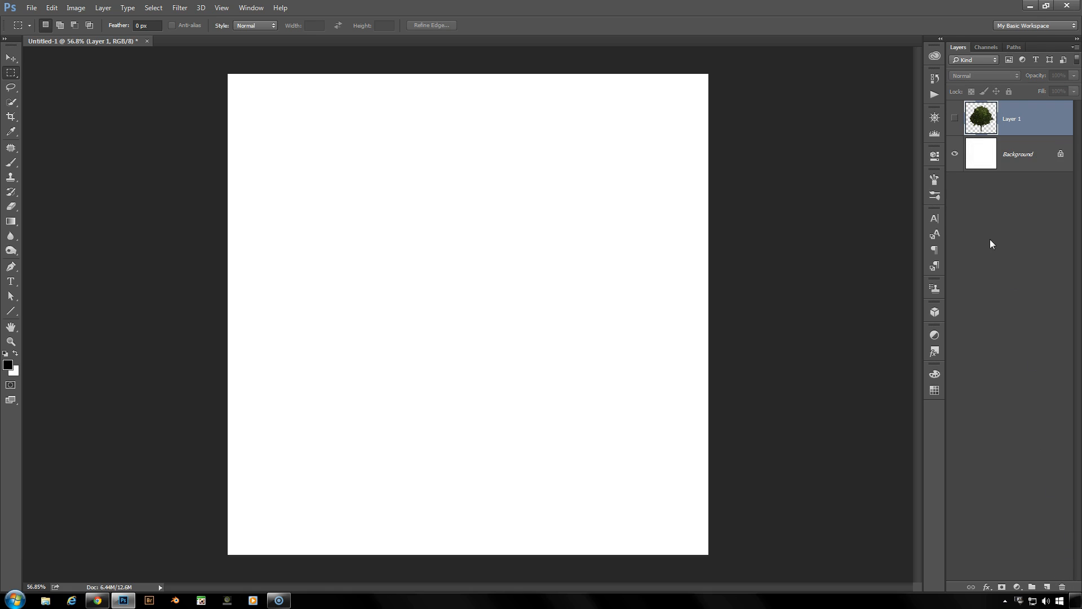
left_click(954, 119)
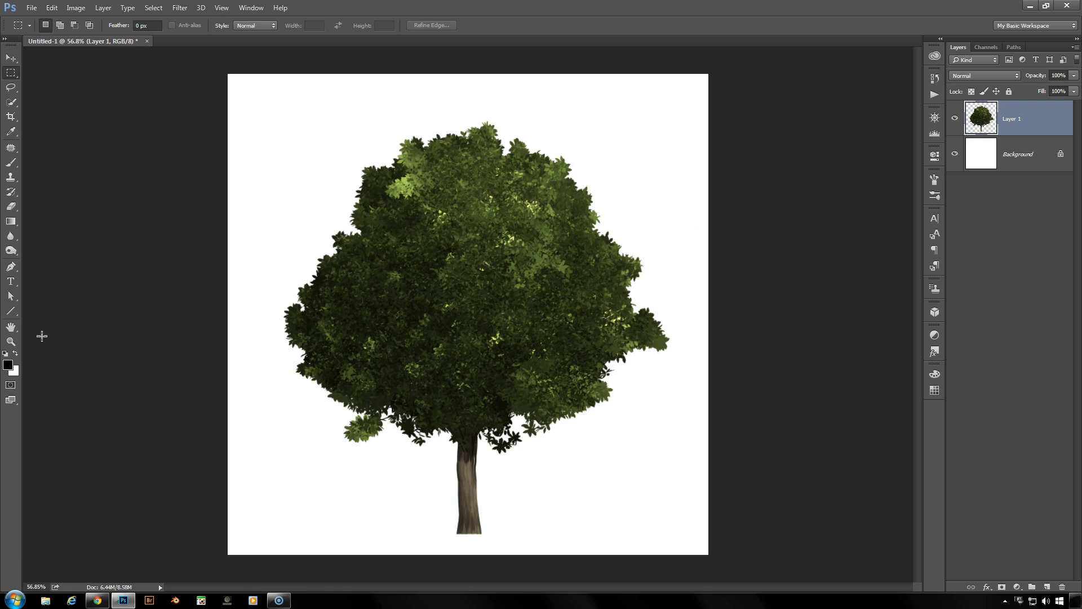
left_click(10, 342)
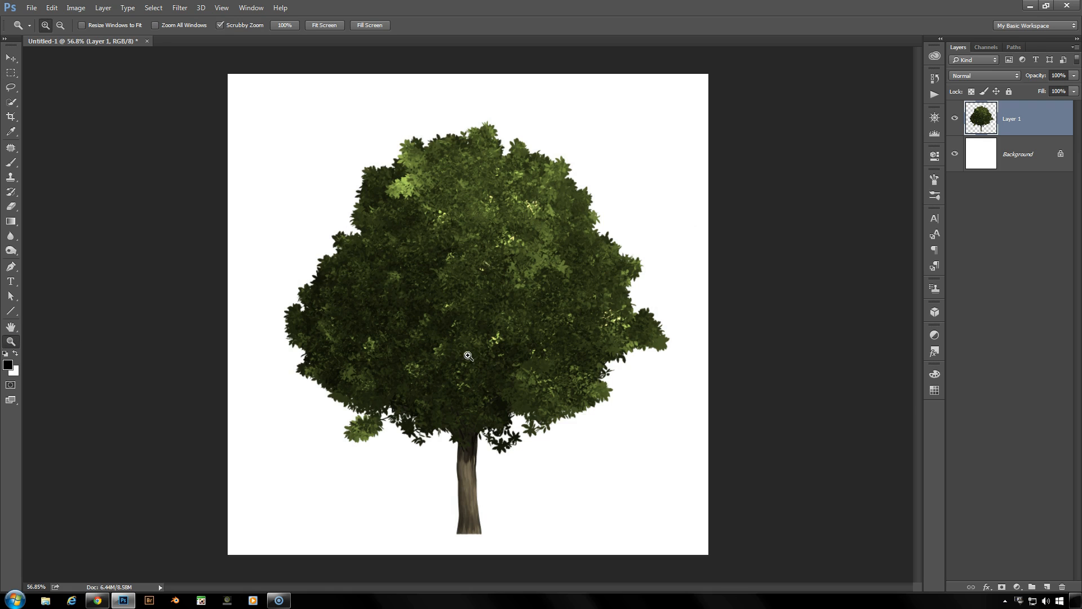
left_click(468, 355)
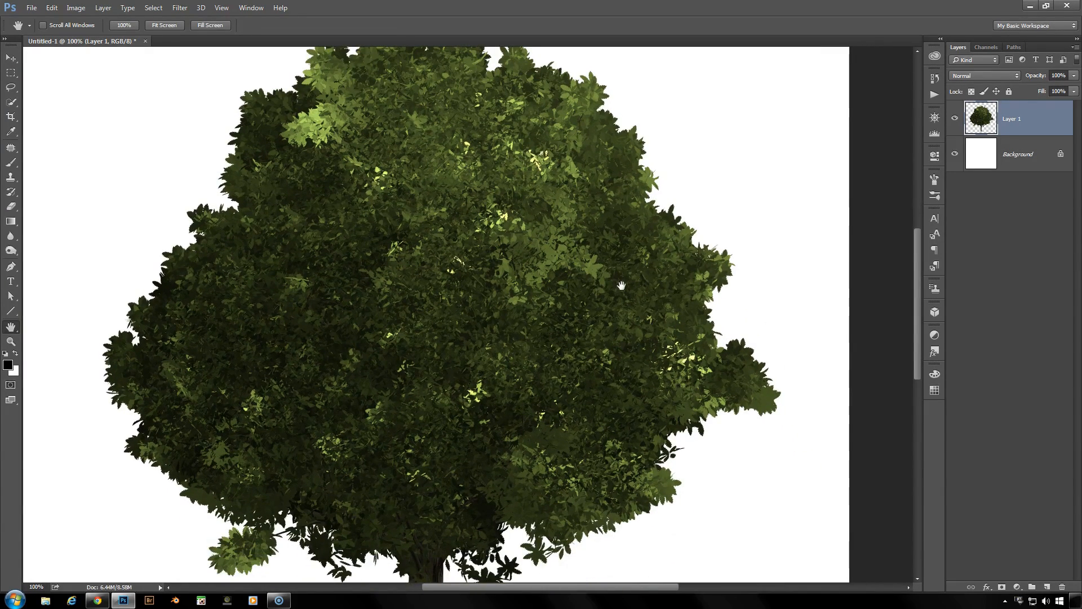
mouse_move(338, 334)
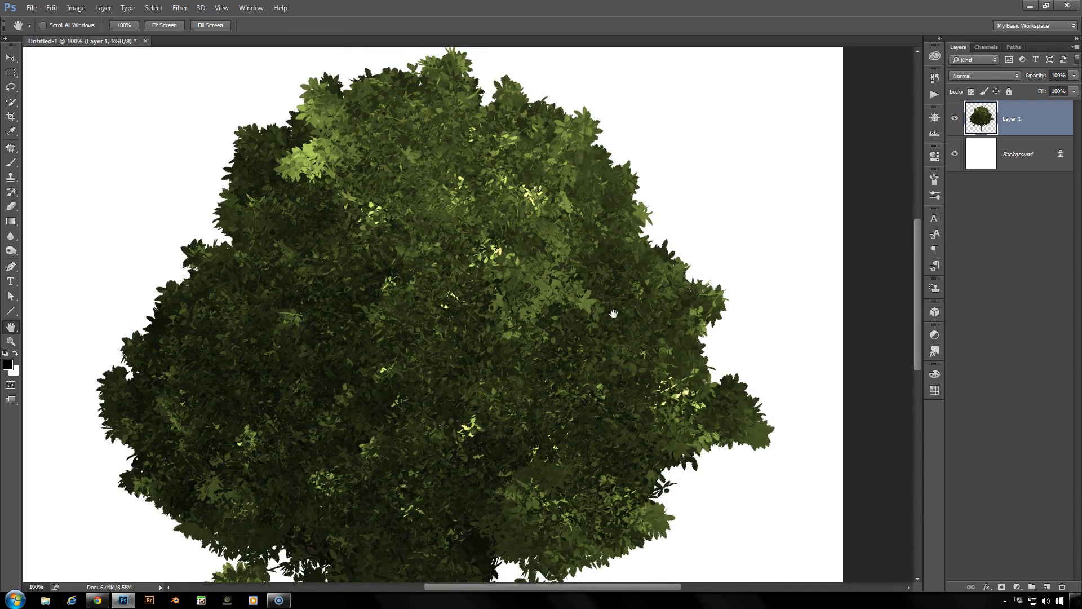
mouse_move(647, 365)
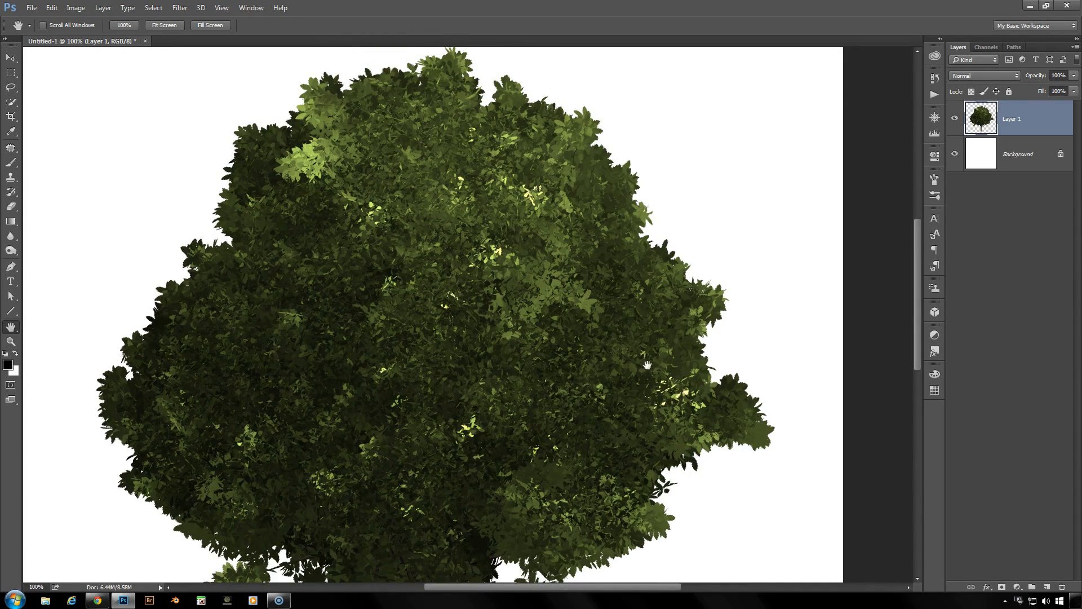
mouse_move(595, 433)
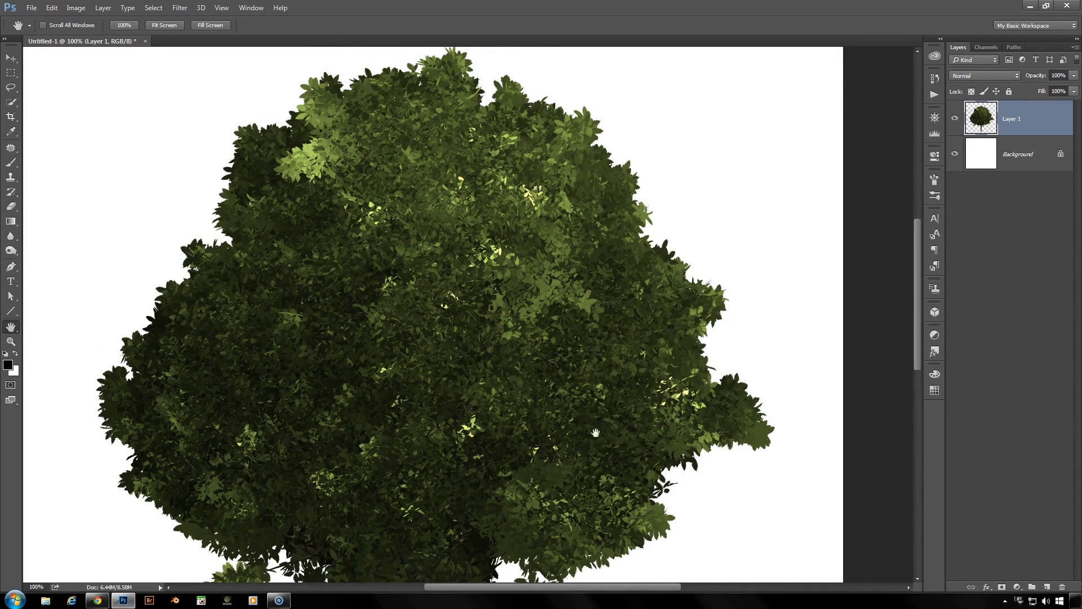
mouse_move(586, 334)
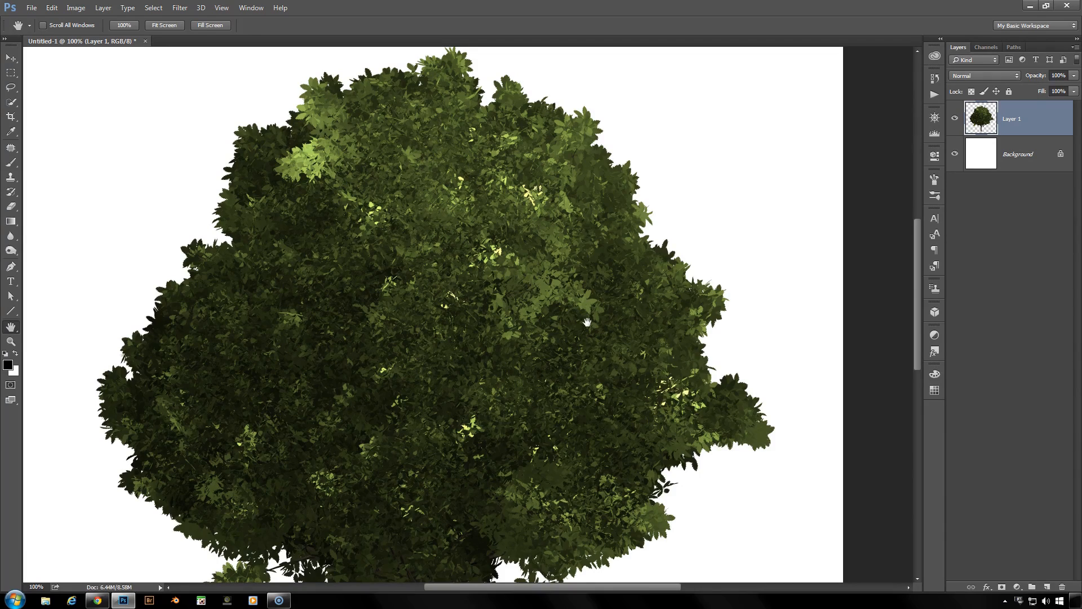
mouse_move(634, 367)
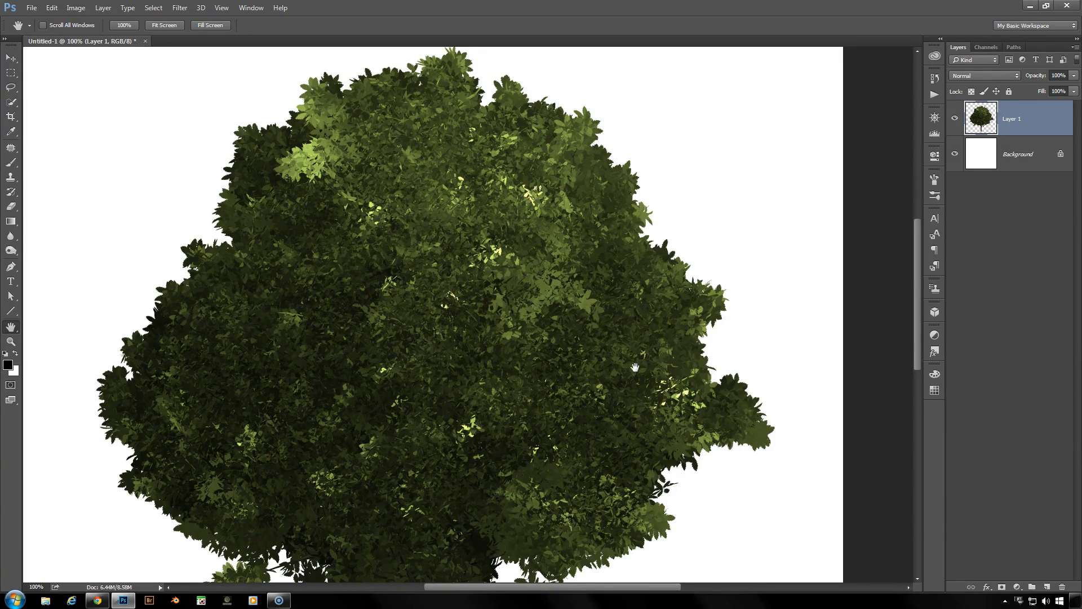
mouse_move(665, 420)
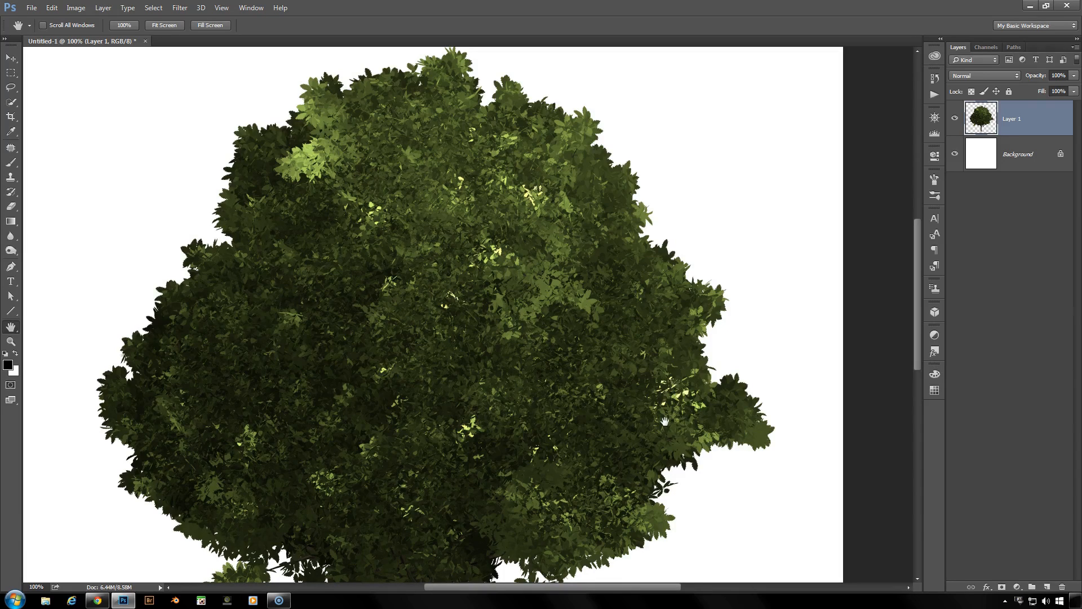
mouse_move(656, 404)
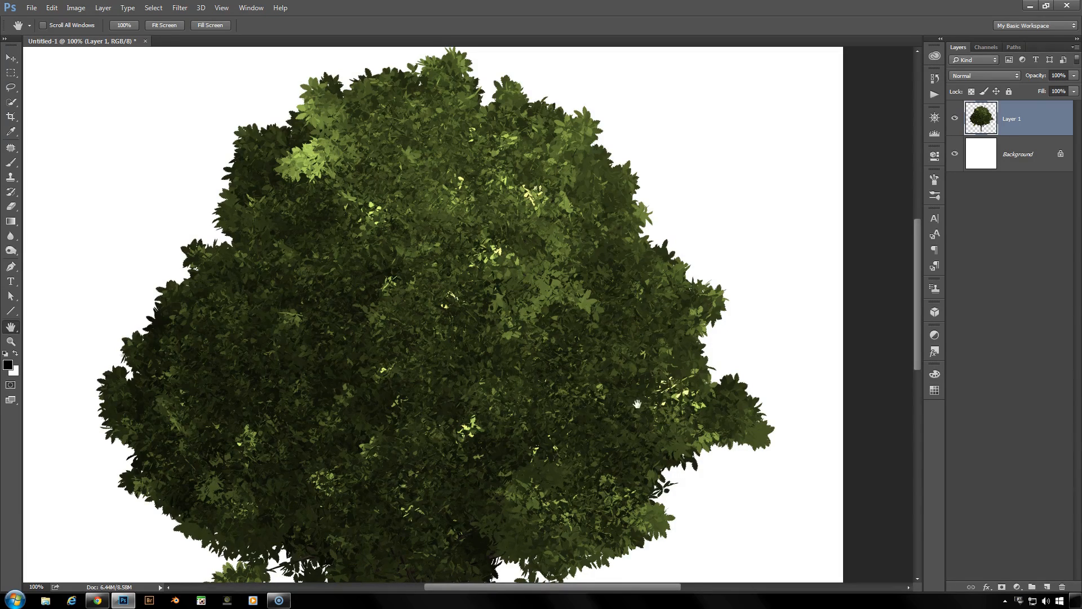
mouse_move(608, 393)
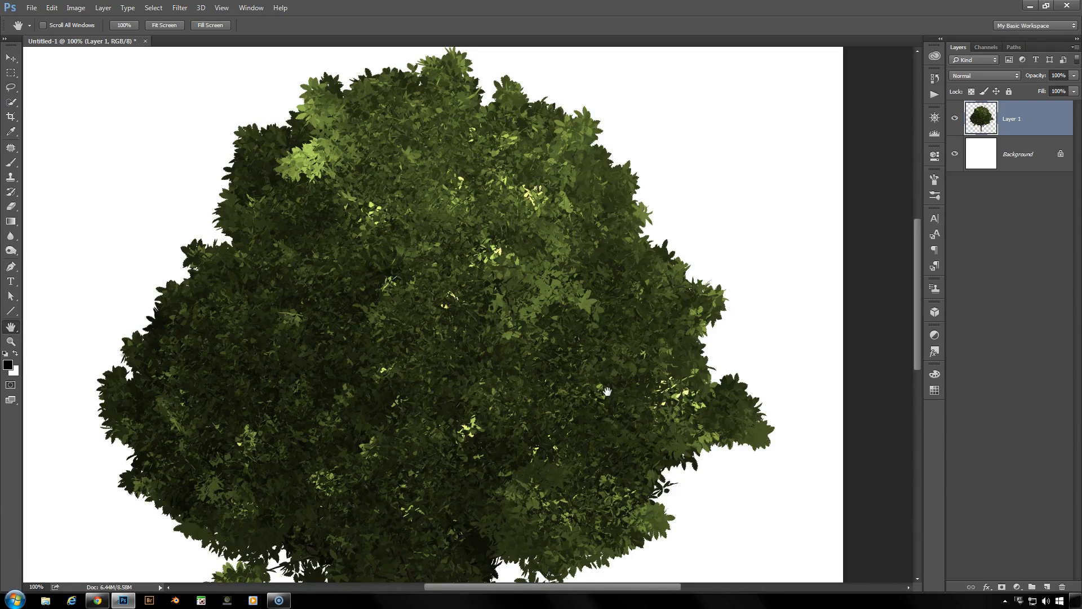
mouse_move(601, 393)
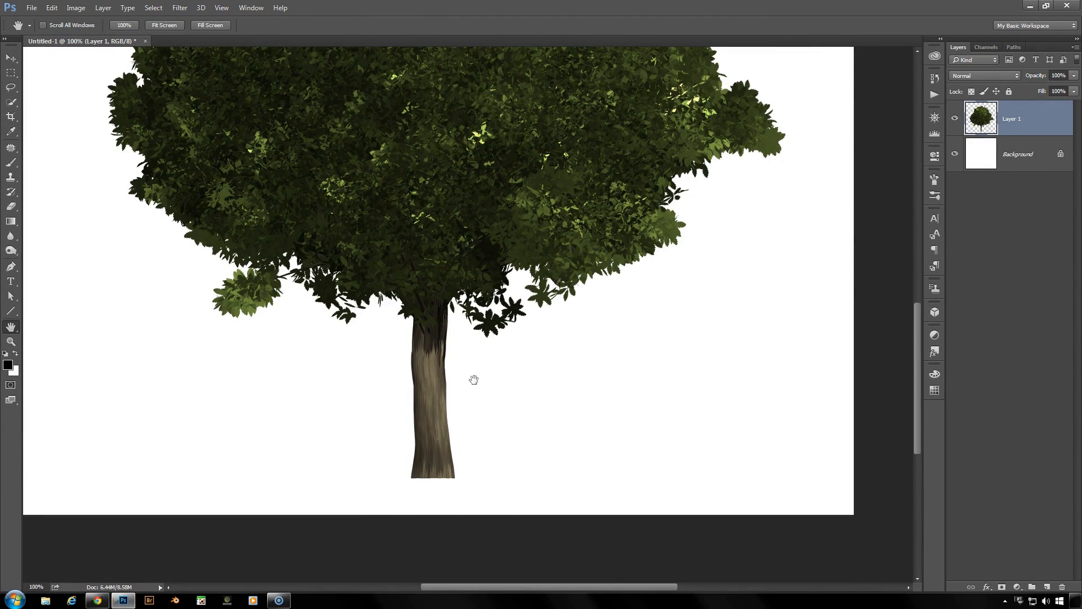
mouse_move(416, 349)
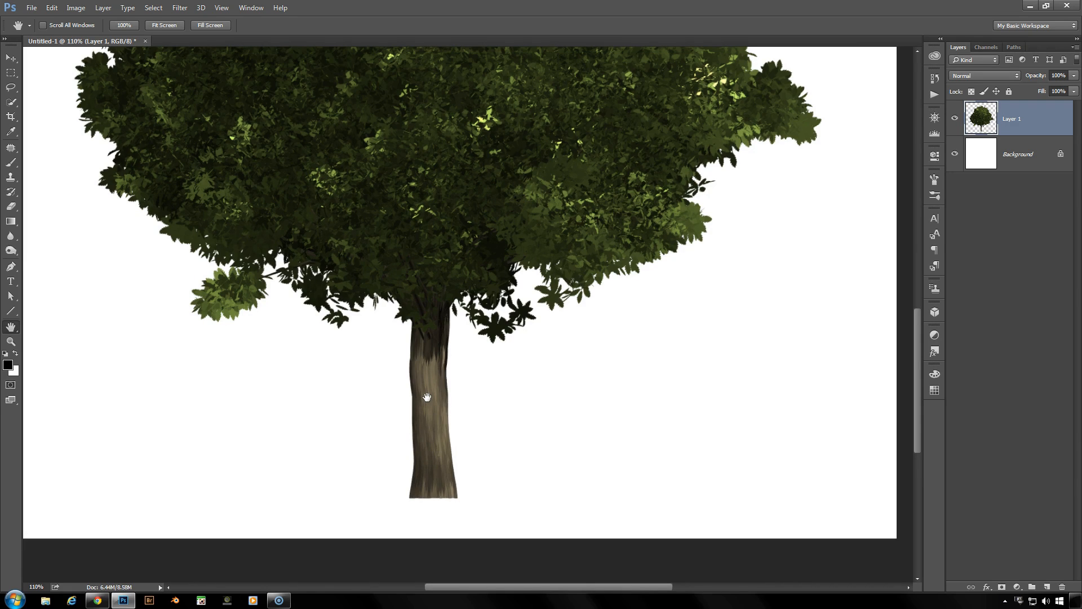
mouse_move(447, 384)
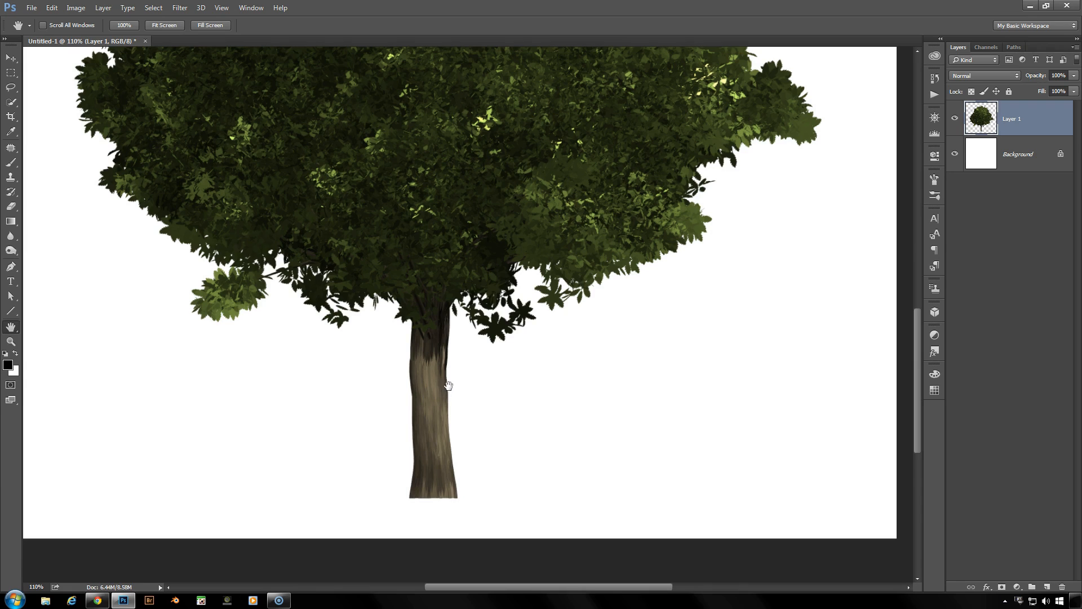
mouse_move(502, 254)
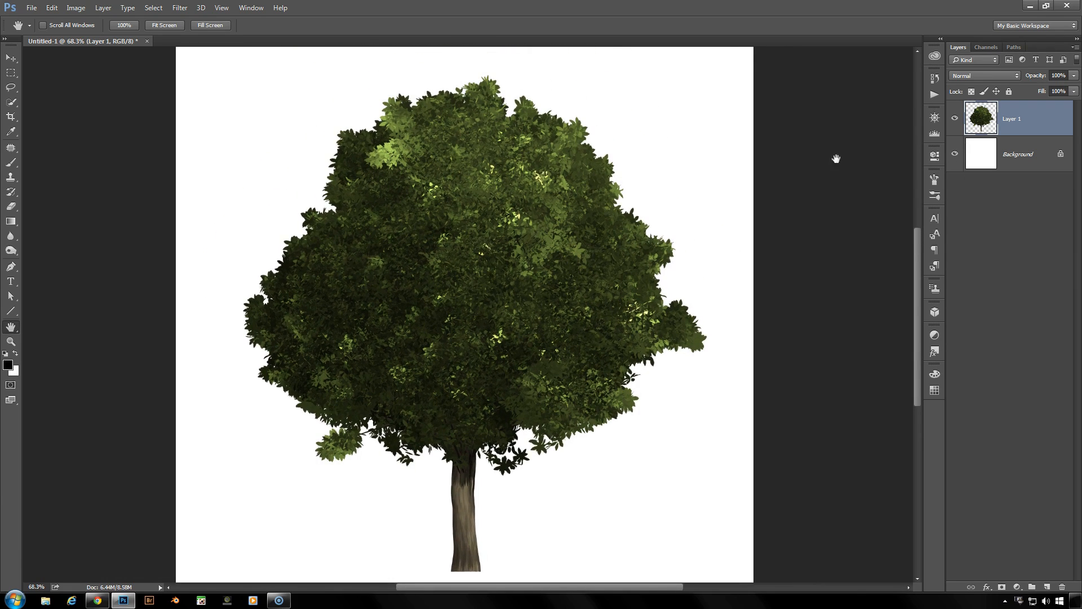
mouse_move(957, 120)
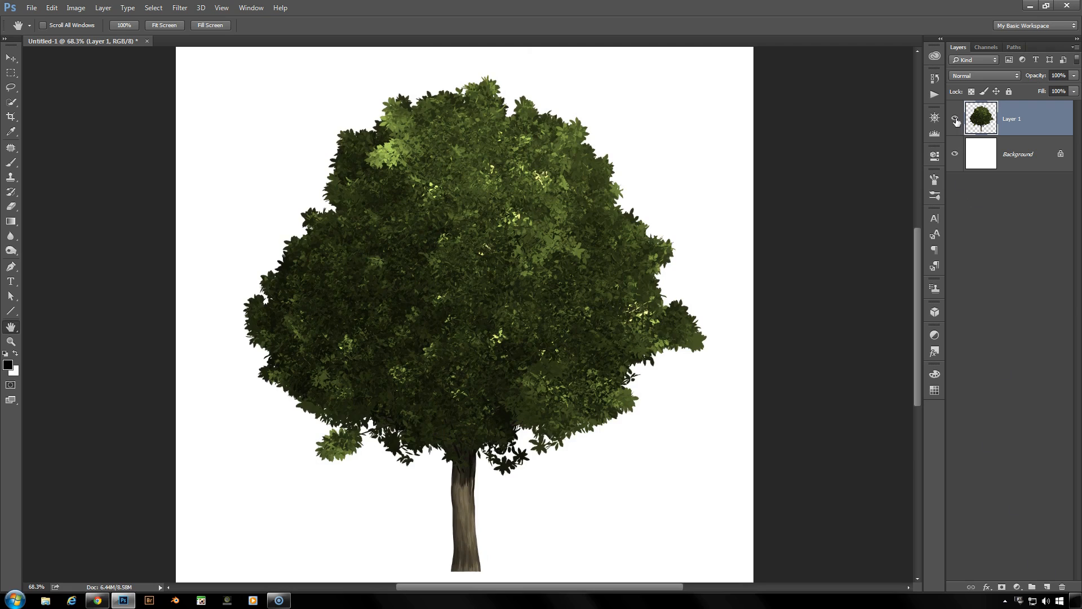
Step: Hide Layer 1, add empty Layer 2, and preview Tree with 20: Acer Maximowiczianum
left_click(1032, 586)
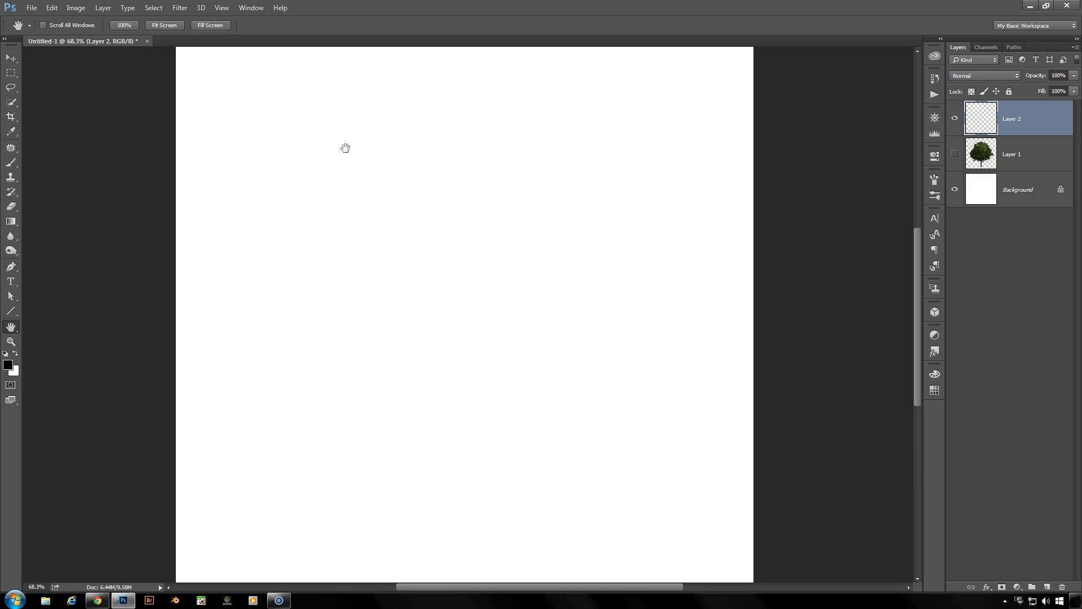
left_click(179, 8)
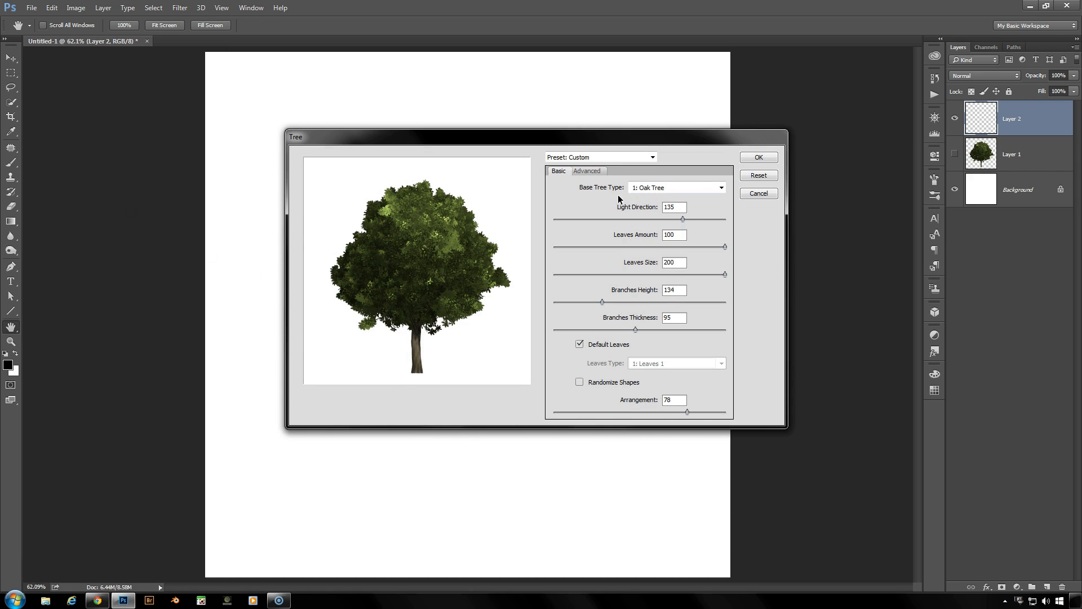
mouse_move(682, 193)
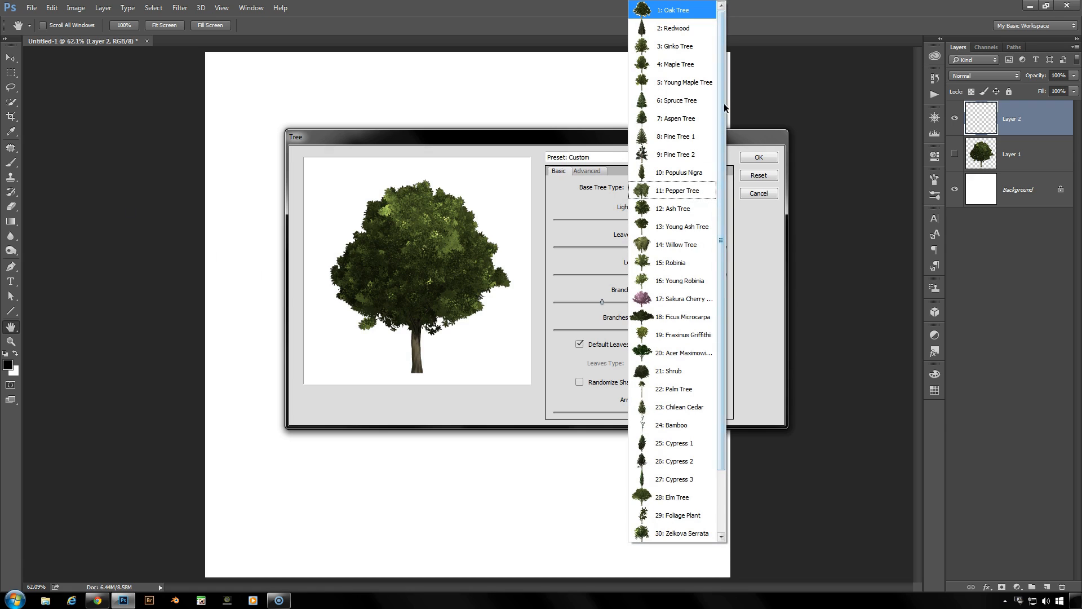
mouse_move(725, 32)
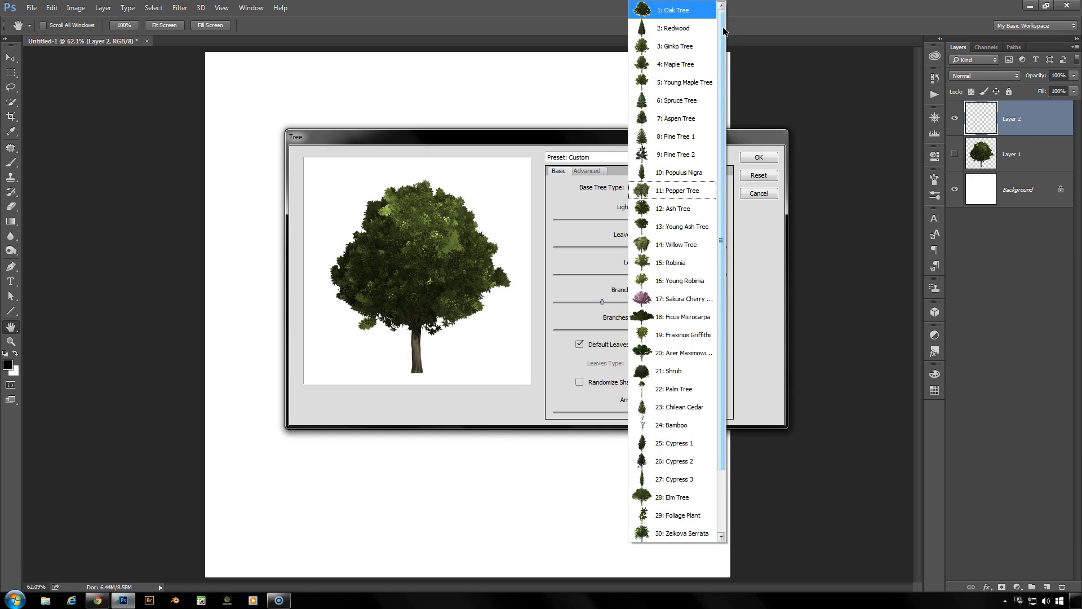
scroll("down", 3)
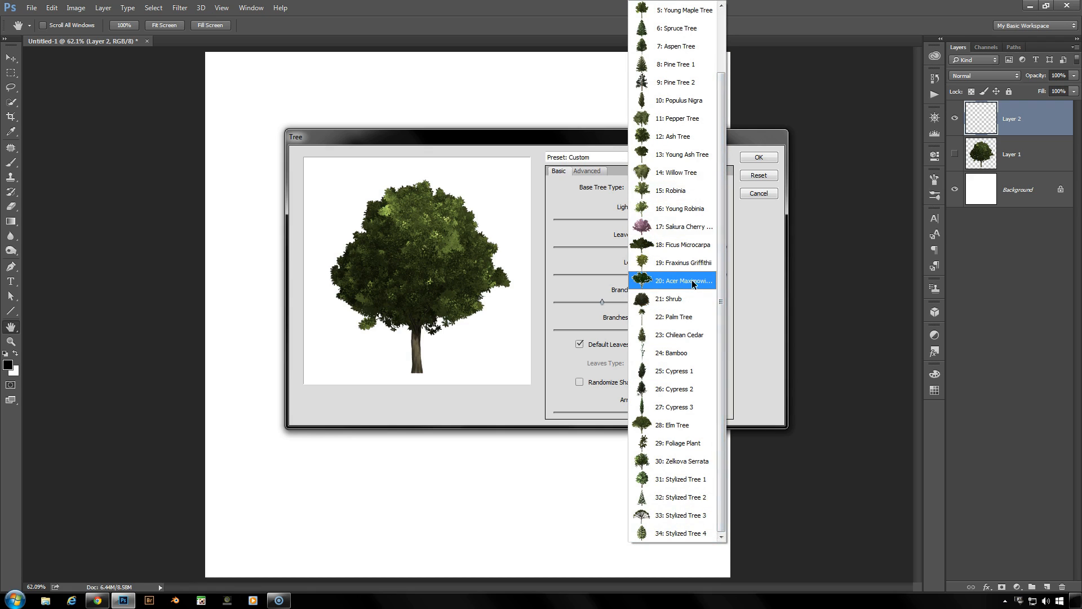
left_click(681, 280)
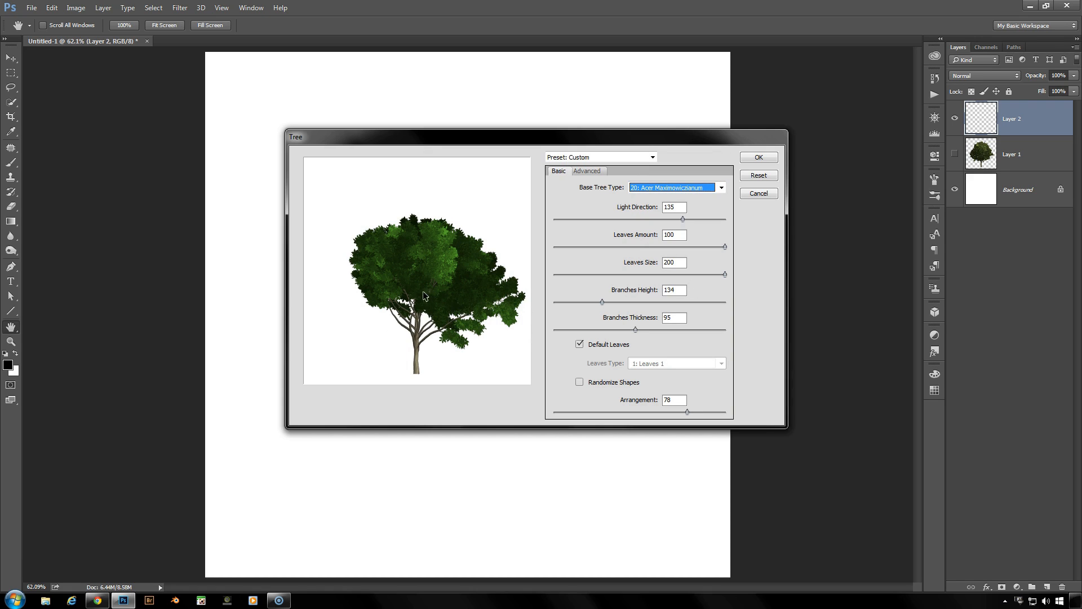
mouse_move(653, 295)
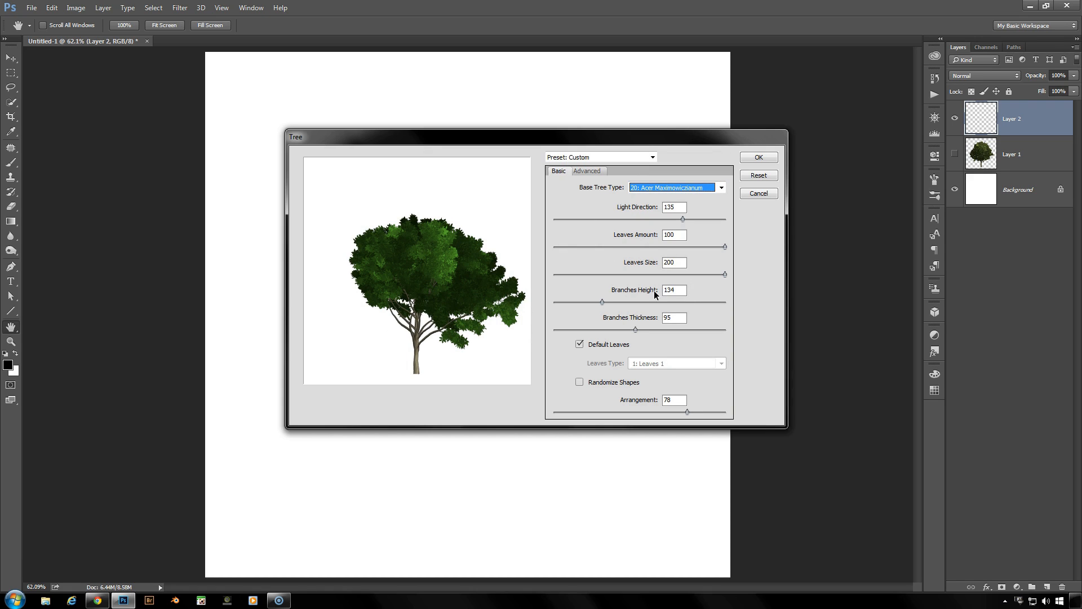
mouse_move(605, 174)
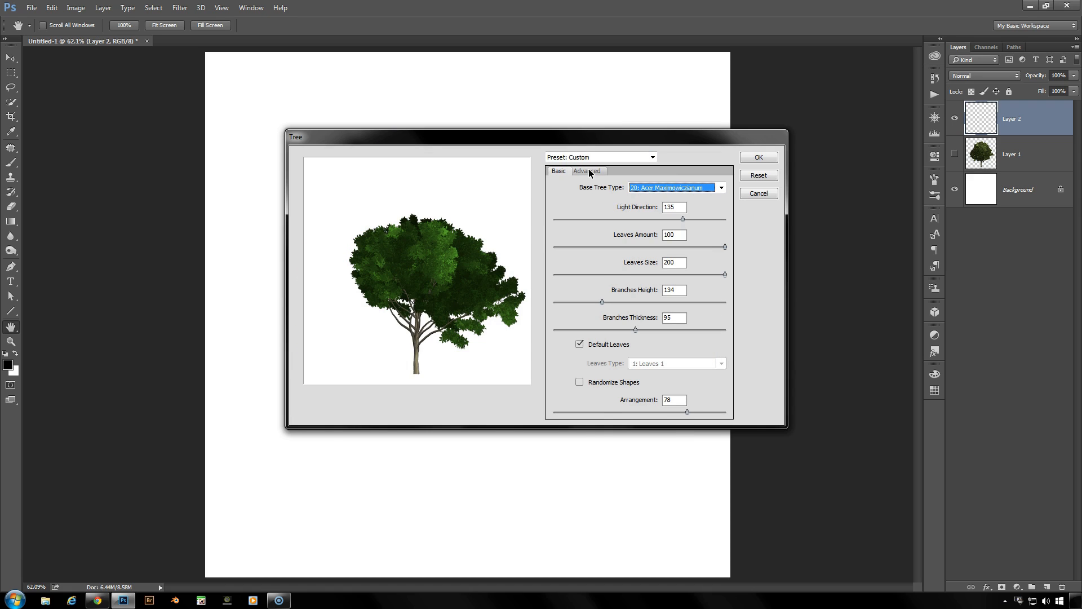
Step: Reset the Tree filter to 1: Oak Tree and cancel without rendering
left_click(757, 156)
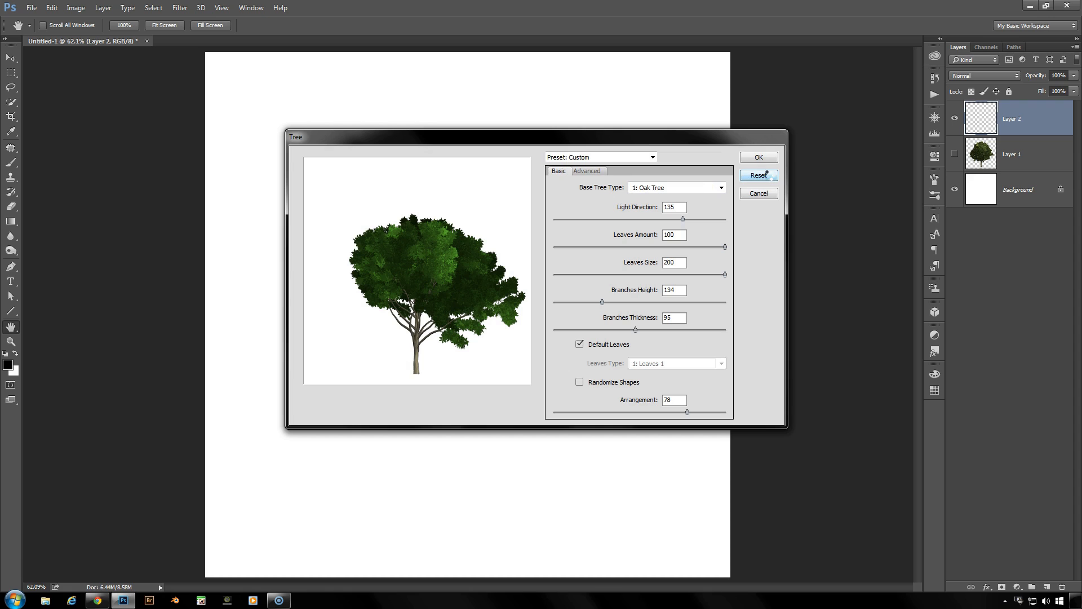
left_click(757, 175)
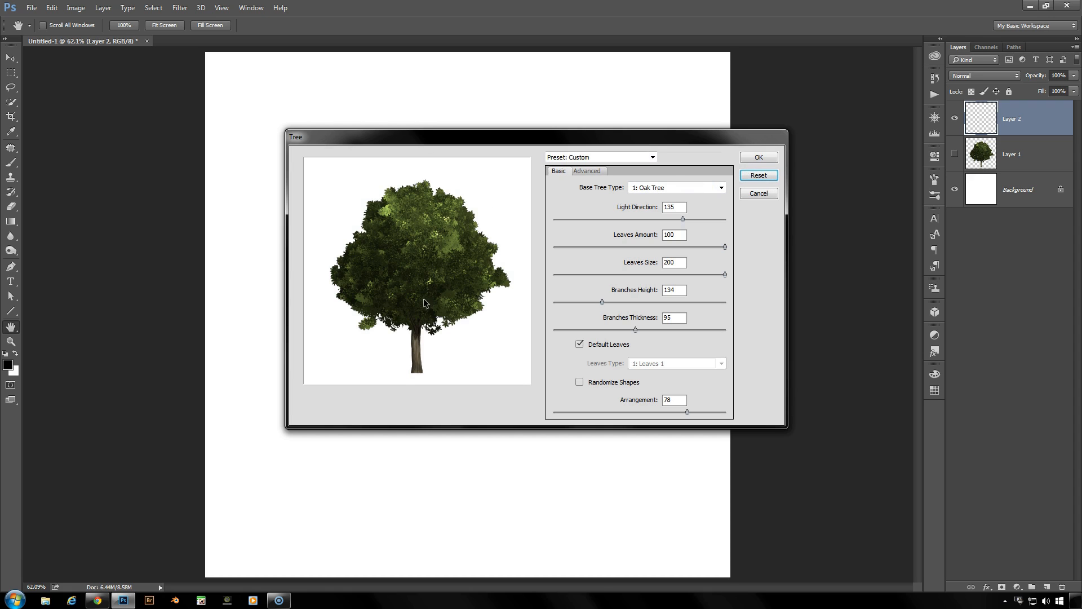
mouse_move(460, 290)
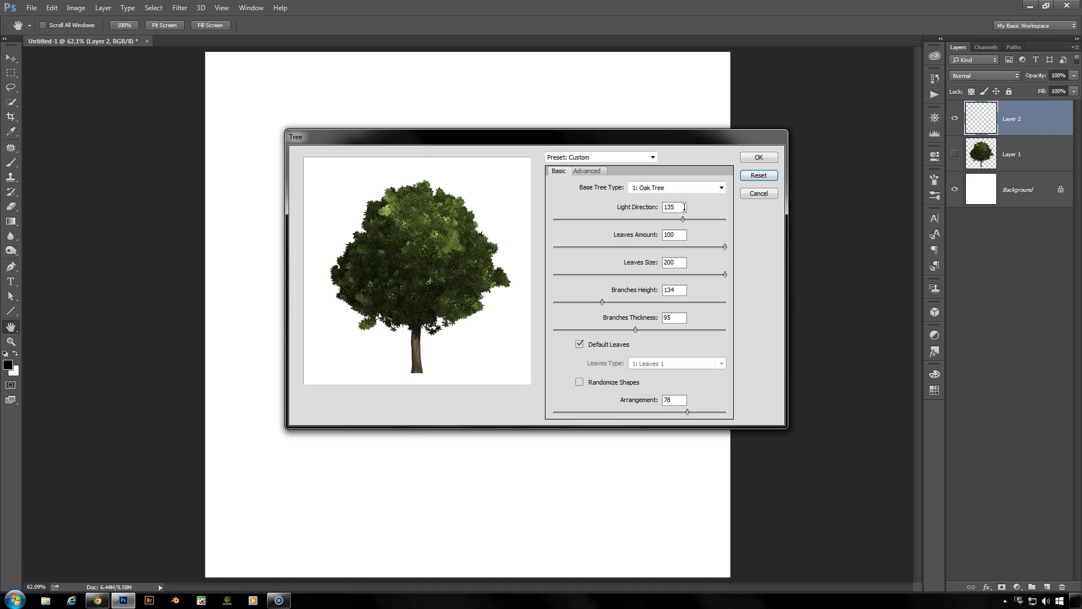
mouse_move(545, 247)
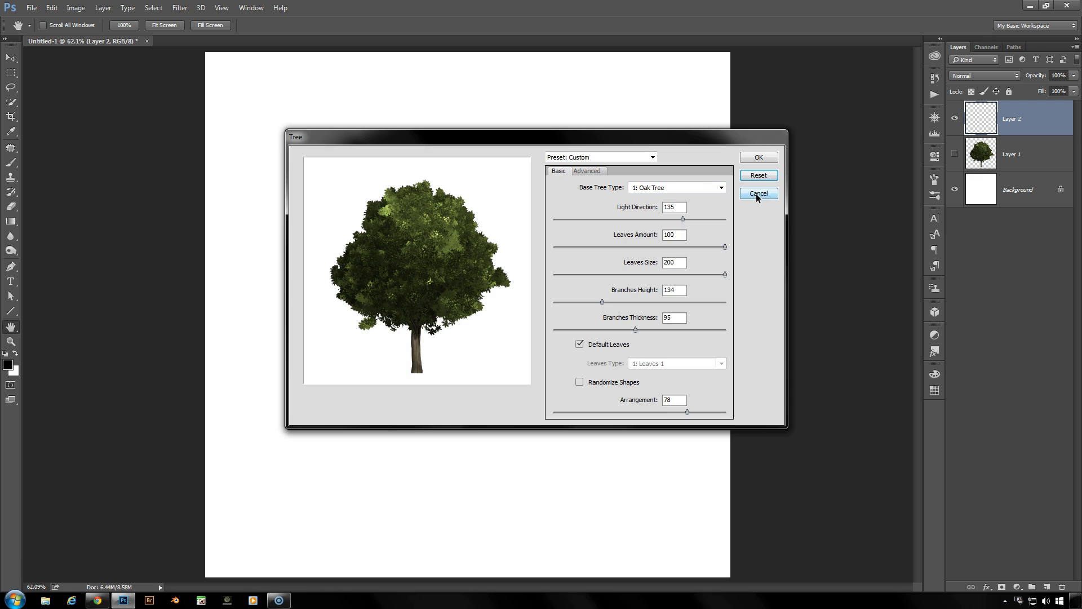
left_click(758, 193)
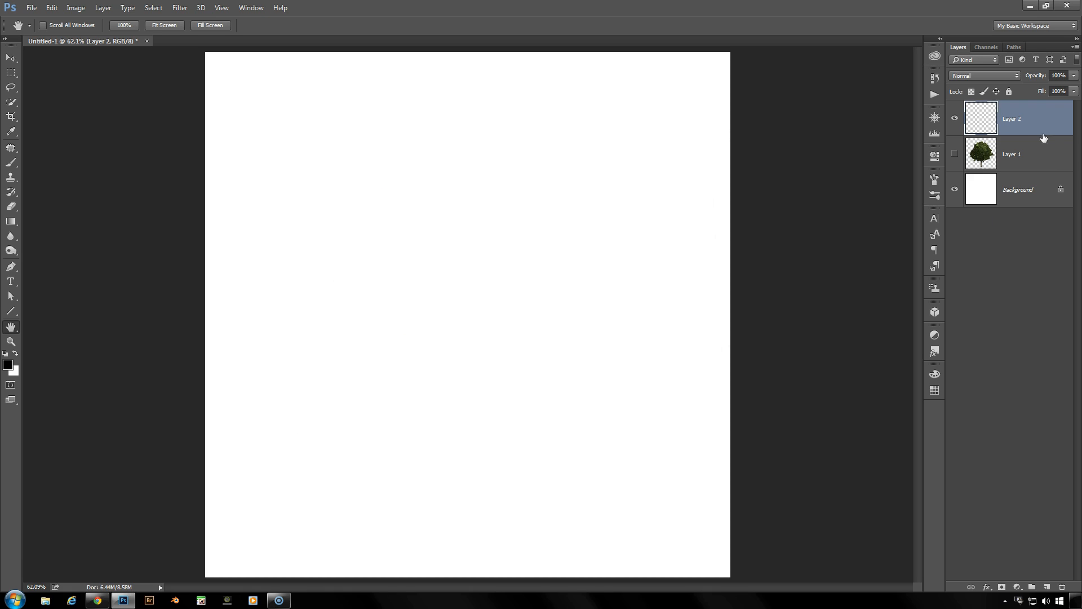
Step: Show Layer 1's oak tree again beneath the empty Layer 2
left_click(954, 155)
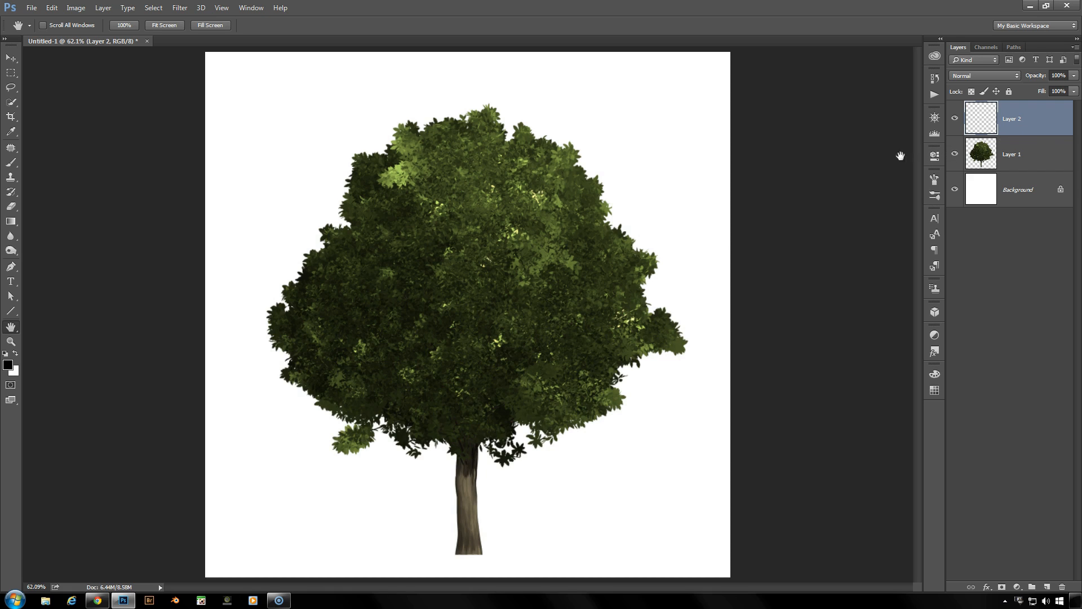
mouse_move(863, 437)
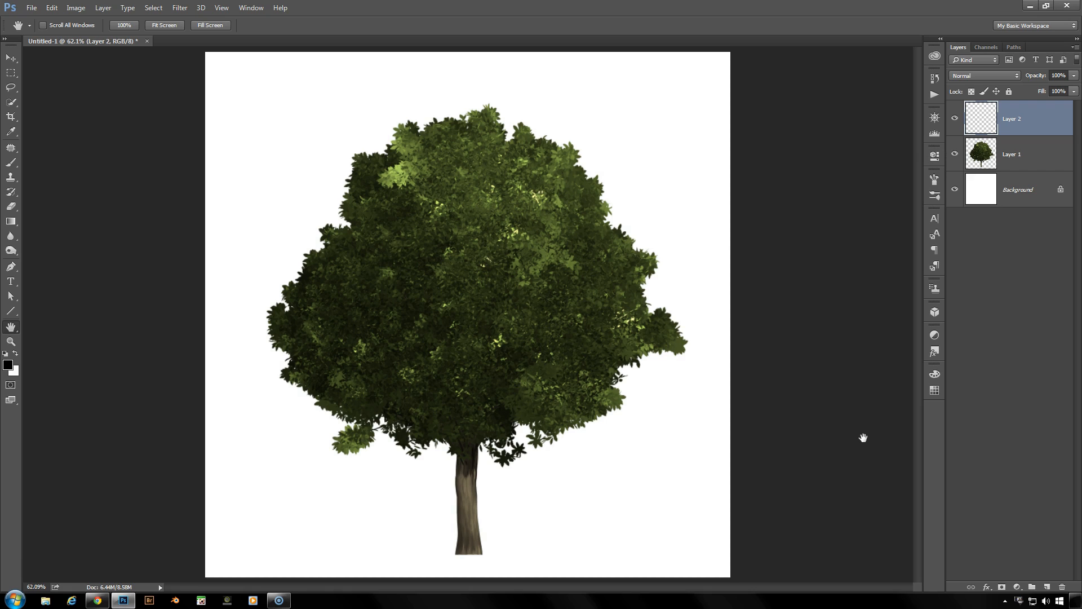